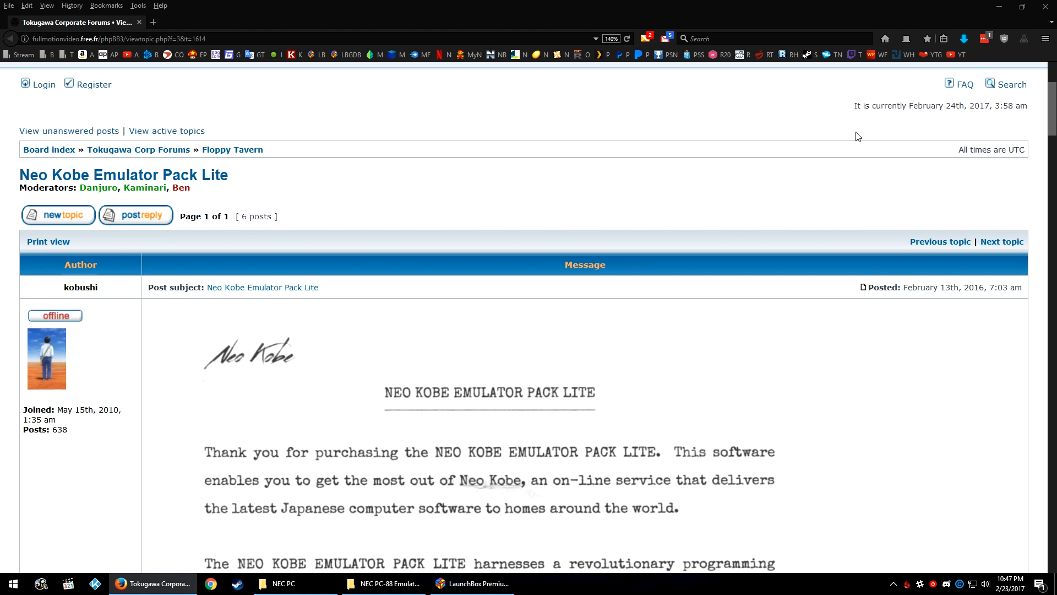
Drag all six NEC PC-8801 emulator folders from NKEmuLite.7z into the NEC PC-88 Emulators folder.
{"action": "scroll", "scroll_direction": "down", "scroll_amount": 3}
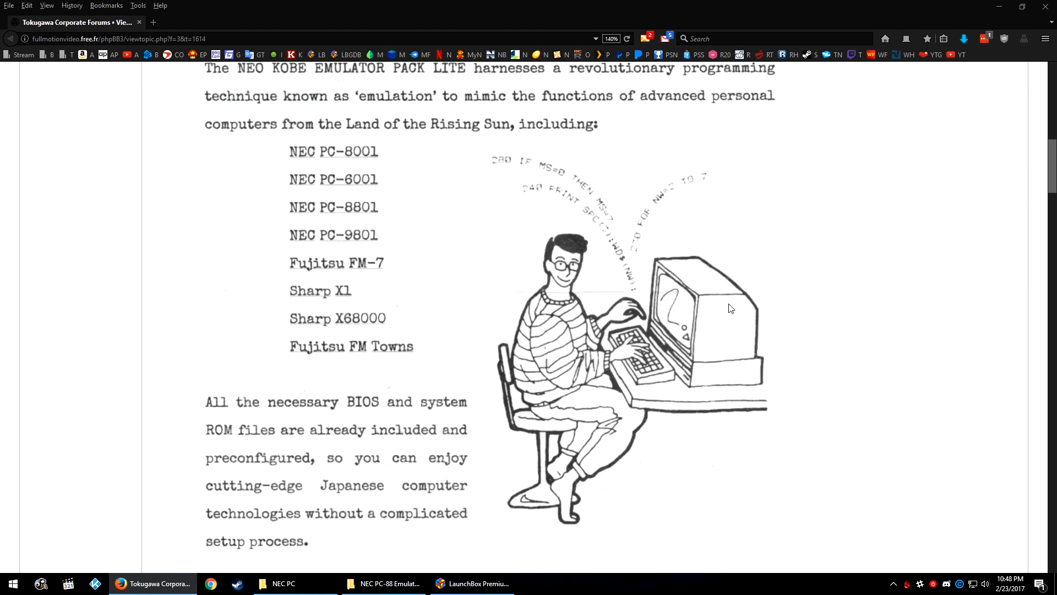
{"action": "scroll", "scroll_direction": "down", "scroll_amount": 3}
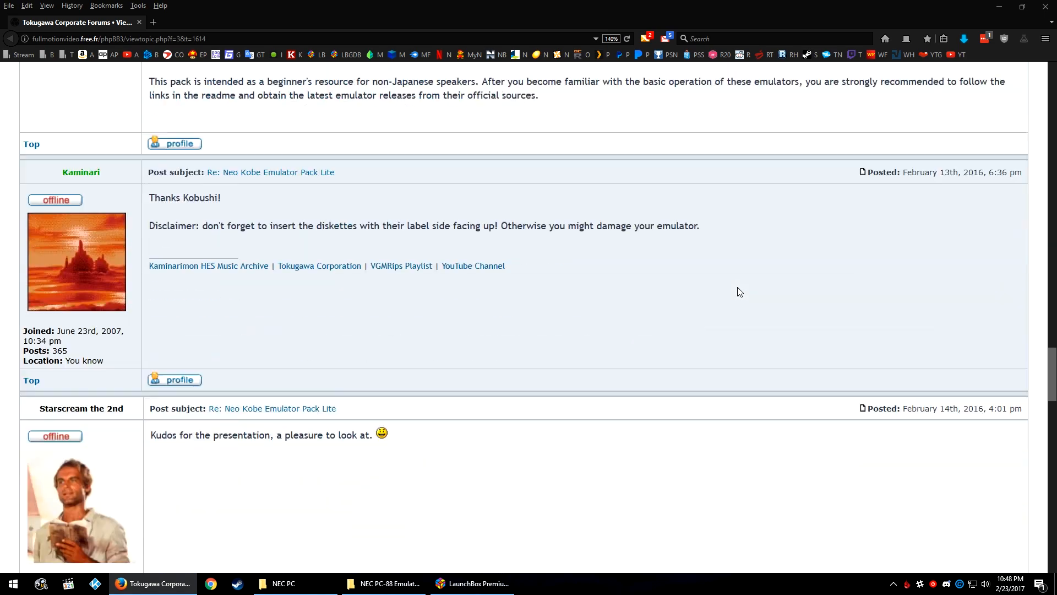
{"action": "scroll", "scroll_direction": "up", "scroll_amount": 3}
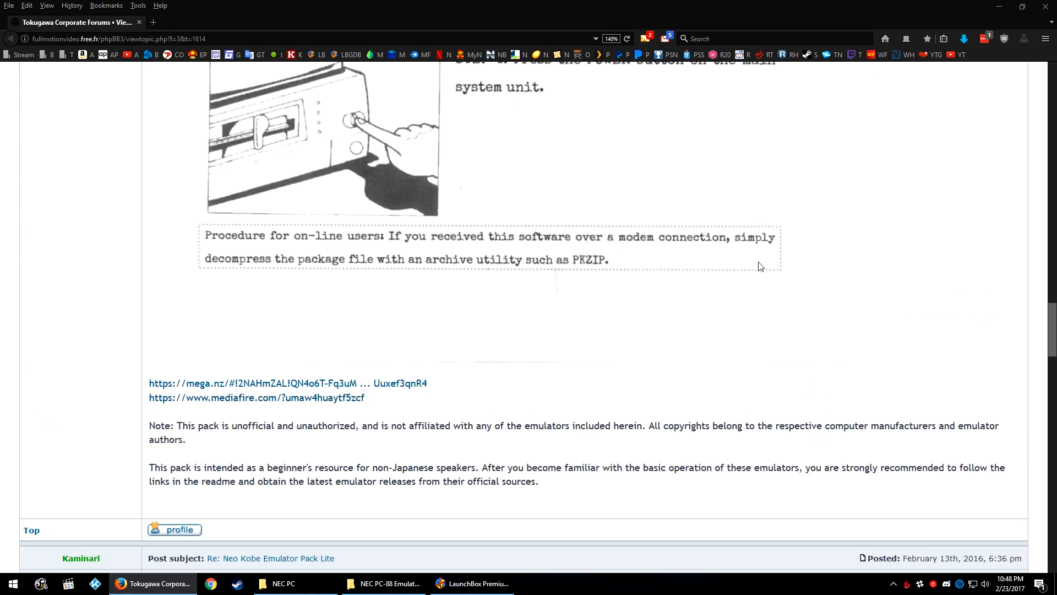
{"action": "scroll", "scroll_direction": "up", "scroll_amount": 3}
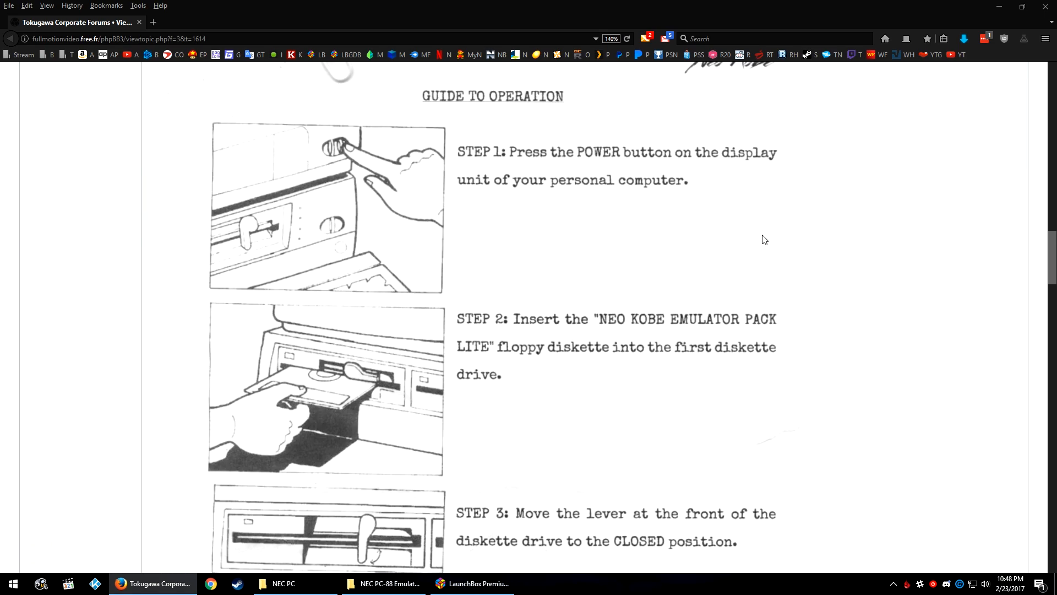
{"action": "scroll", "scroll_direction": "up", "scroll_amount": 3}
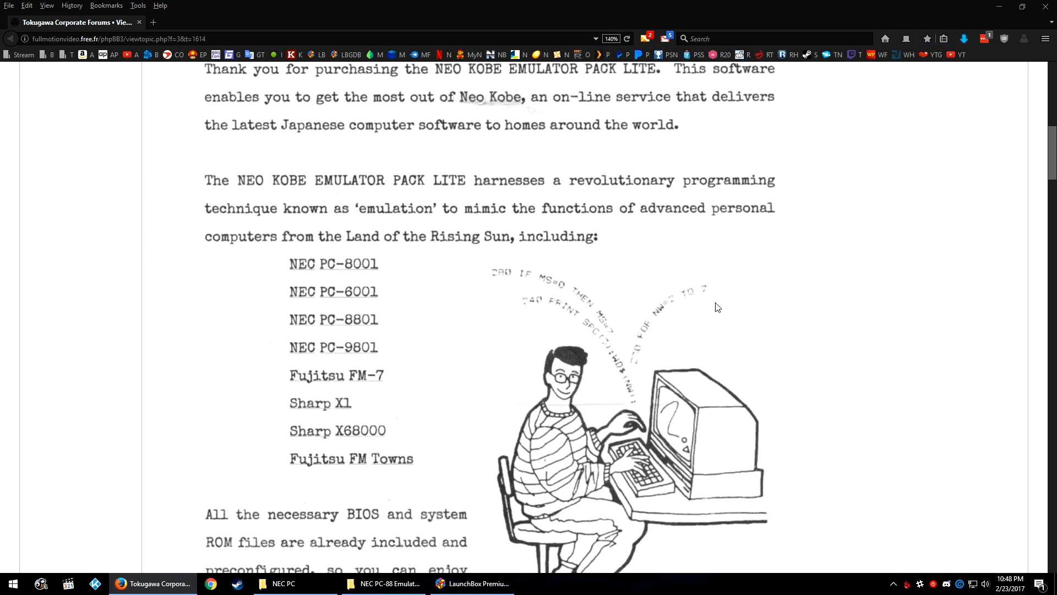
{"action": "left_click", "coordinate": [383, 583]}
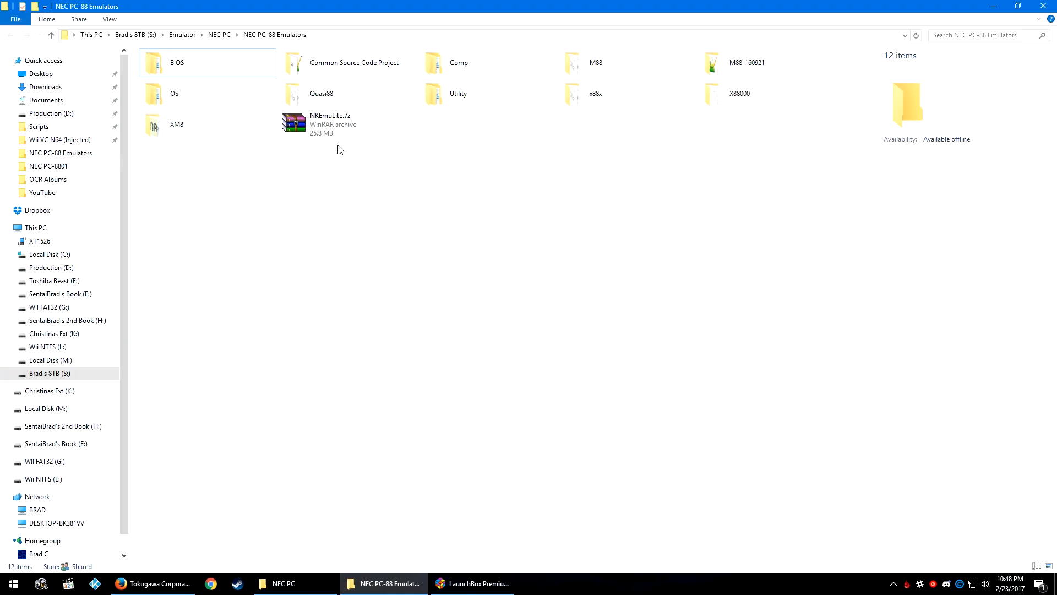
{"action": "mouse_move", "coordinate": [330, 124]}
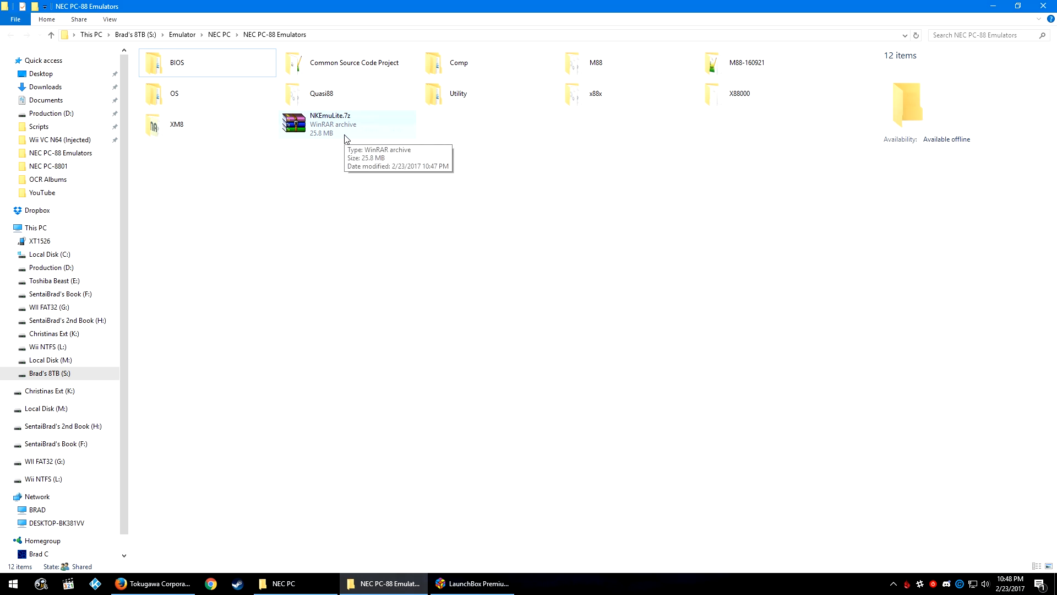
{"action": "double_click", "coordinate": [329, 124]}
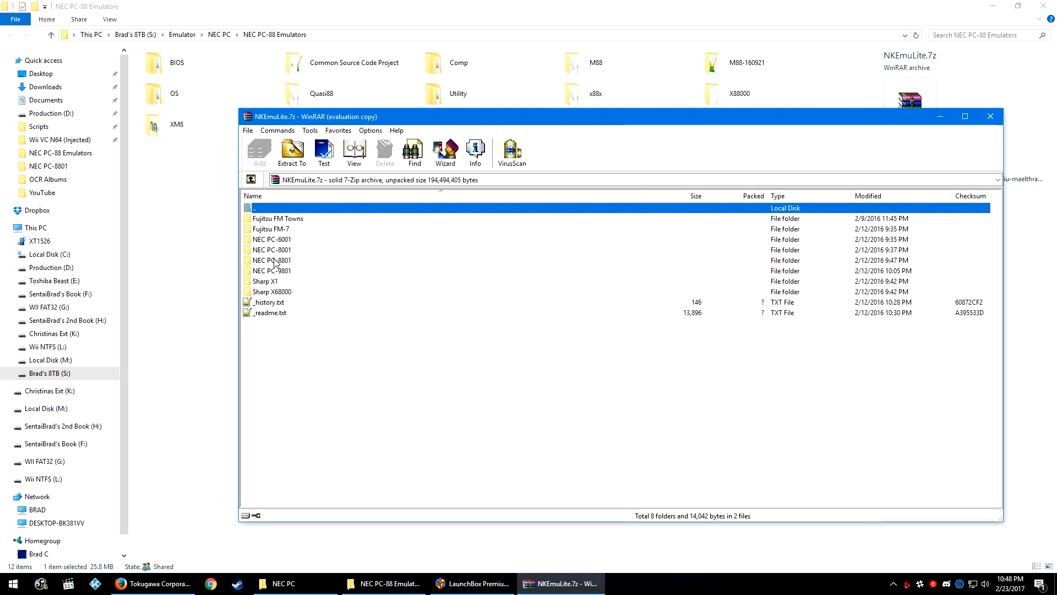
{"action": "mouse_move", "coordinate": [350, 240]}
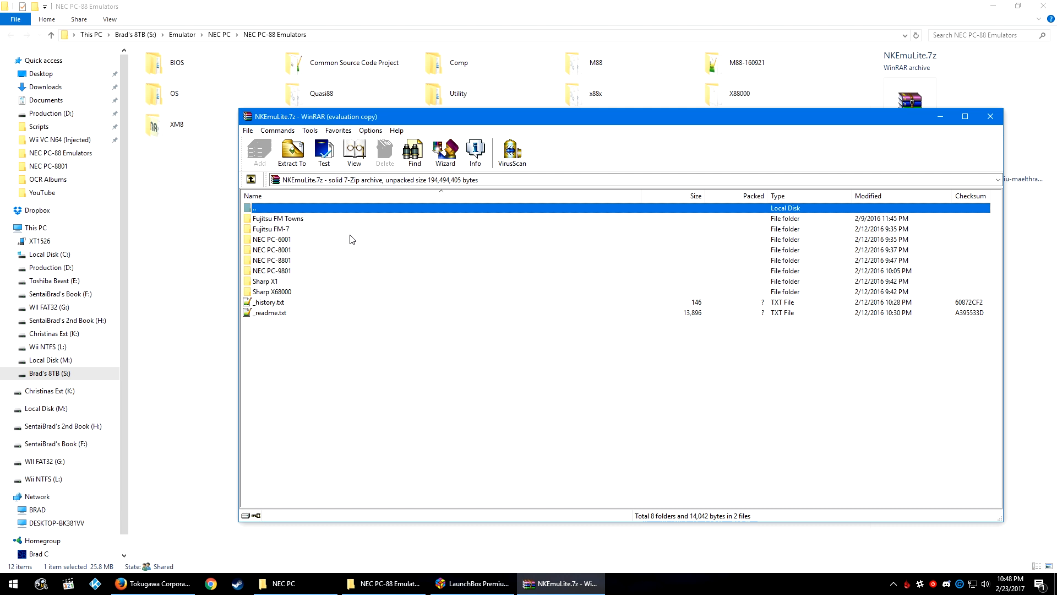
{"action": "mouse_move", "coordinate": [285, 274]}
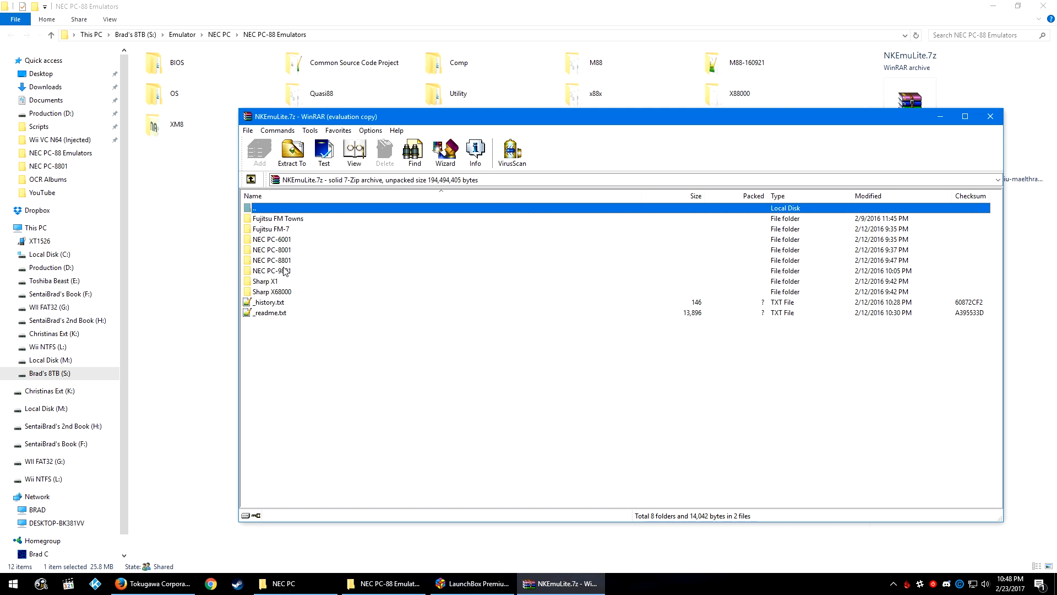
{"action": "mouse_move", "coordinate": [289, 263]}
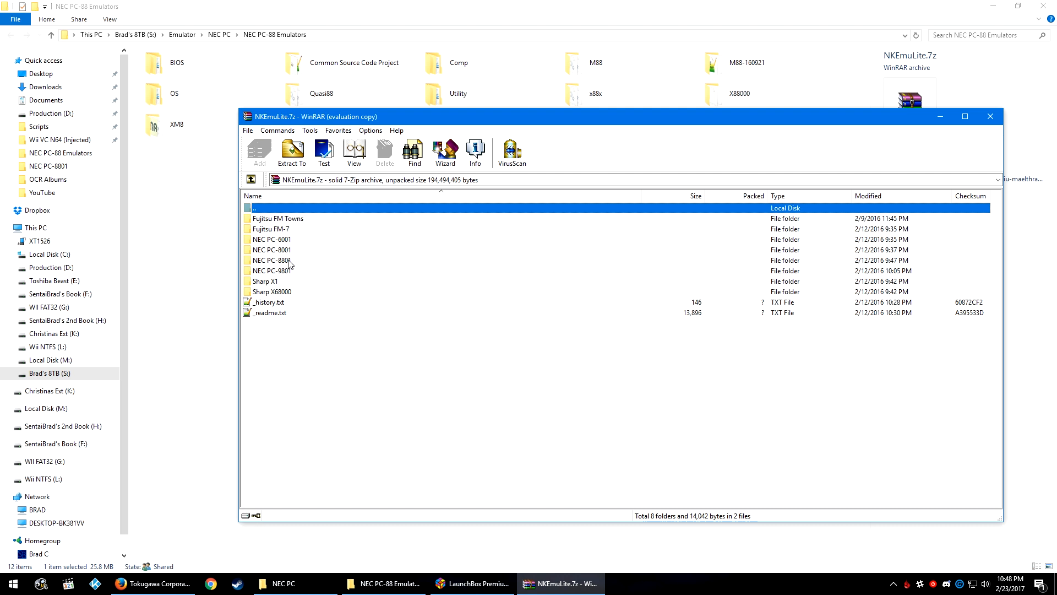
{"action": "double_click", "coordinate": [271, 261]}
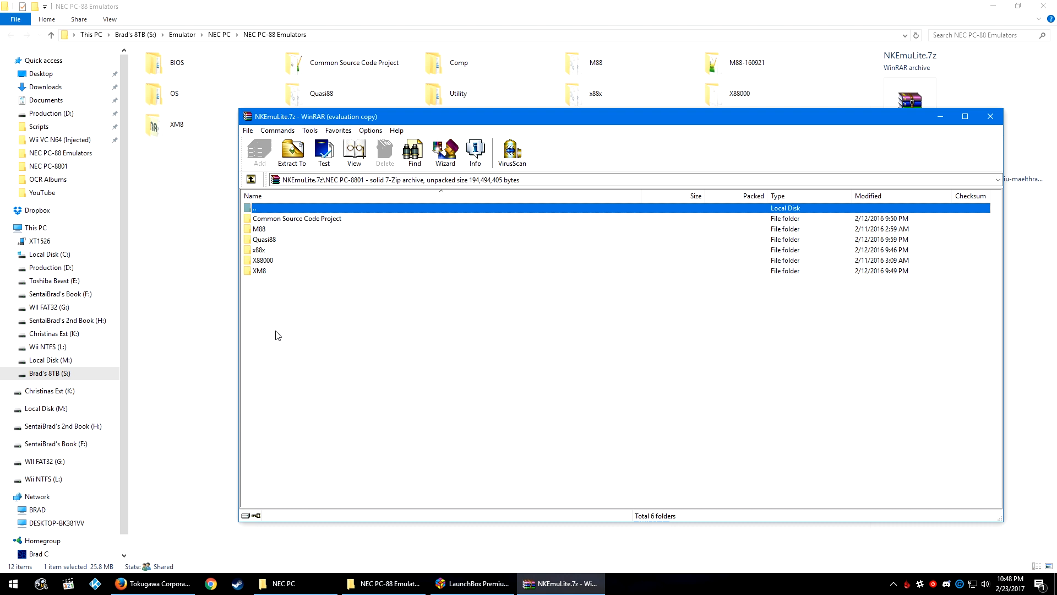
{"action": "key", "text": "ctrl+a"}
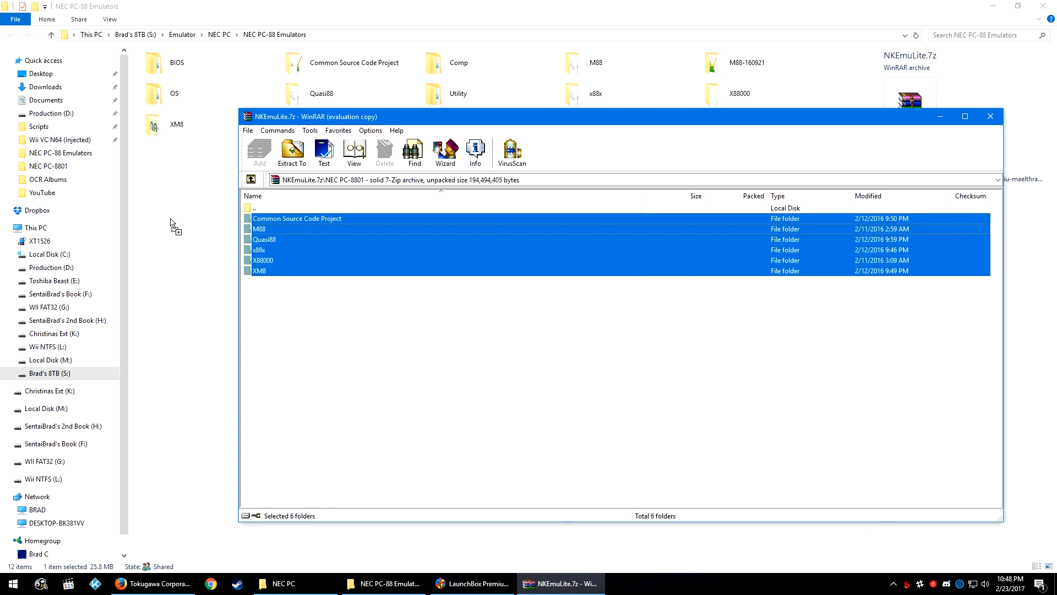
{"action": "left_click", "coordinate": [292, 152]}
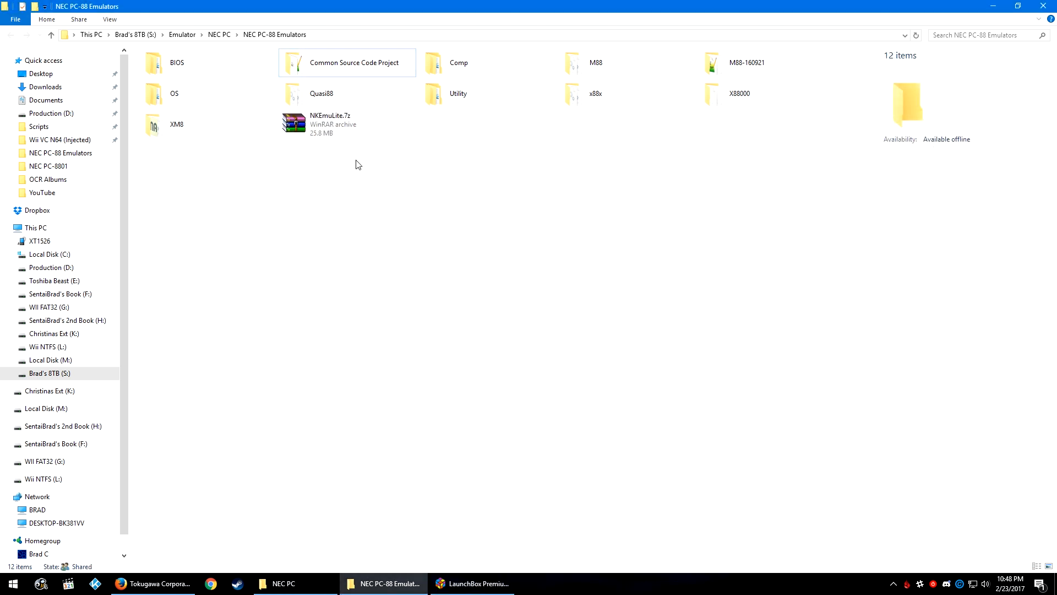
{"action": "mouse_move", "coordinate": [355, 131]}
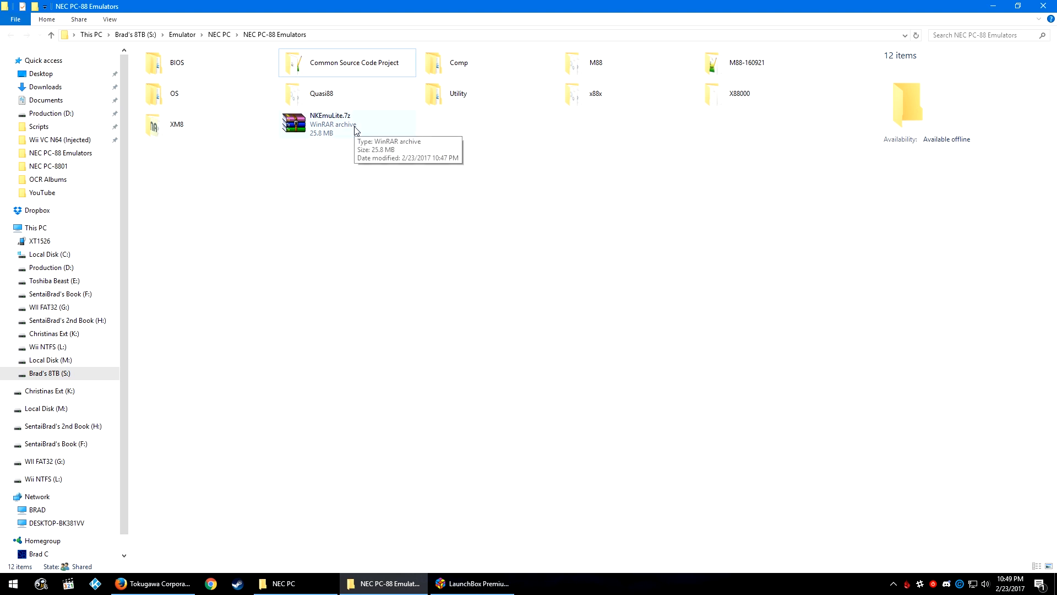
Delete NKEmuLite.7z and browse the Common Source Code Project folder containing pc8801ma.exe.
{"action": "left_click", "coordinate": [321, 93]}
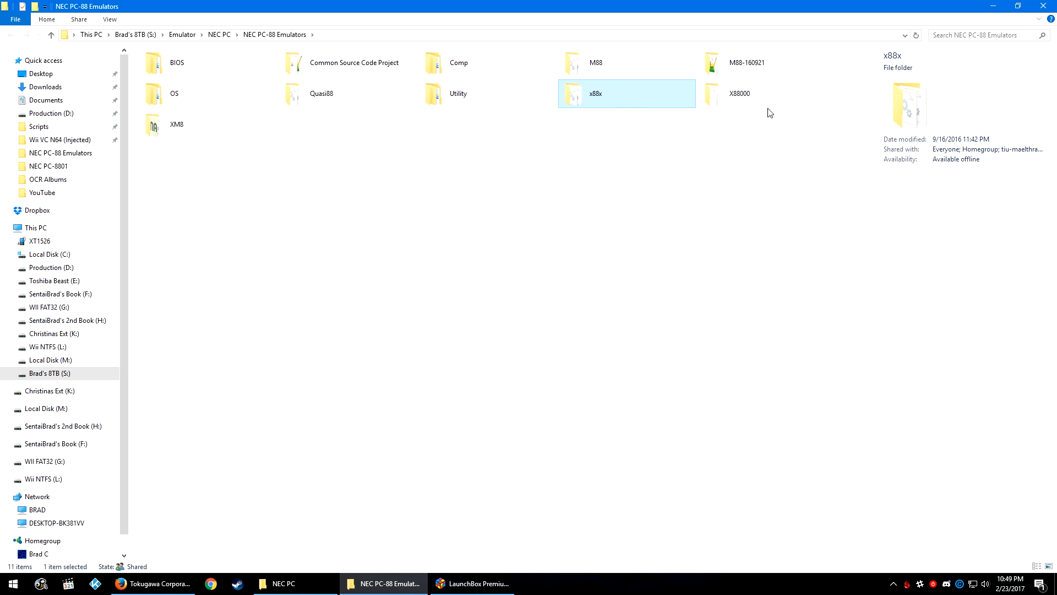
{"action": "left_click", "coordinate": [739, 93]}
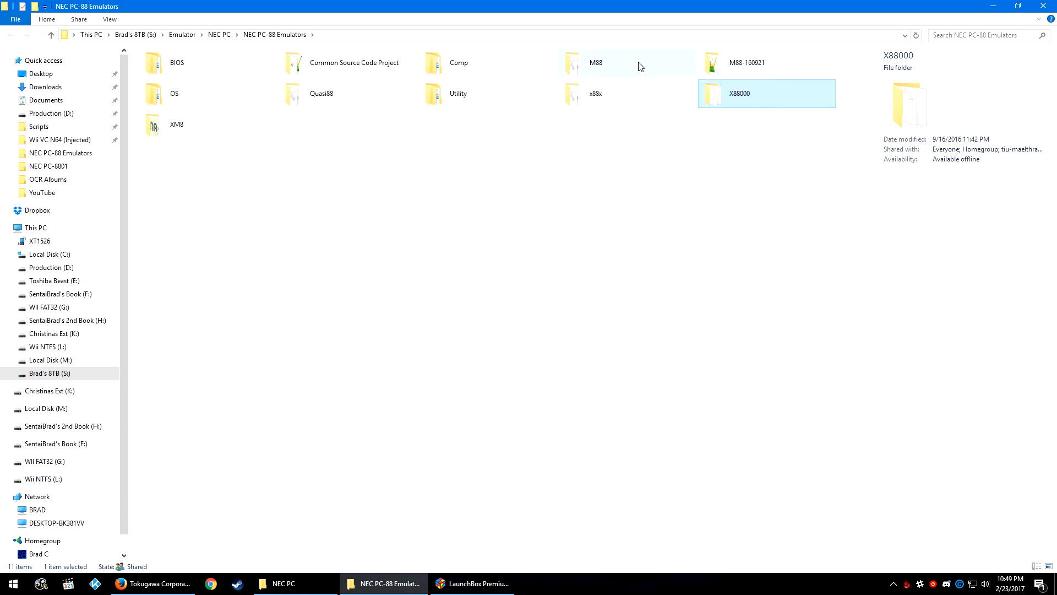
{"action": "left_click", "coordinate": [348, 63]}
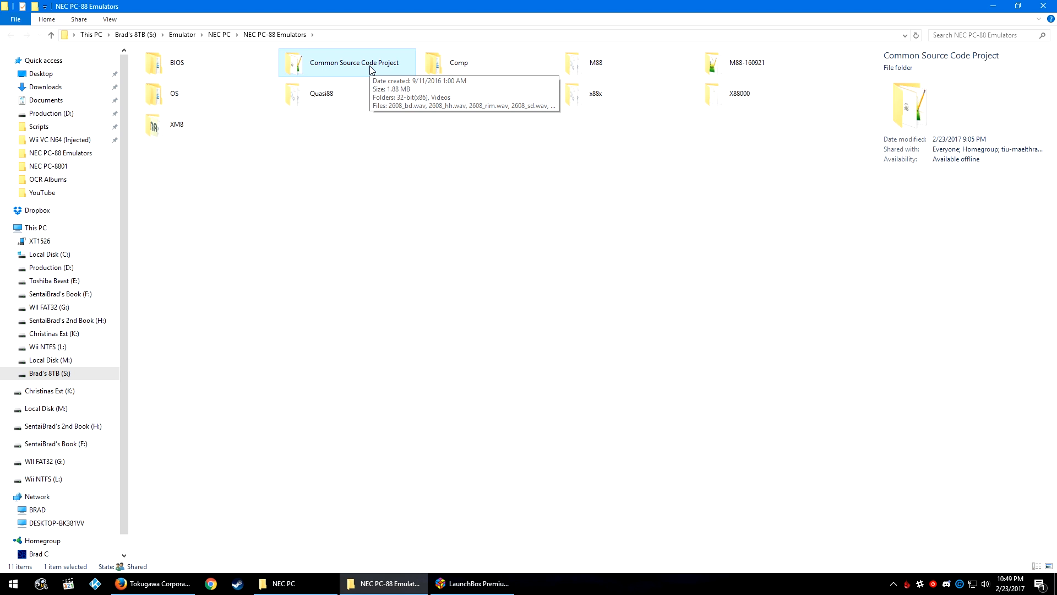
{"action": "mouse_move", "coordinate": [525, 79]}
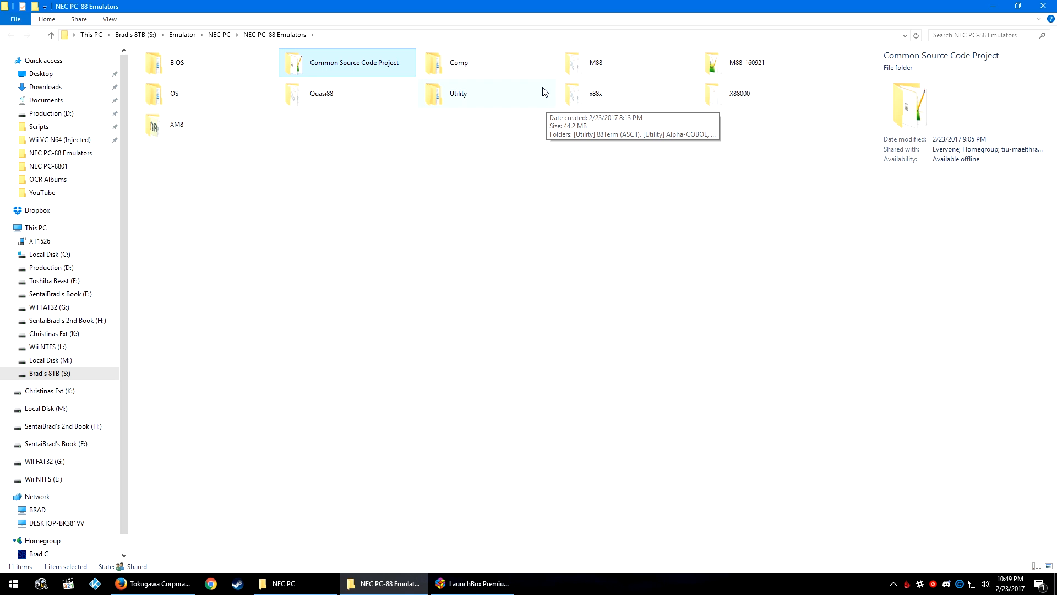
{"action": "double_click", "coordinate": [348, 62]}
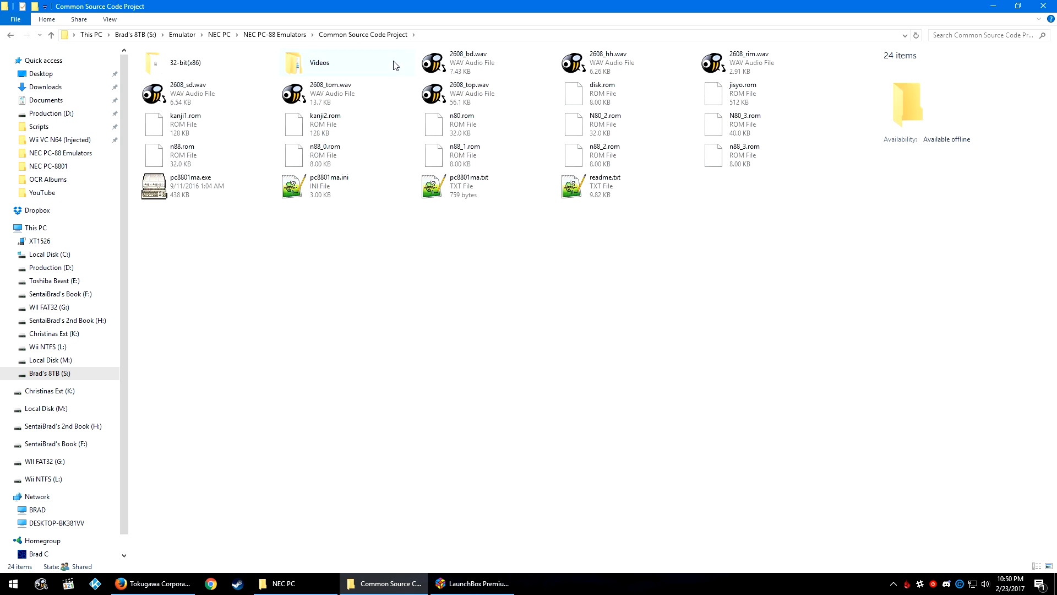
{"action": "mouse_move", "coordinate": [364, 71]}
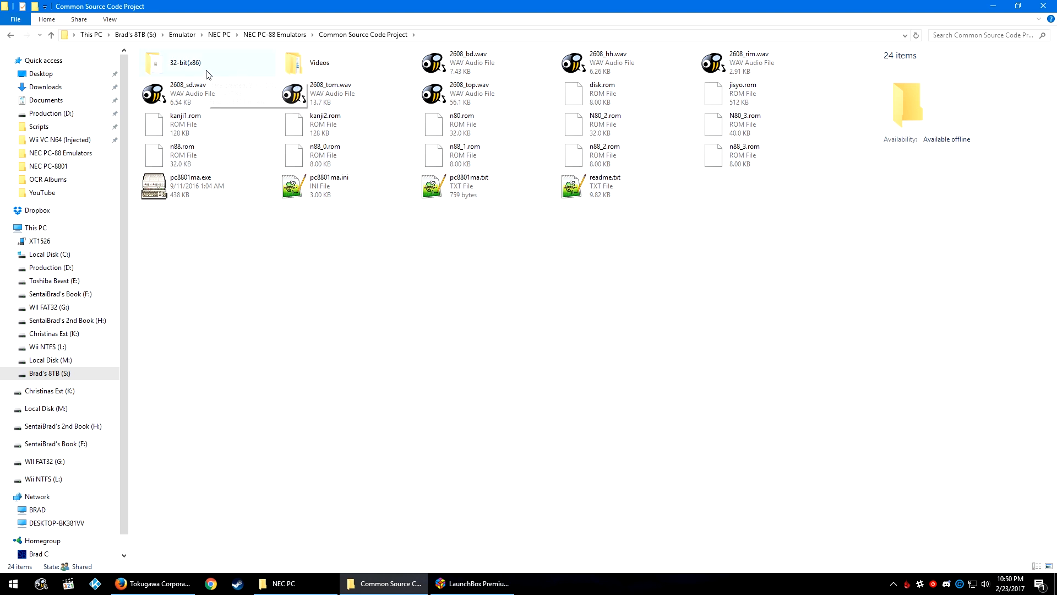
{"action": "double_click", "coordinate": [184, 62]}
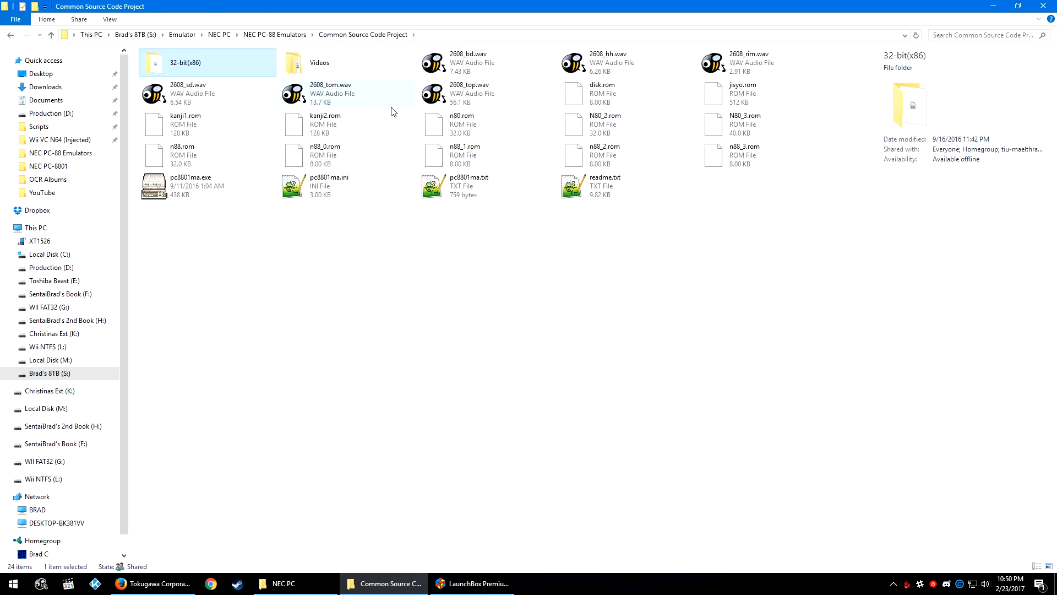
{"action": "left_click", "coordinate": [402, 307]}
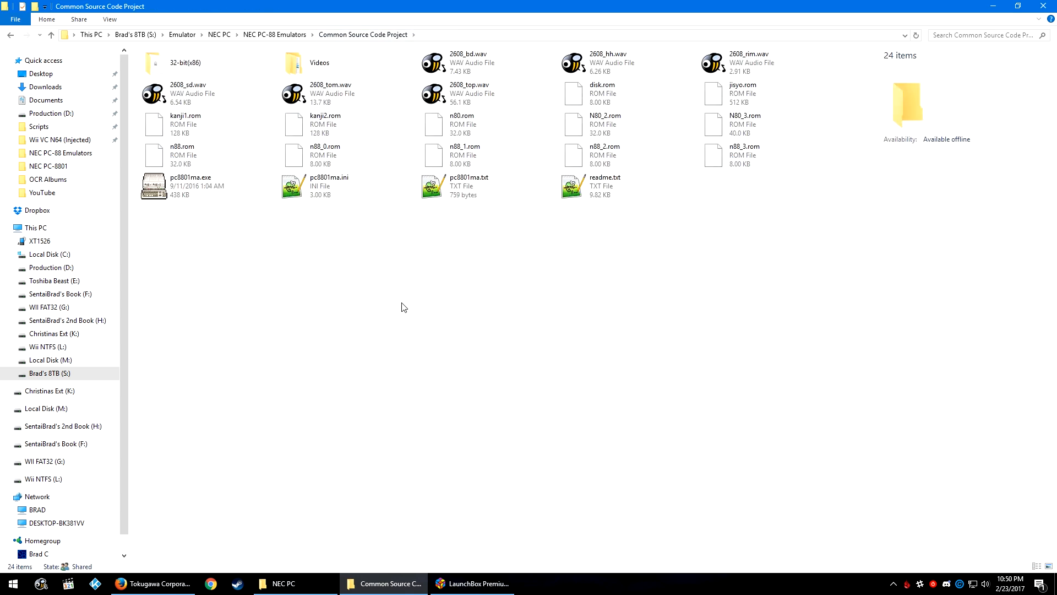
{"action": "mouse_move", "coordinate": [405, 301]}
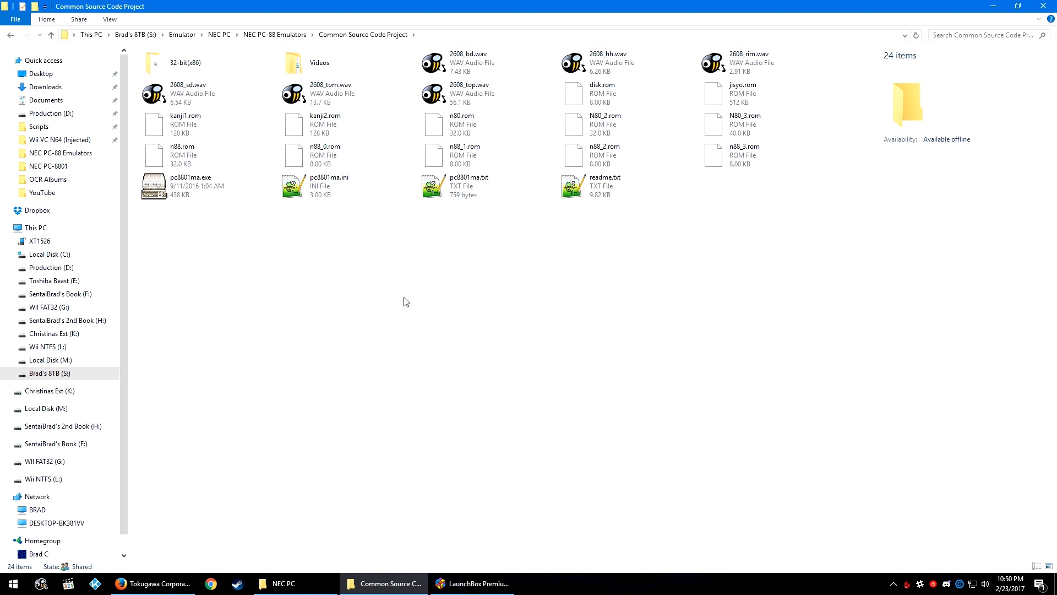
{"action": "mouse_move", "coordinate": [408, 294]}
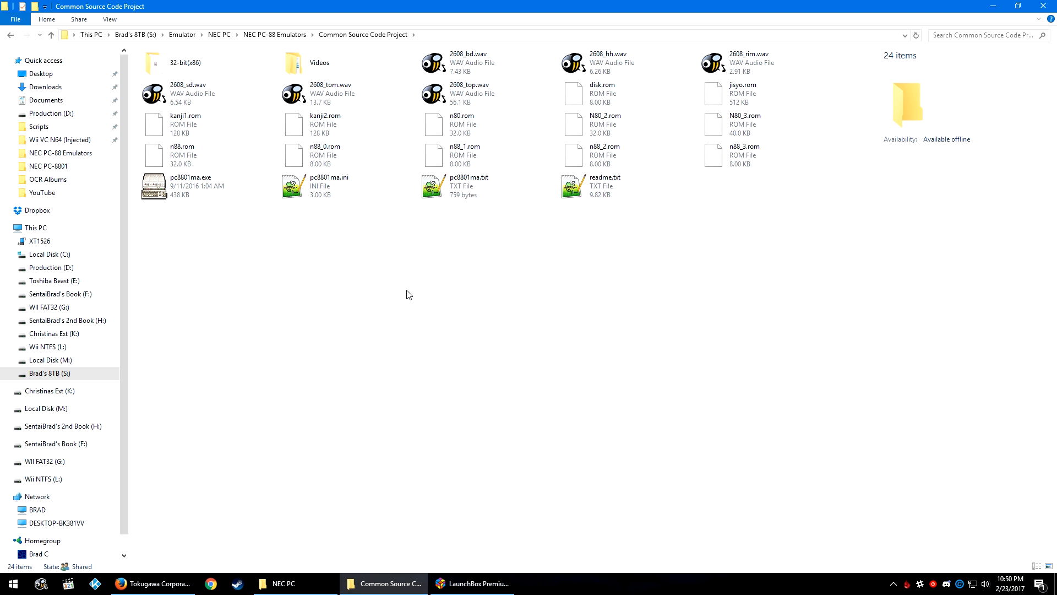
{"action": "left_click", "coordinate": [472, 583]}
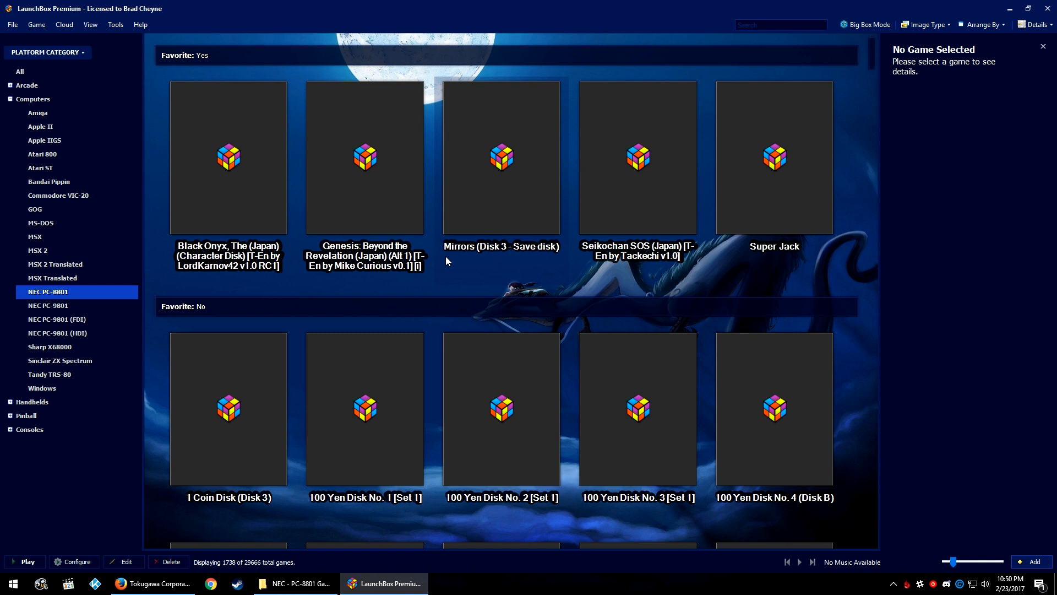
Start LaunchBox's Import ROMs wizard and bring up the Add Files picker.
{"action": "left_click", "coordinate": [115, 24]}
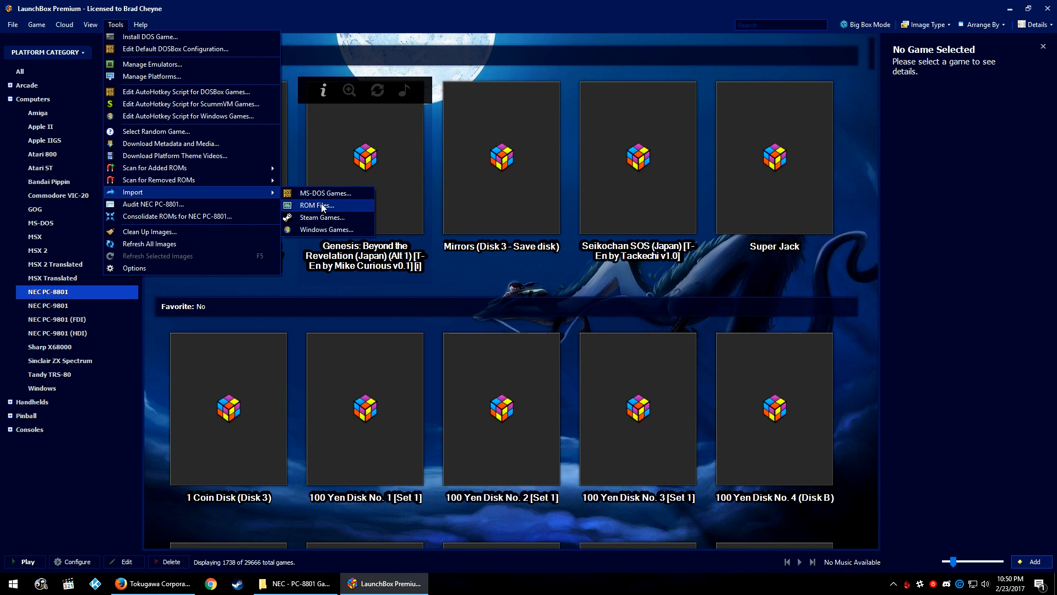
{"action": "left_click", "coordinate": [315, 205]}
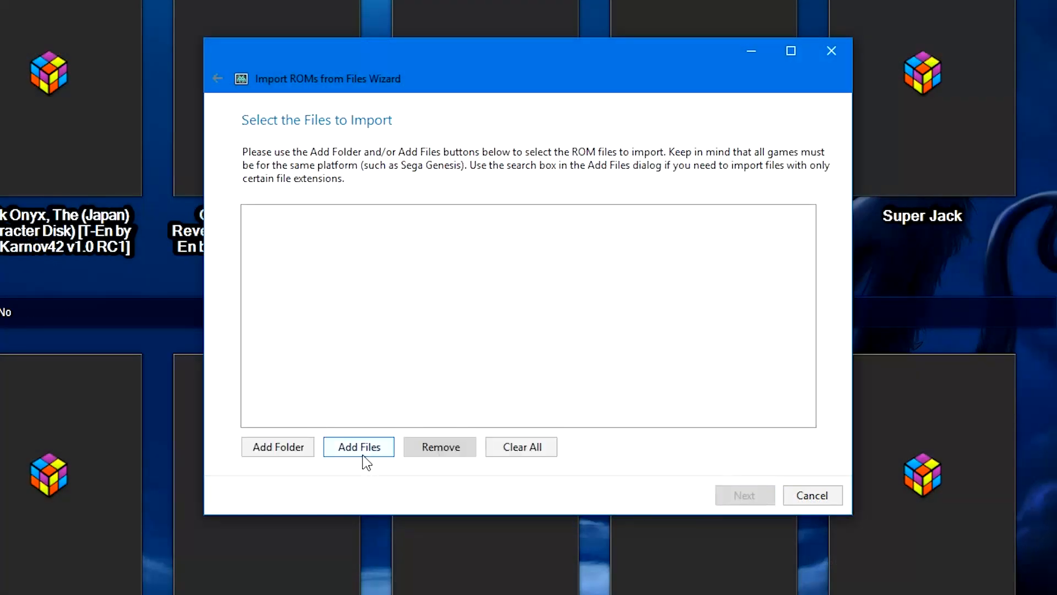
{"action": "left_click", "coordinate": [358, 447]}
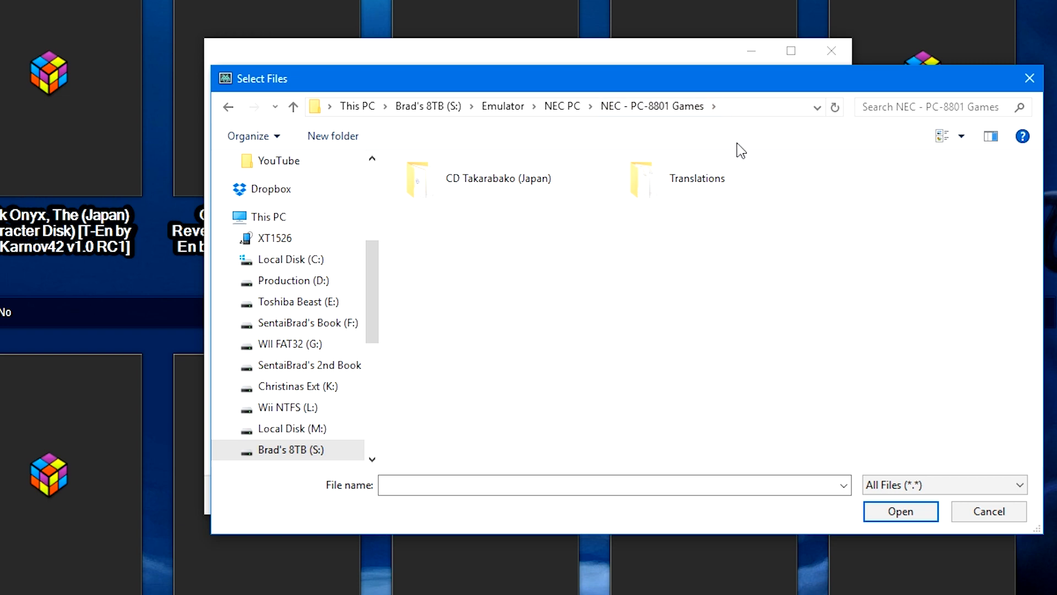
{"action": "mouse_move", "coordinate": [683, 196]}
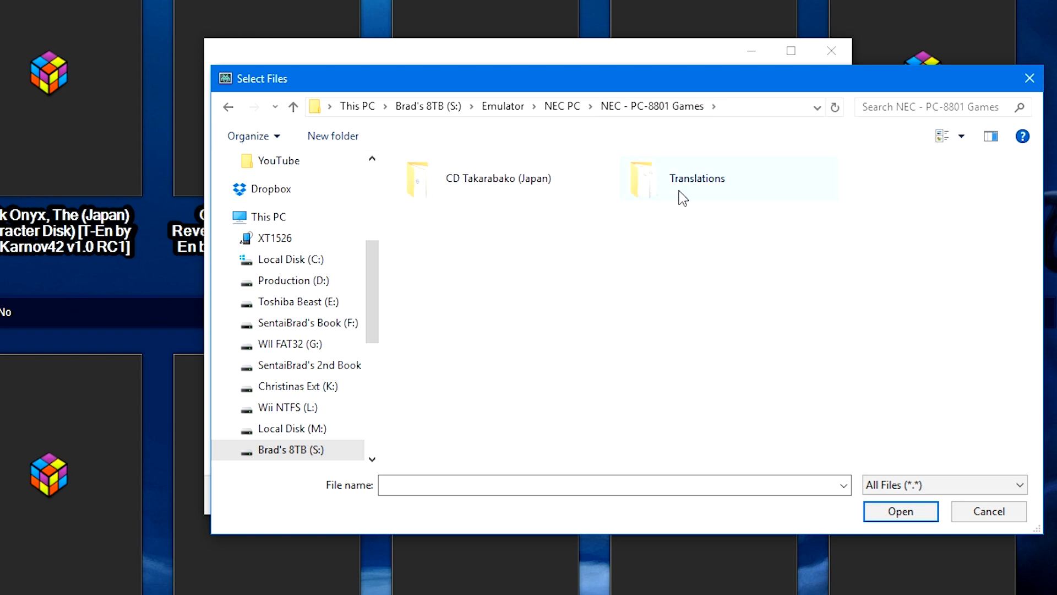
Search the NEC - PC-8801 Games folder for *.d88 and select all six disk images.
{"action": "double_click", "coordinate": [697, 178]}
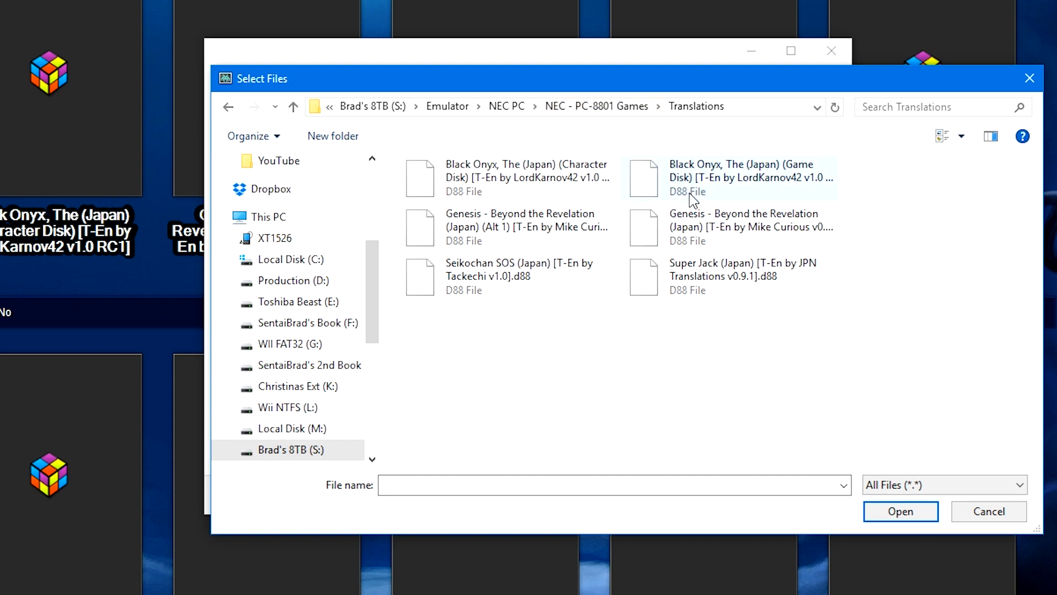
{"action": "left_click", "coordinate": [293, 107]}
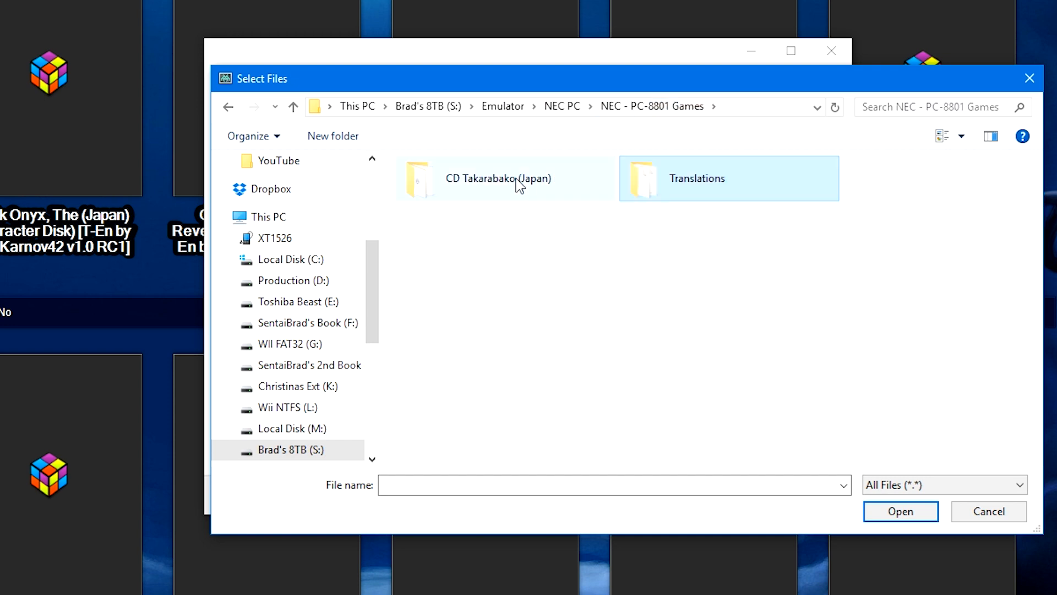
{"action": "double_click", "coordinate": [499, 178]}
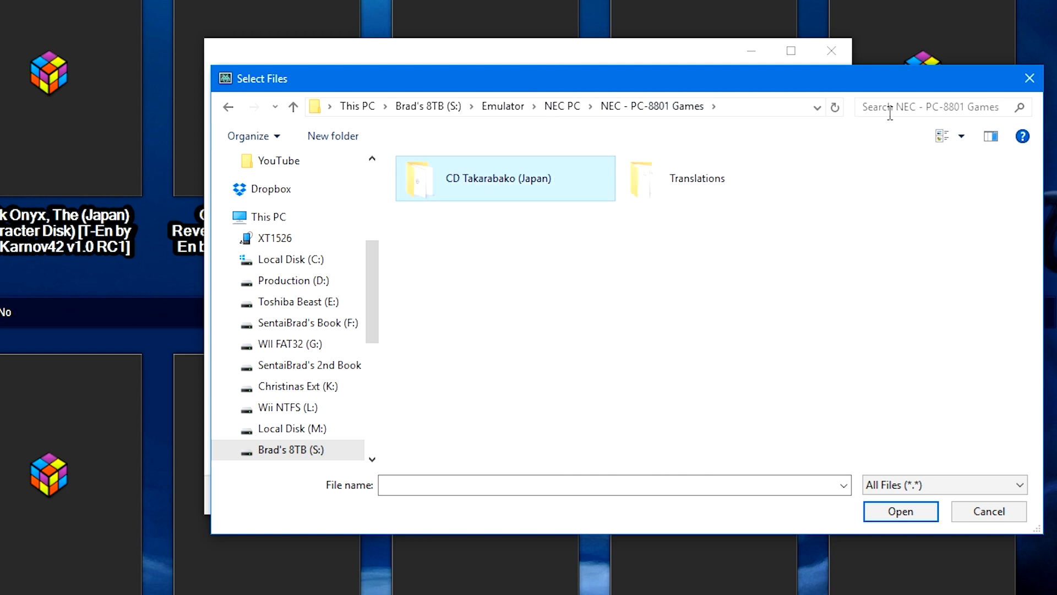
{"action": "left_click", "coordinate": [930, 107]}
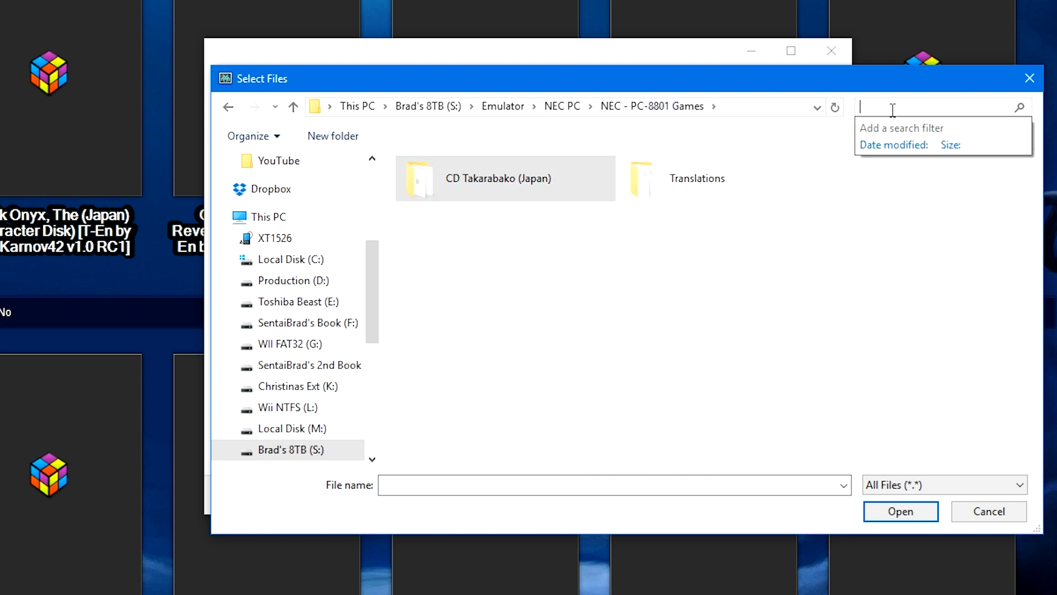
{"action": "type", "text": "*"}
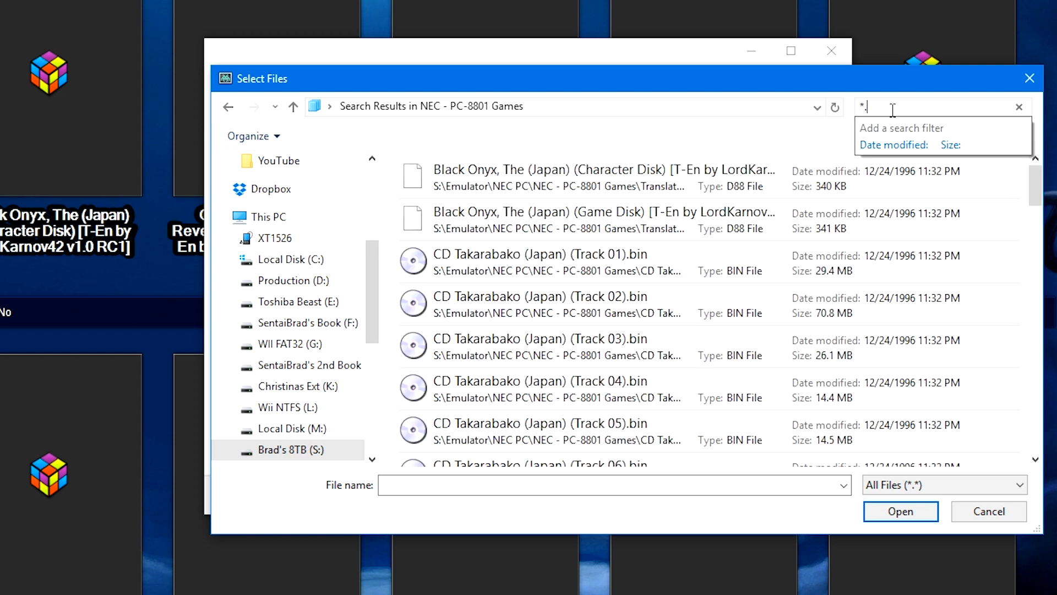
{"action": "type", "text": "d88"}
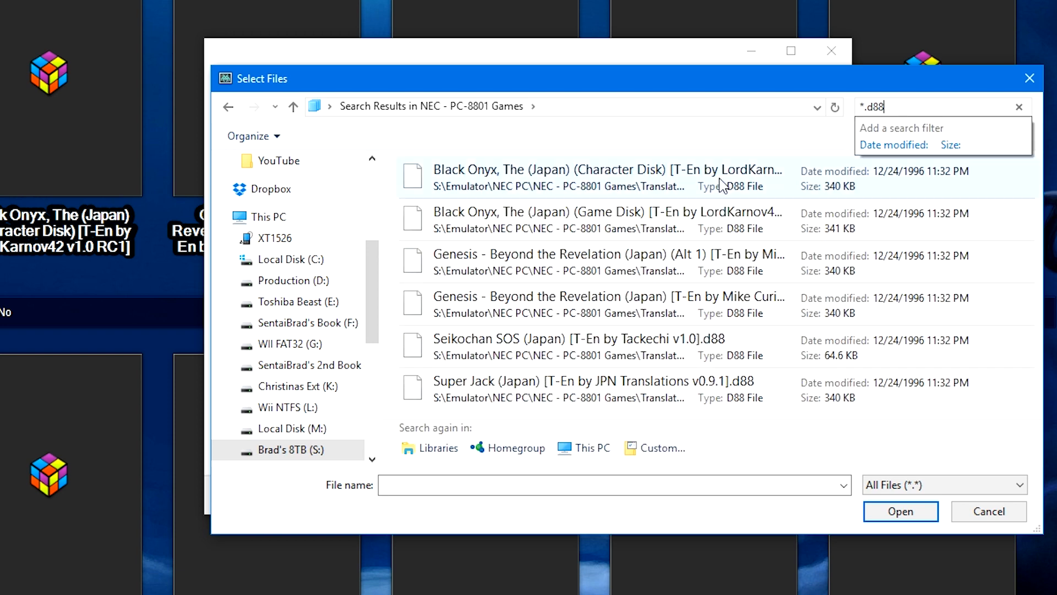
{"action": "key", "text": "ctrl+a"}
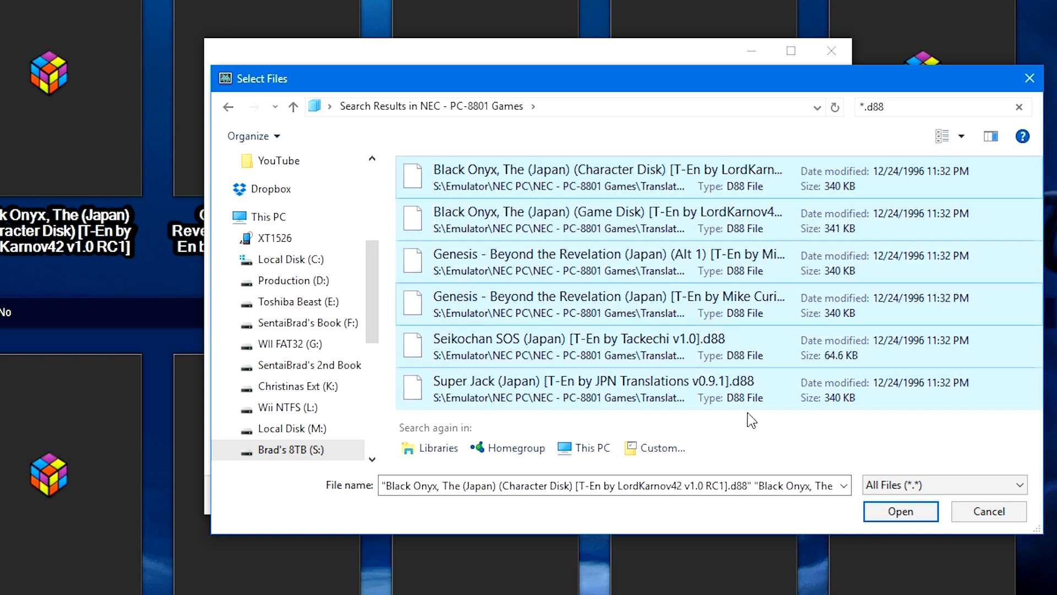
Add the six .d88 disks and CD Takarabako (Japan).cue to the import list.
{"action": "left_click", "coordinate": [900, 511]}
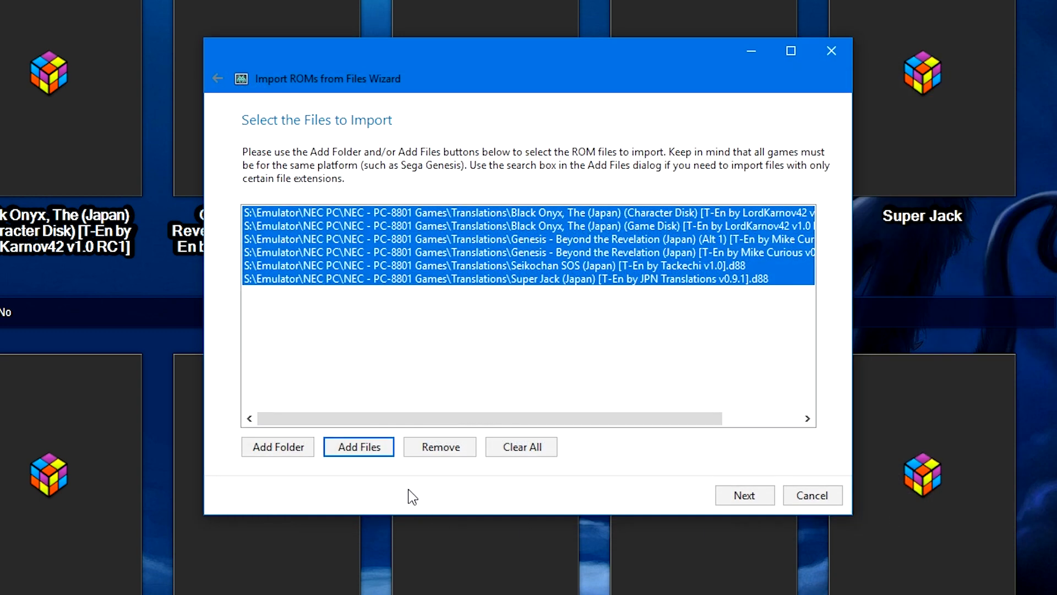
{"action": "left_click", "coordinate": [358, 447]}
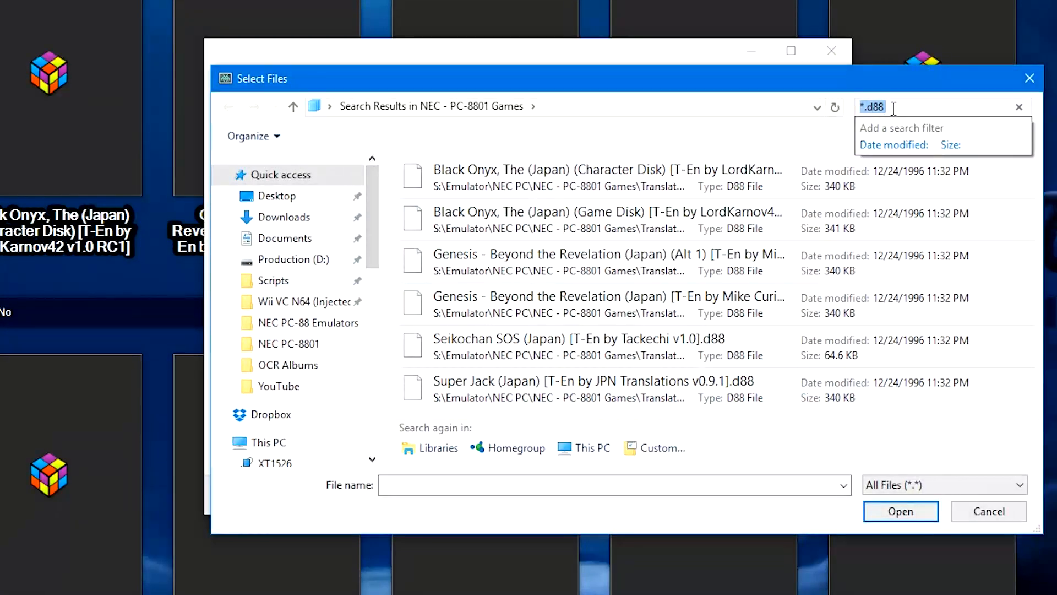
{"action": "key", "text": "Backspace"}
{"action": "type", "text": "*.cue"}
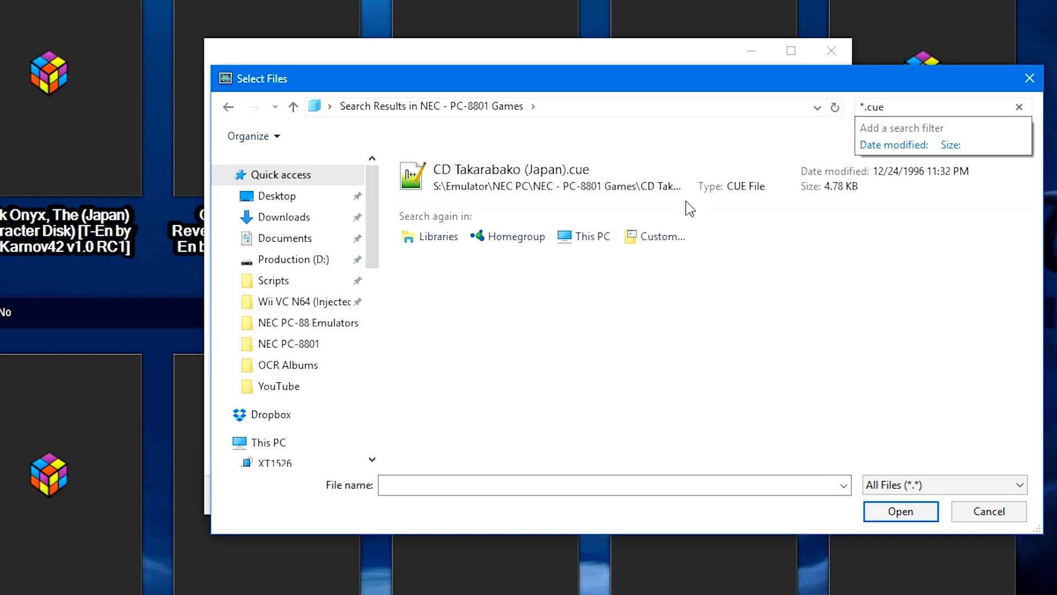
{"action": "left_click", "coordinate": [901, 511]}
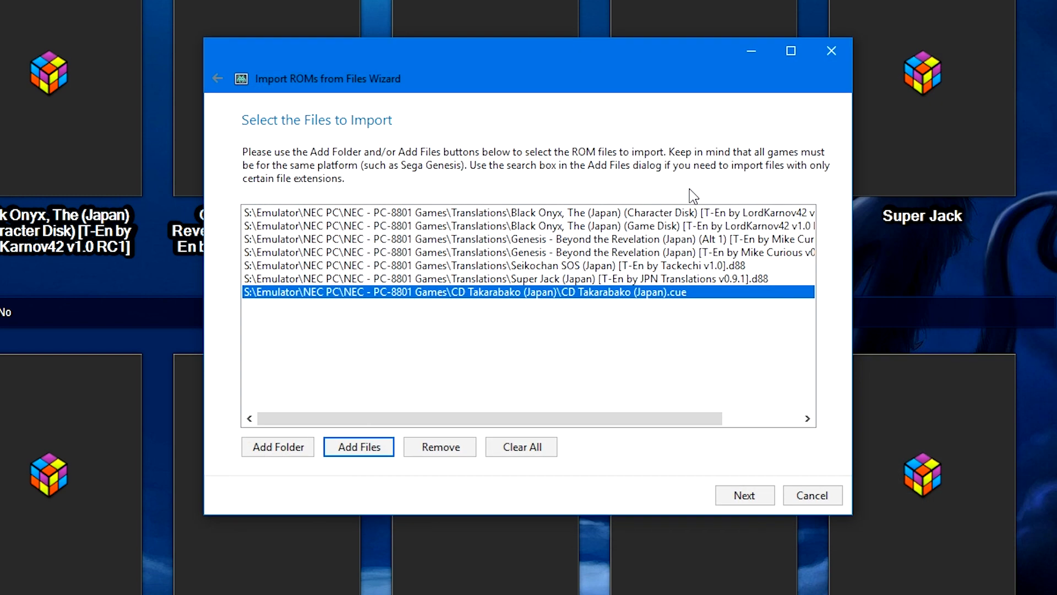
{"action": "left_click", "coordinate": [358, 446]}
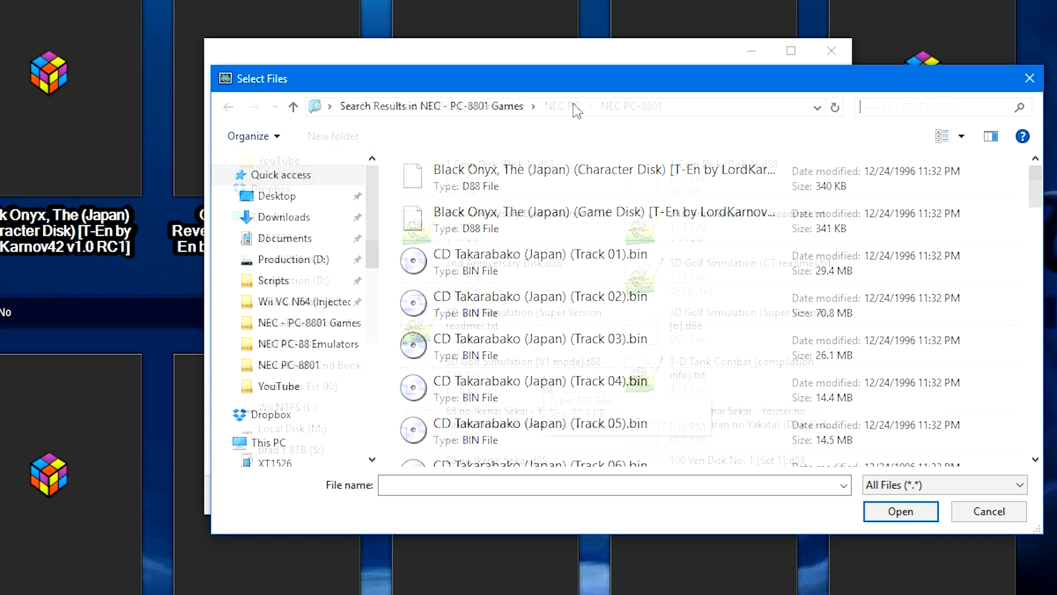
Add all .d88 files from the NEC PC-8801 folder to the import list.
{"action": "left_click", "coordinate": [630, 106]}
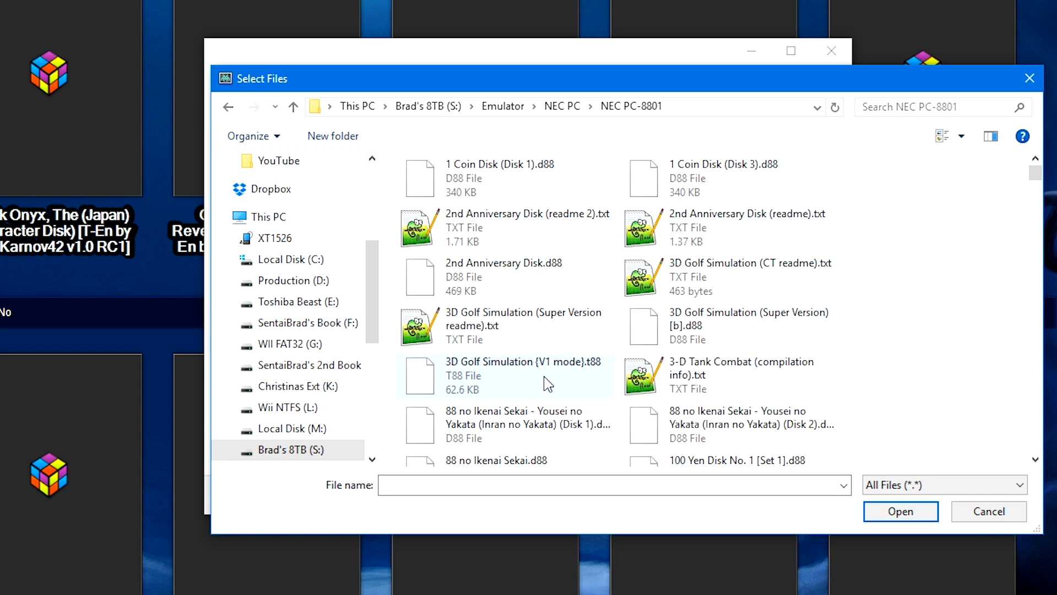
{"action": "left_click", "coordinate": [937, 106]}
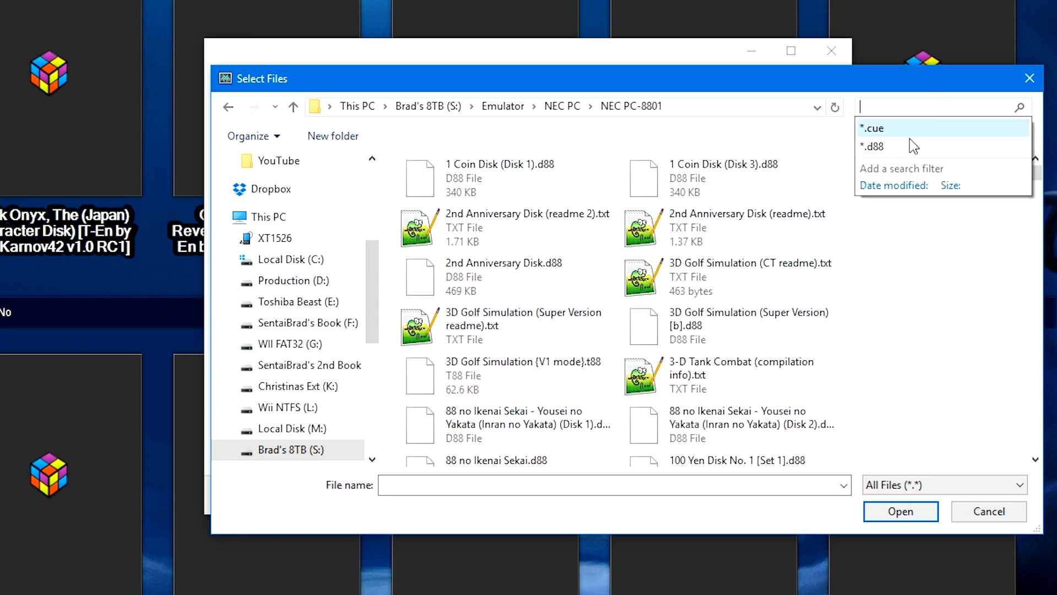
{"action": "left_click", "coordinate": [873, 146]}
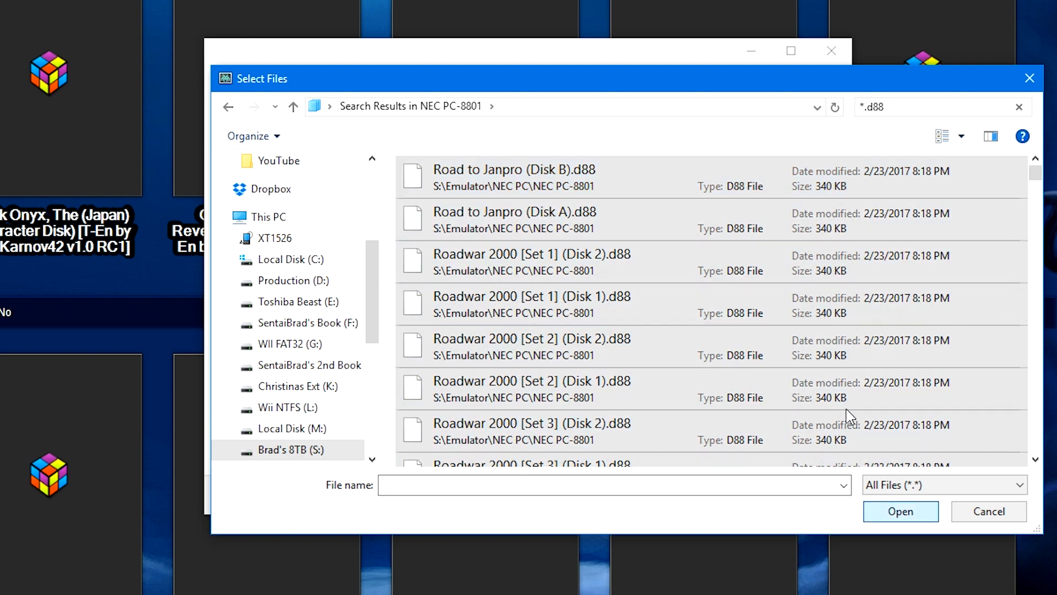
{"action": "left_click", "coordinate": [899, 511]}
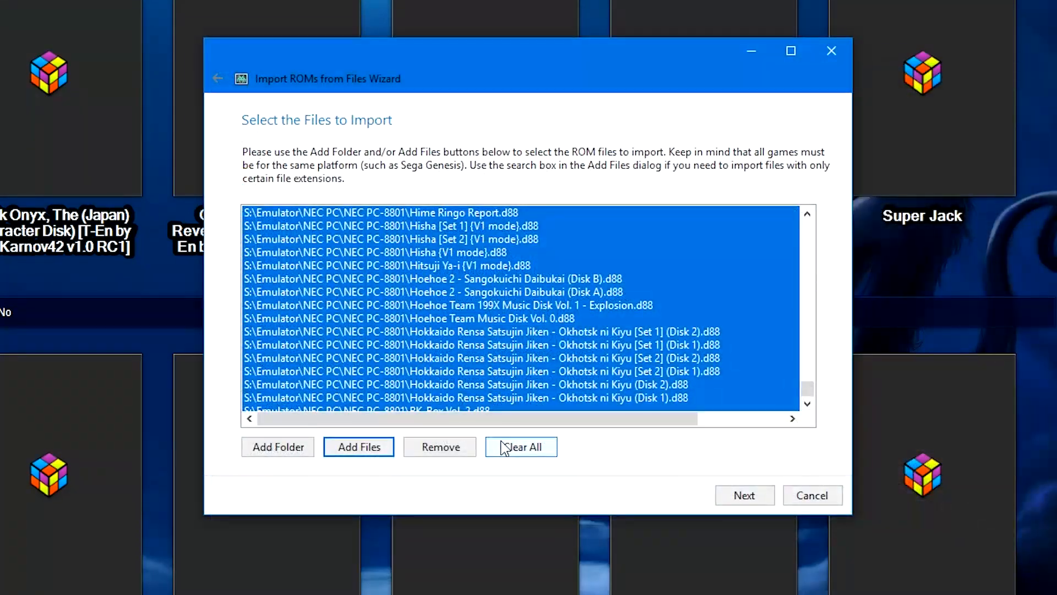
Search the NEC PC-8801 folder for .cmt files and add them to the list.
{"action": "left_click", "coordinate": [358, 447]}
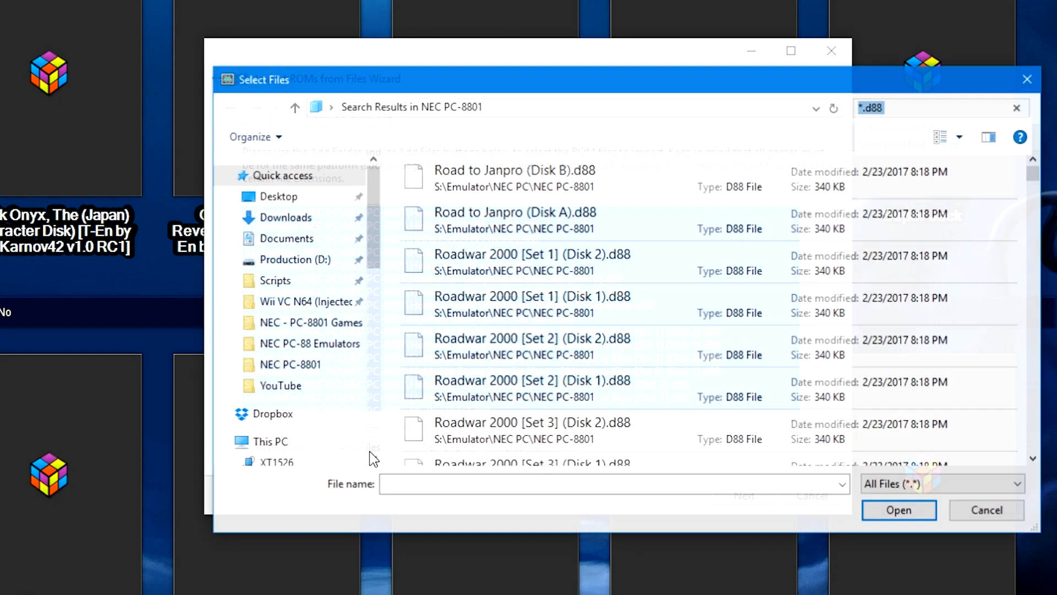
{"action": "left_click", "coordinate": [930, 108]}
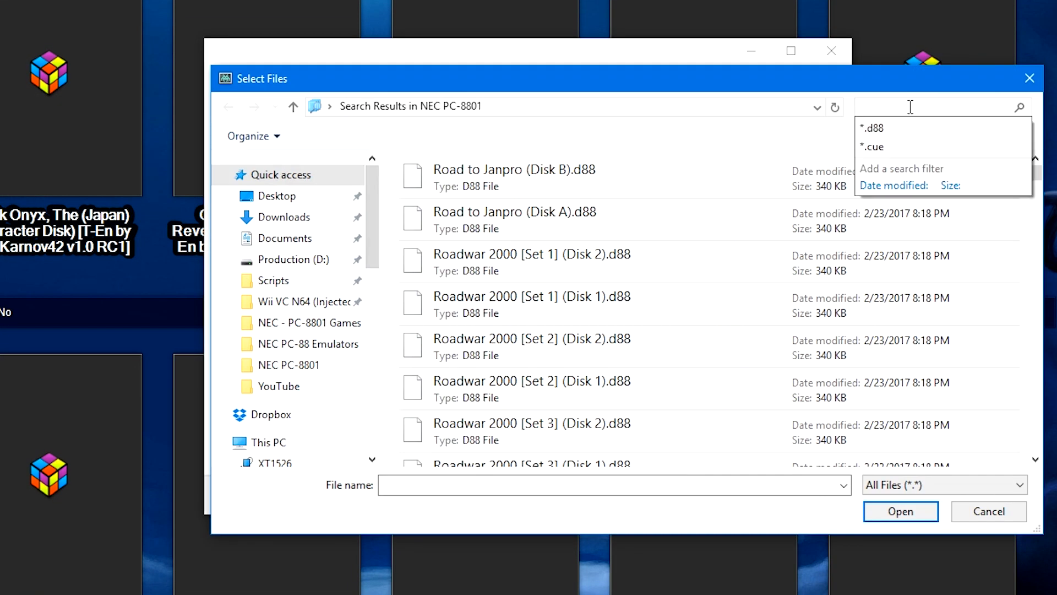
{"action": "left_click", "coordinate": [872, 146]}
{"action": "type", "text": "*.cmt"}
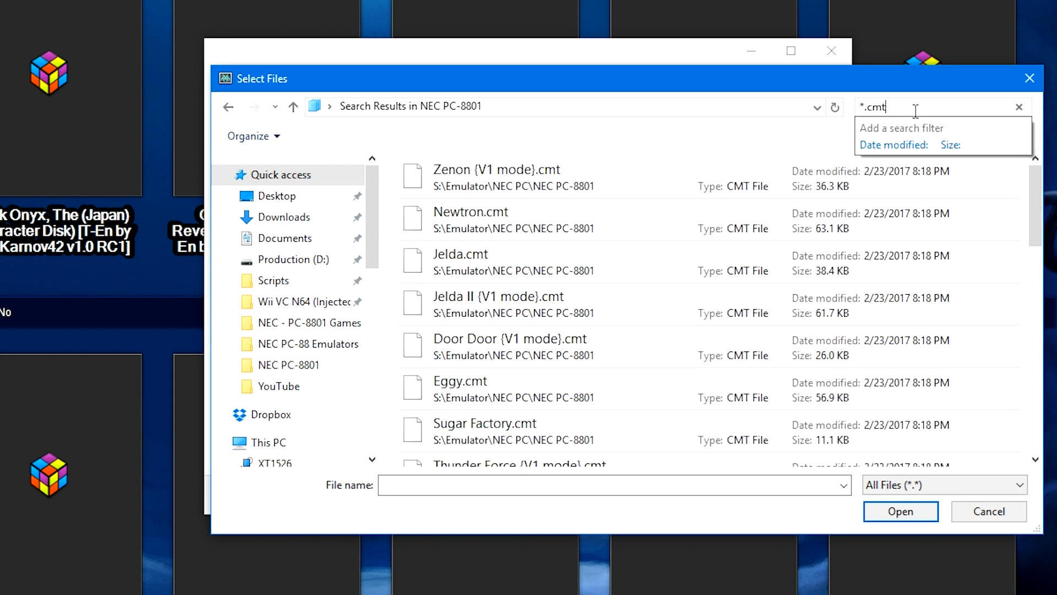
{"action": "left_click", "coordinate": [497, 177]}
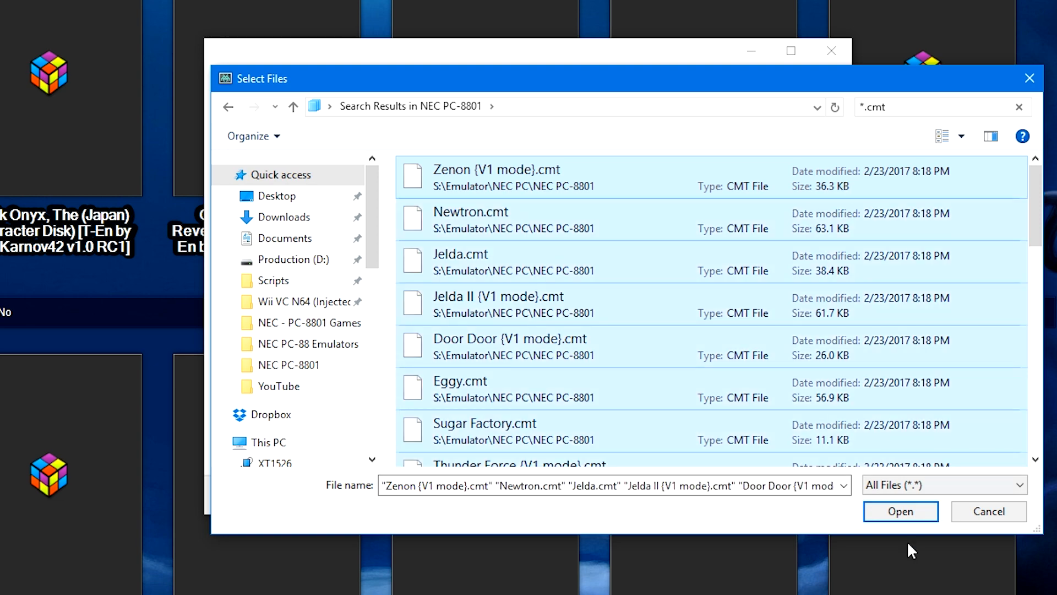
{"action": "left_click", "coordinate": [937, 106]}
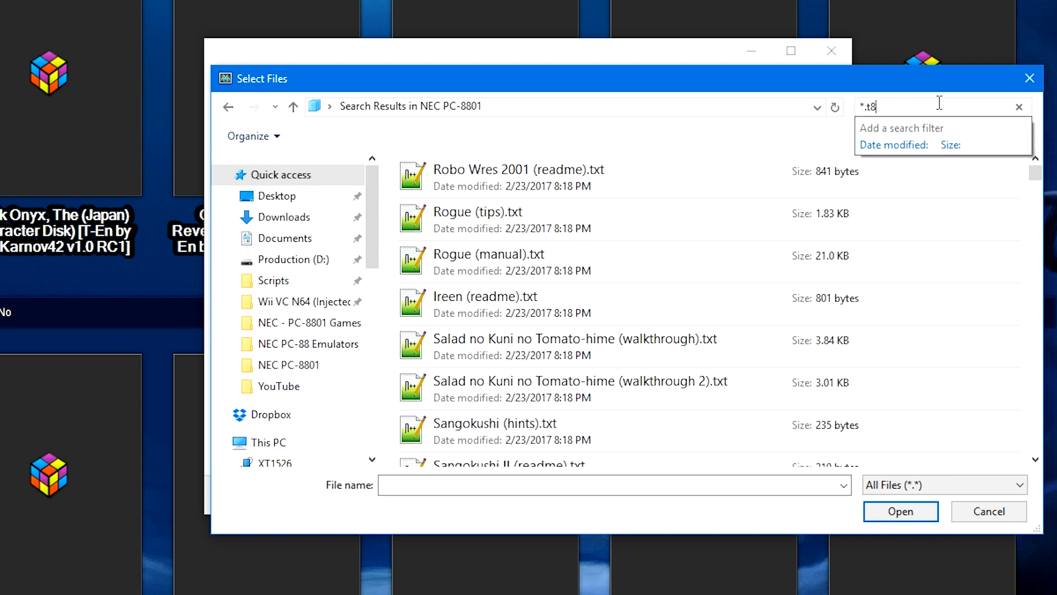
Add all the .t88 tape images to the import list.
{"action": "type", "text": "8"}
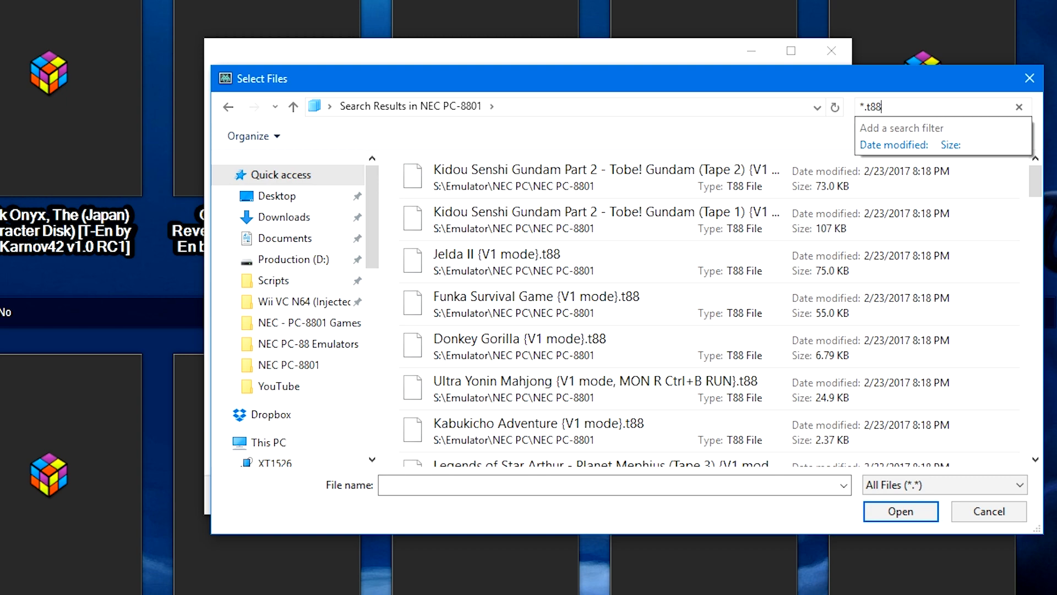
{"action": "left_click", "coordinate": [559, 177]}
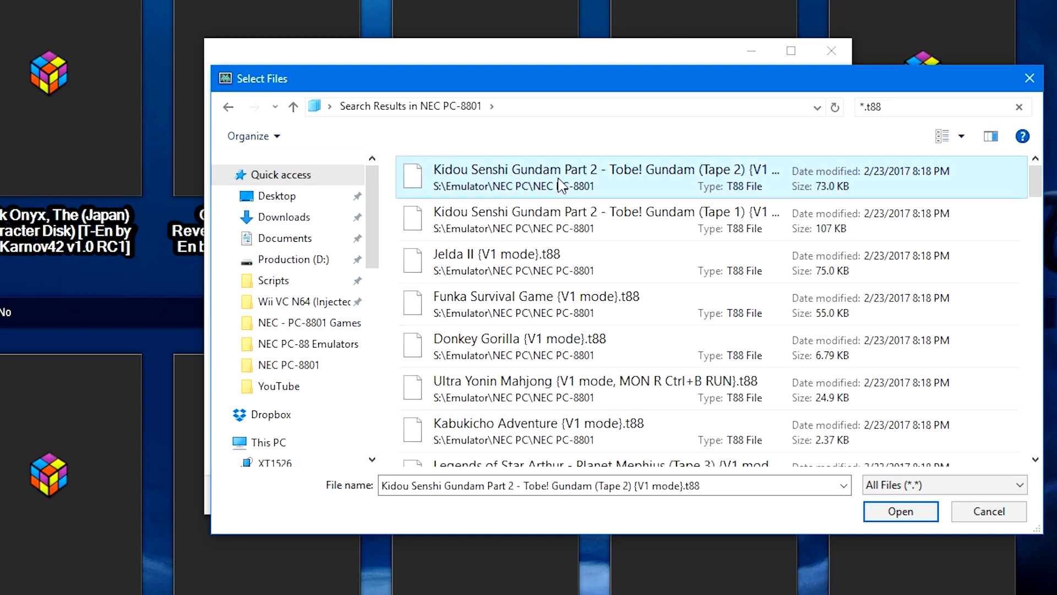
{"action": "left_click", "coordinate": [900, 511]}
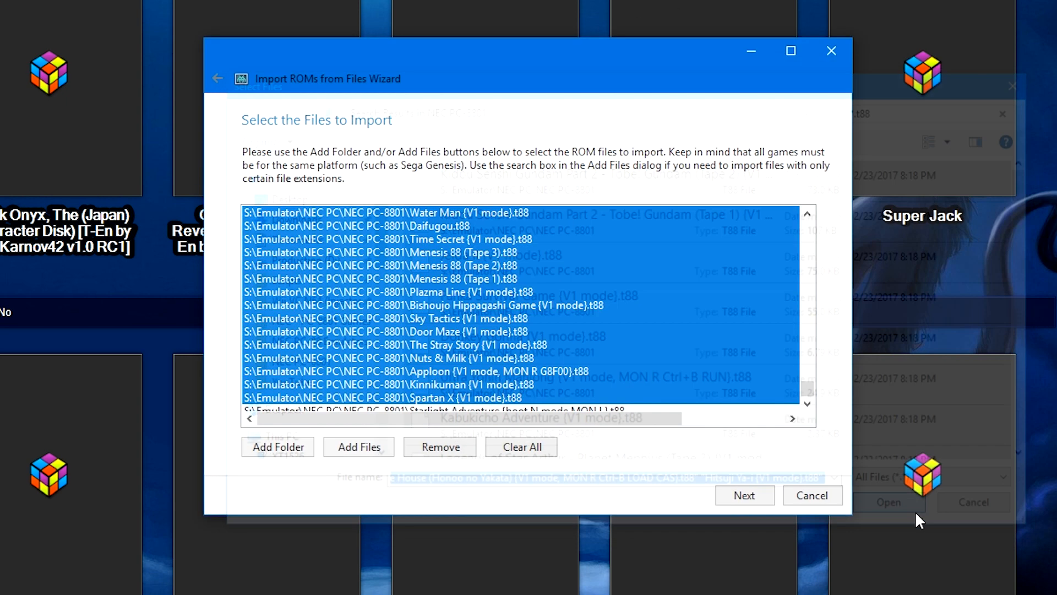
Choose NEC PC-8801 as the platform for imported ROMs.
{"action": "left_click", "coordinate": [887, 502]}
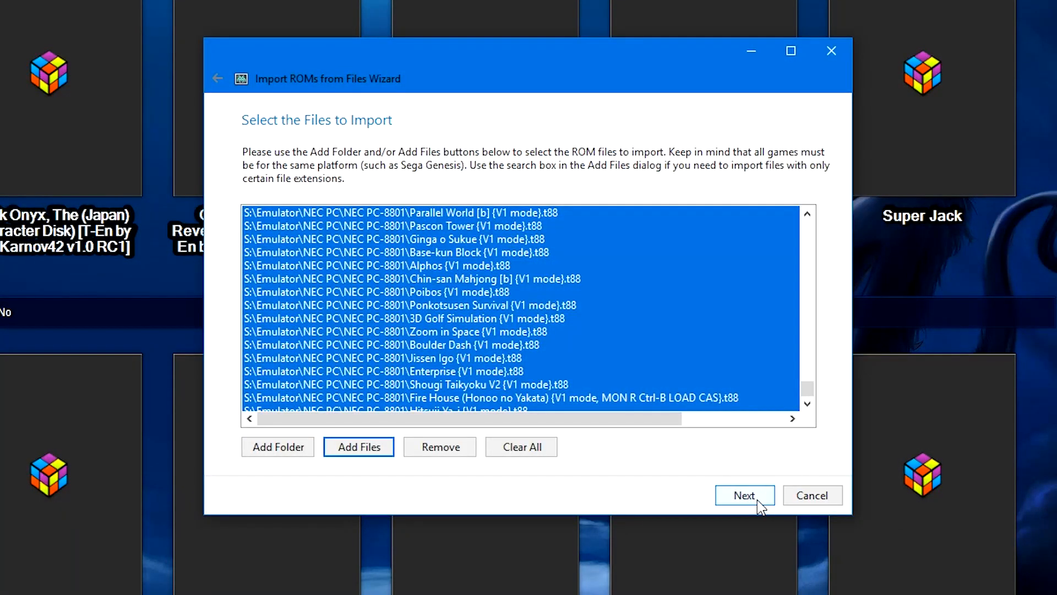
{"action": "left_click", "coordinate": [745, 495]}
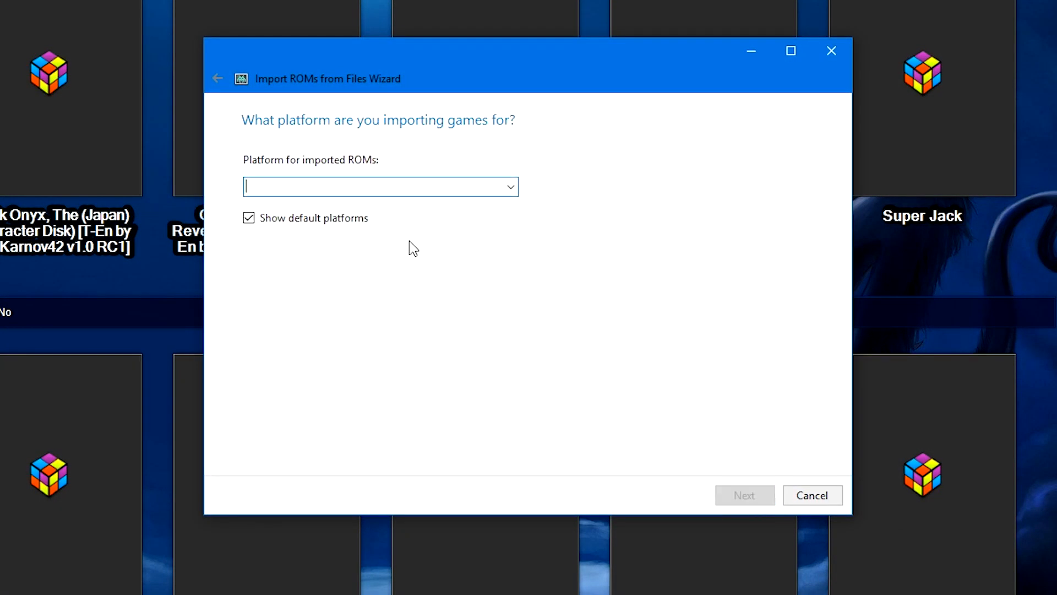
{"action": "type", "text": "NEC PC-8801"}
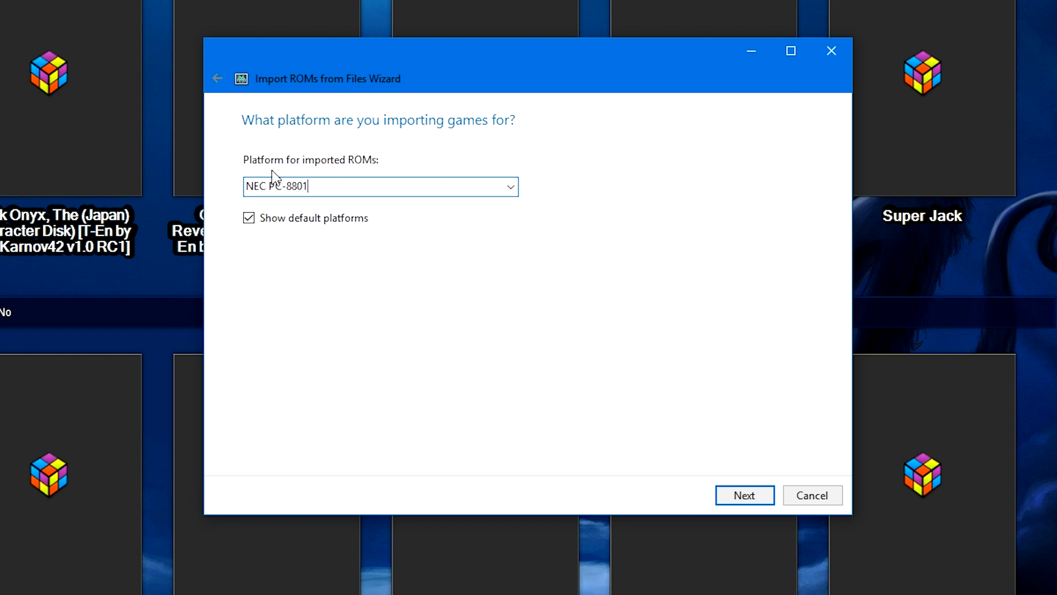
{"action": "double_click", "coordinate": [255, 186]}
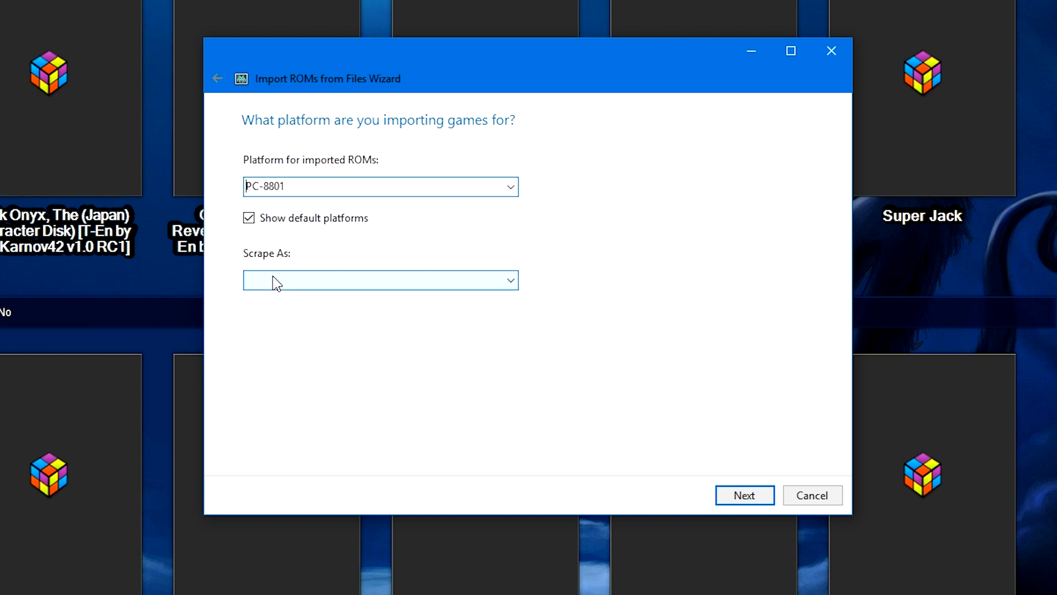
{"action": "left_click", "coordinate": [381, 280]}
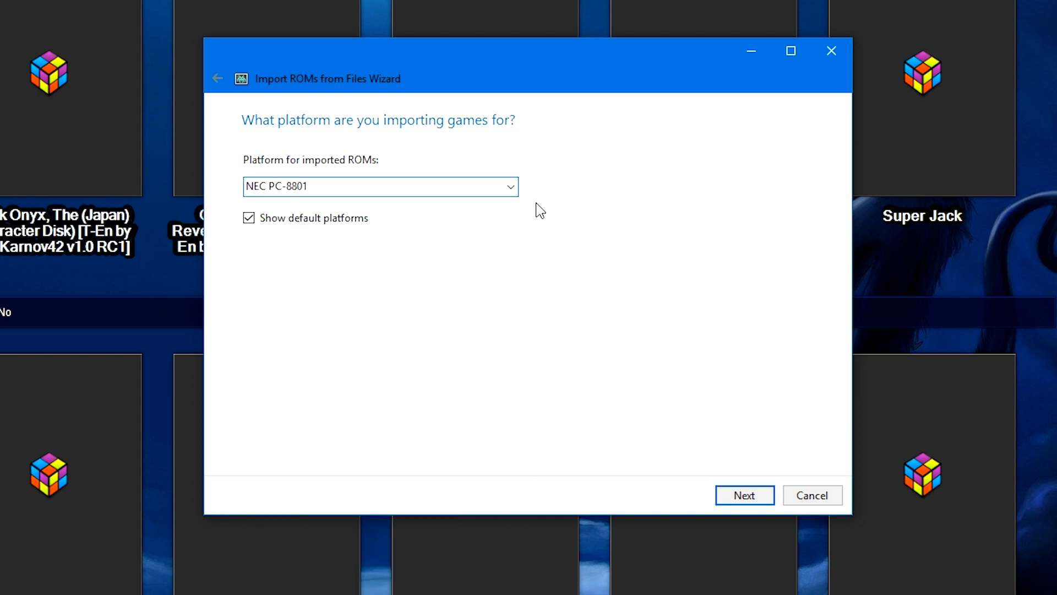
Point the Common Source Code Project (PC-8801MA) emulator's application path to pc8801ma.exe.
{"action": "left_click", "coordinate": [744, 495]}
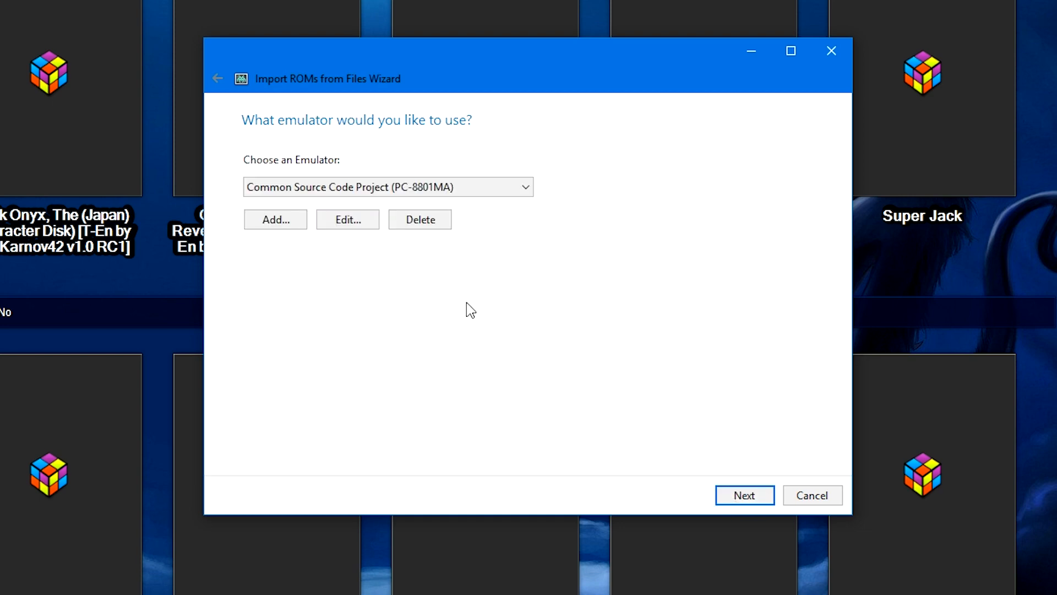
{"action": "mouse_move", "coordinate": [374, 250]}
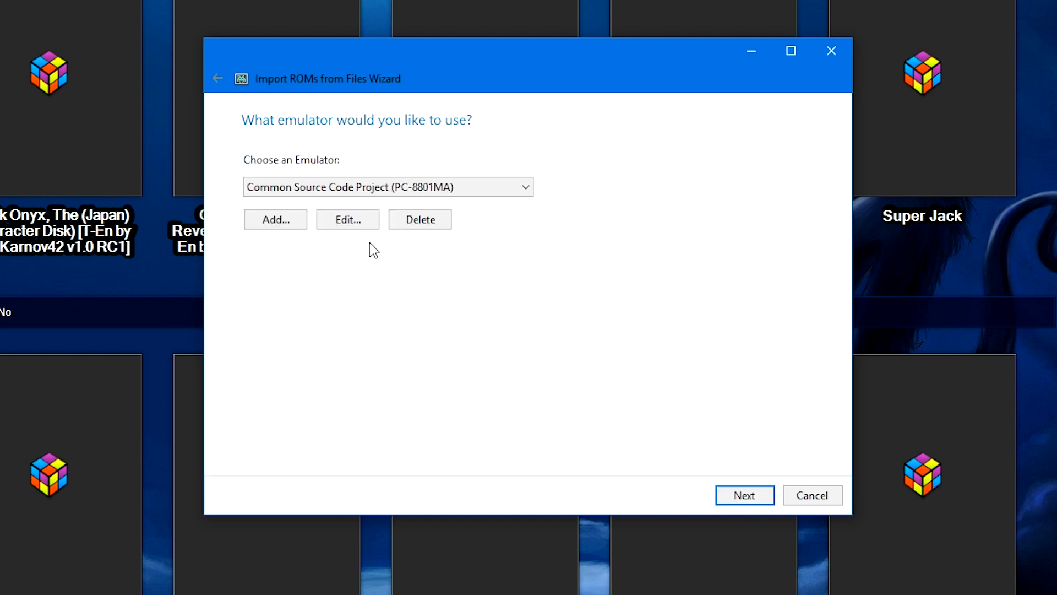
{"action": "left_click", "coordinate": [347, 219]}
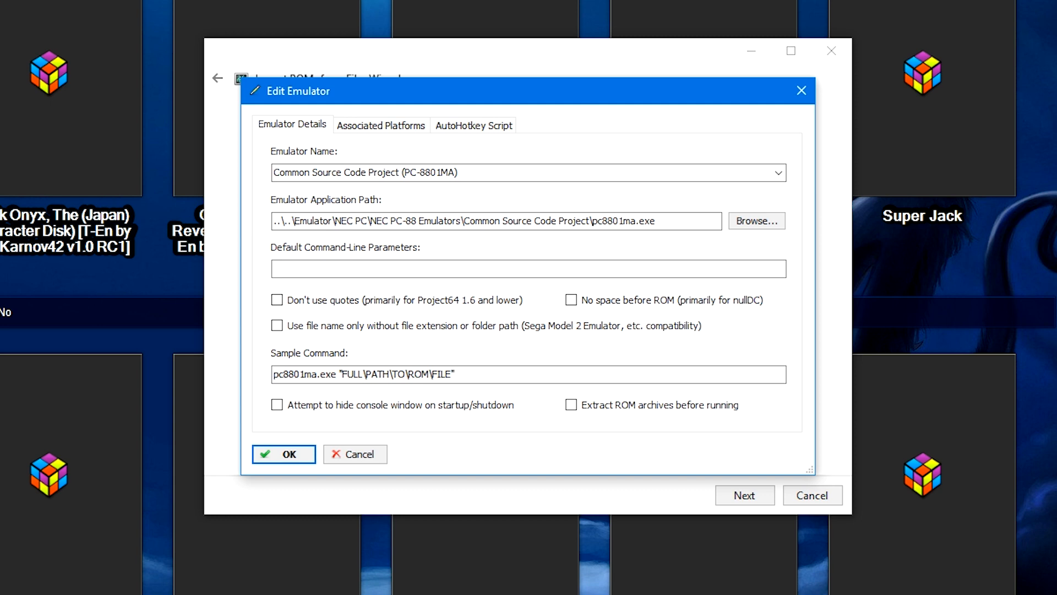
{"action": "left_click", "coordinate": [756, 221]}
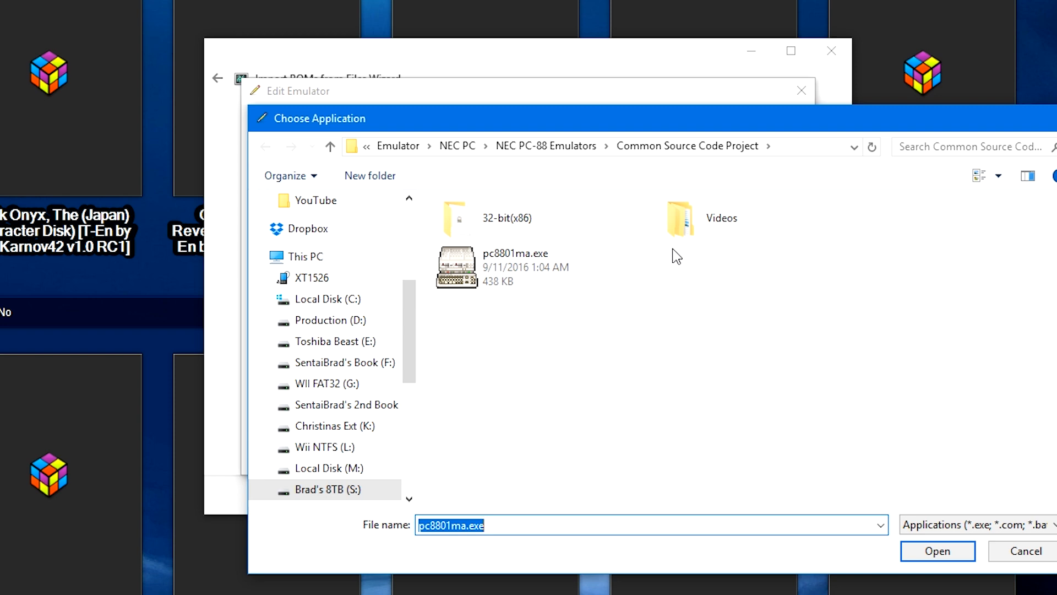
{"action": "mouse_move", "coordinate": [553, 241]}
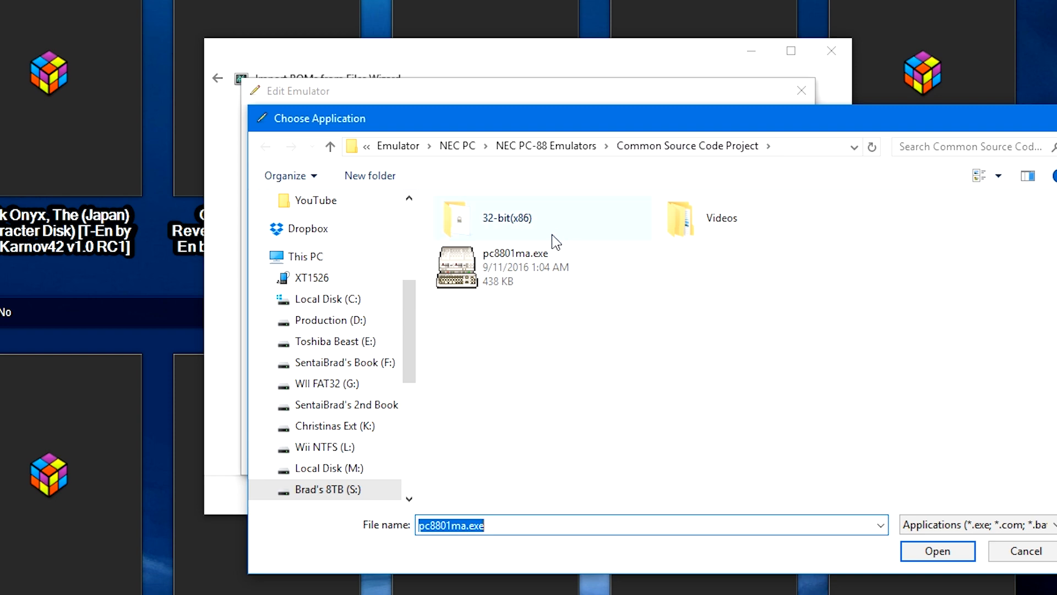
{"action": "left_click", "coordinate": [937, 550]}
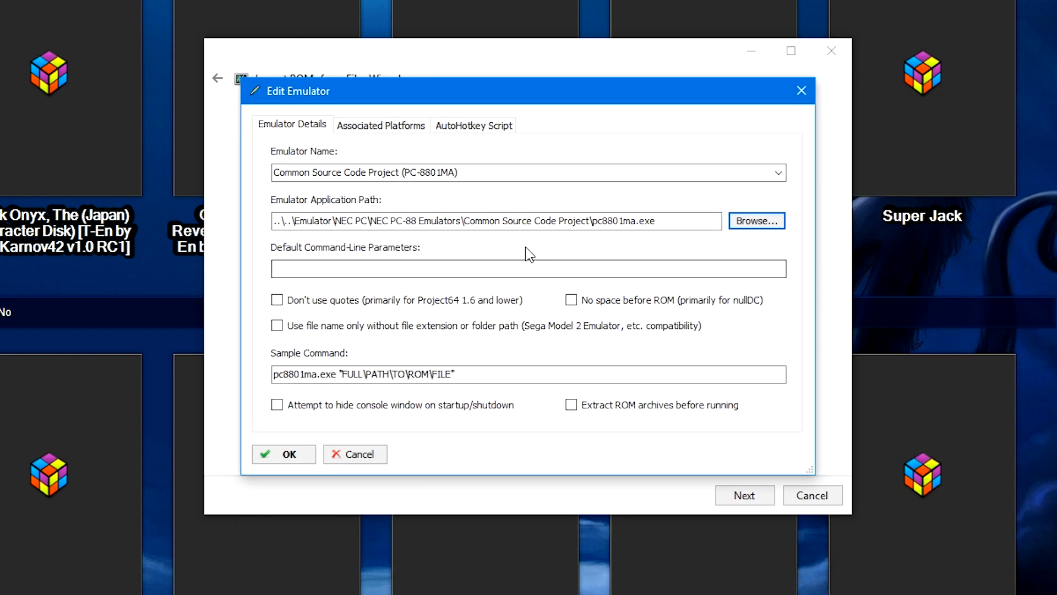
Under Associated Platforms, edit the NEC PC-8801 row and leave Default Emulator ticked.
{"action": "left_click", "coordinate": [380, 125]}
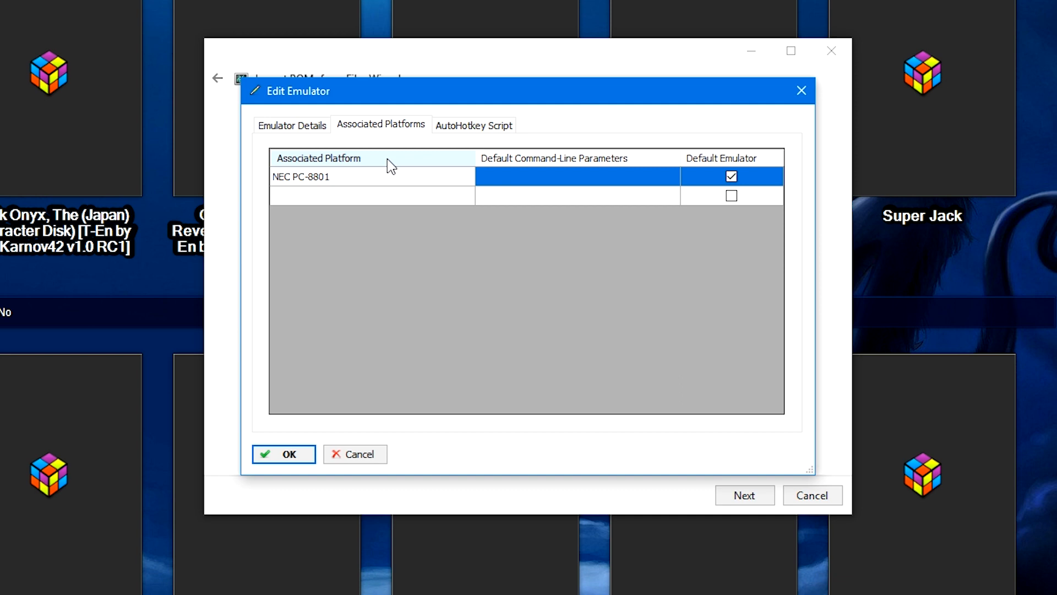
{"action": "left_click", "coordinate": [328, 176]}
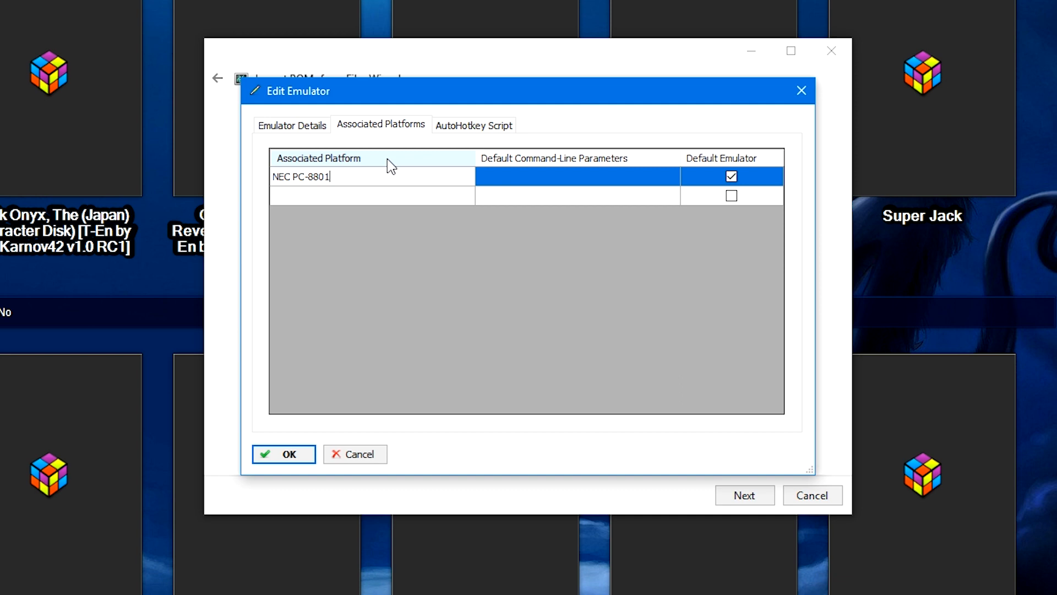
{"action": "mouse_move", "coordinate": [412, 163]}
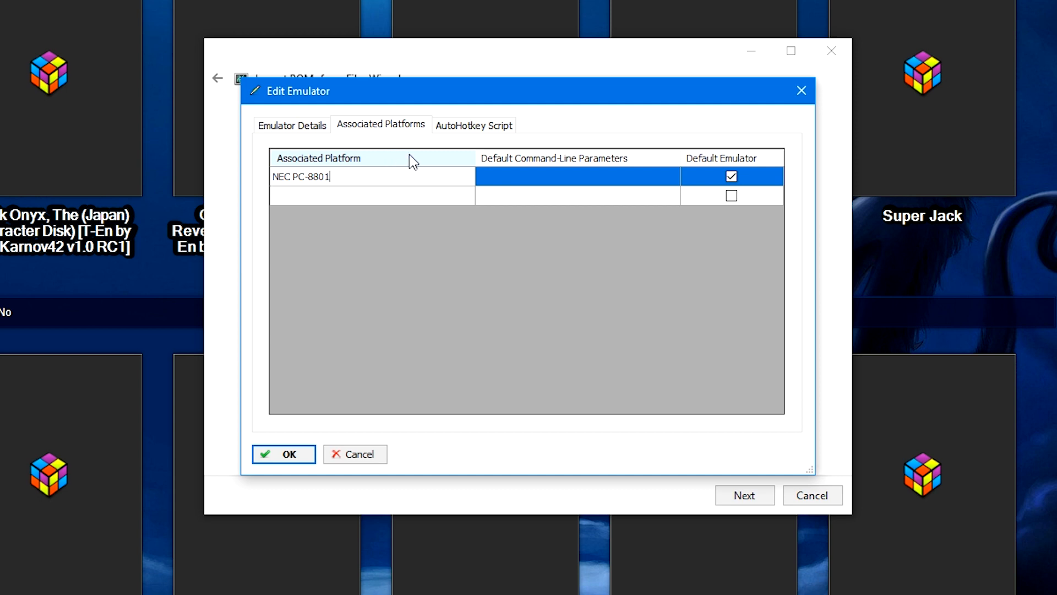
{"action": "left_click", "coordinate": [760, 176]}
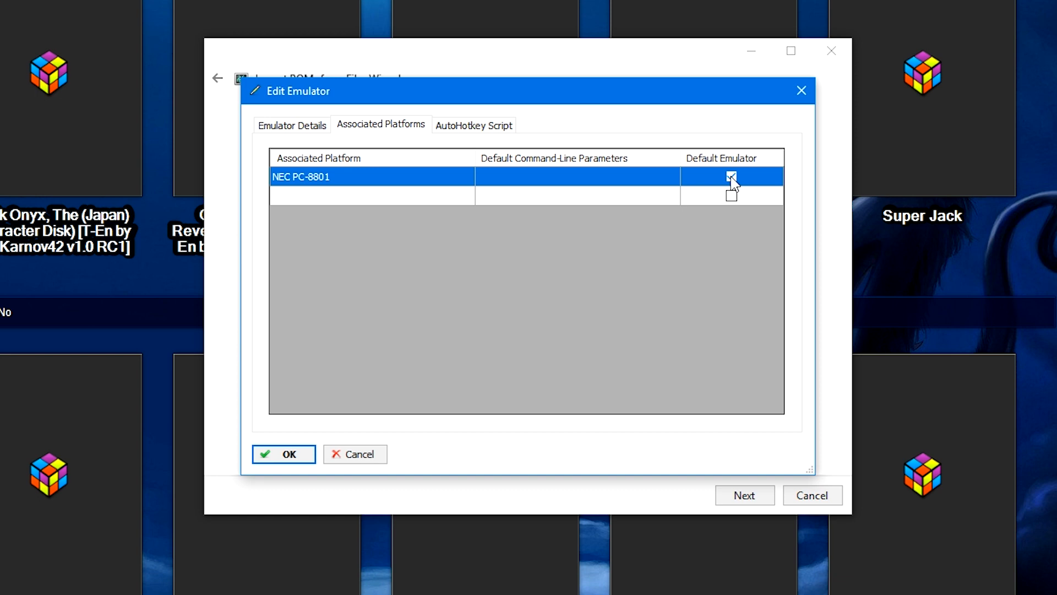
{"action": "left_click", "coordinate": [732, 177]}
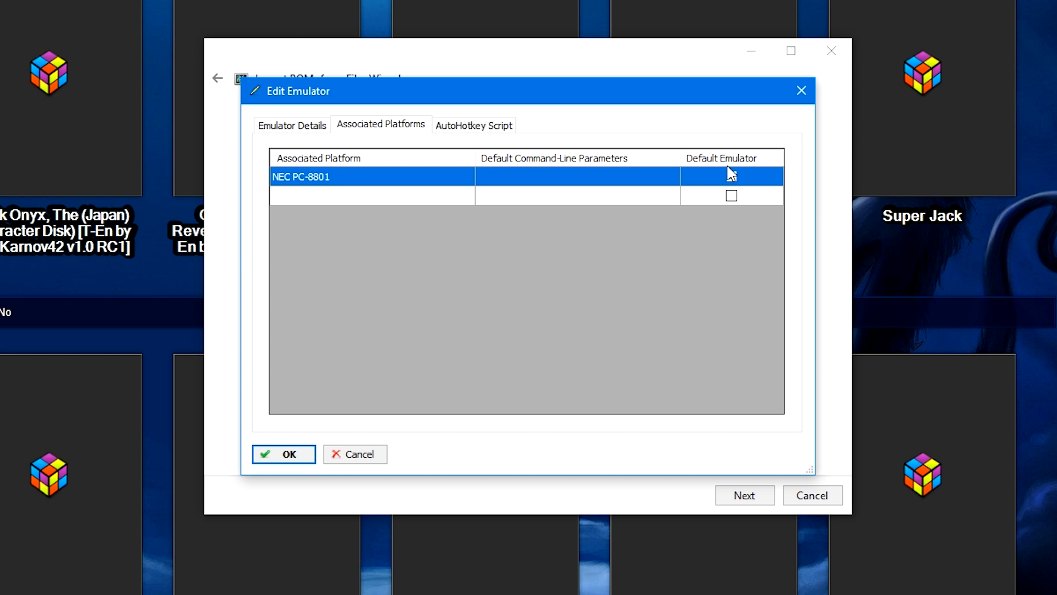
{"action": "left_click", "coordinate": [731, 176]}
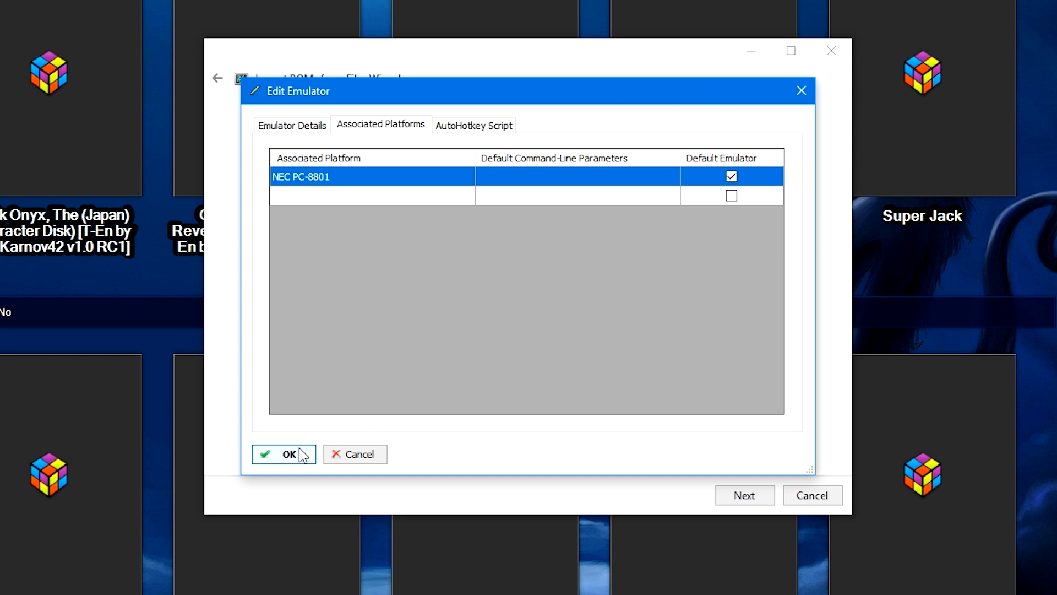
Save the emulator, then accept default metadata, image and EmuMovies choices.
{"action": "left_click", "coordinate": [283, 454]}
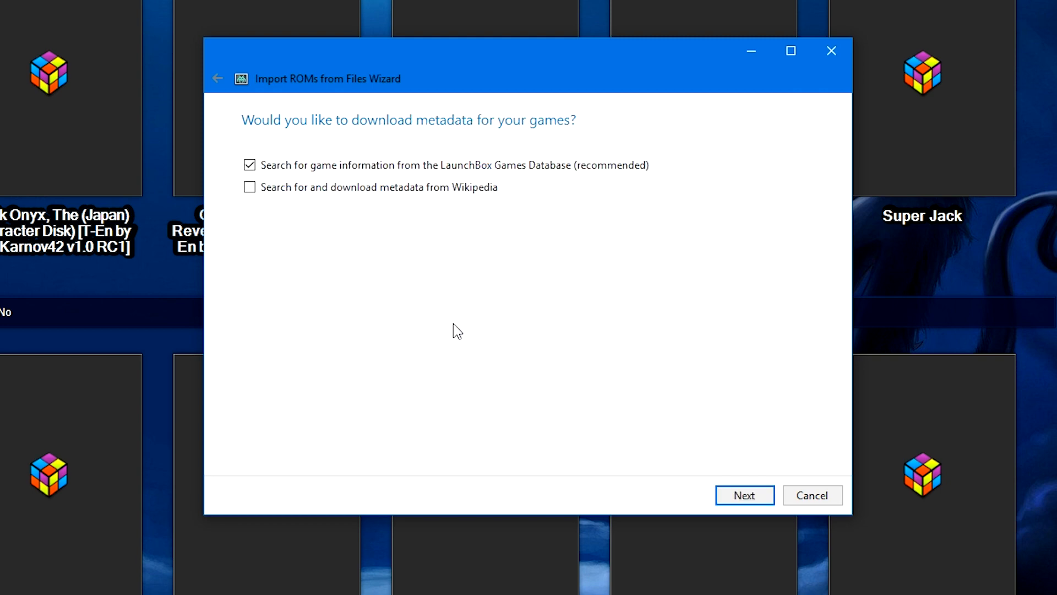
{"action": "mouse_move", "coordinate": [465, 265]}
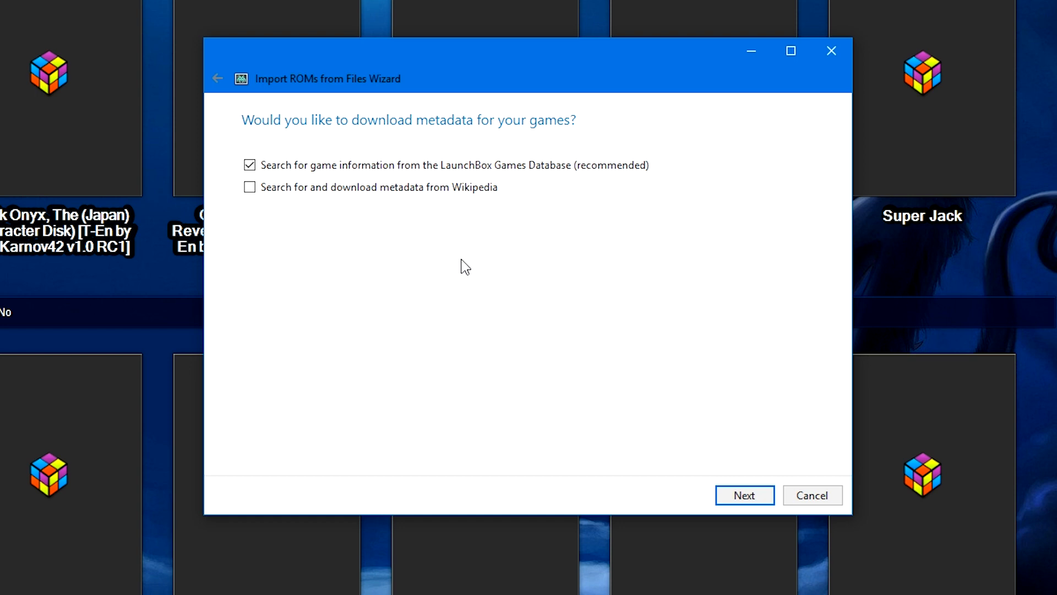
{"action": "left_click", "coordinate": [744, 495]}
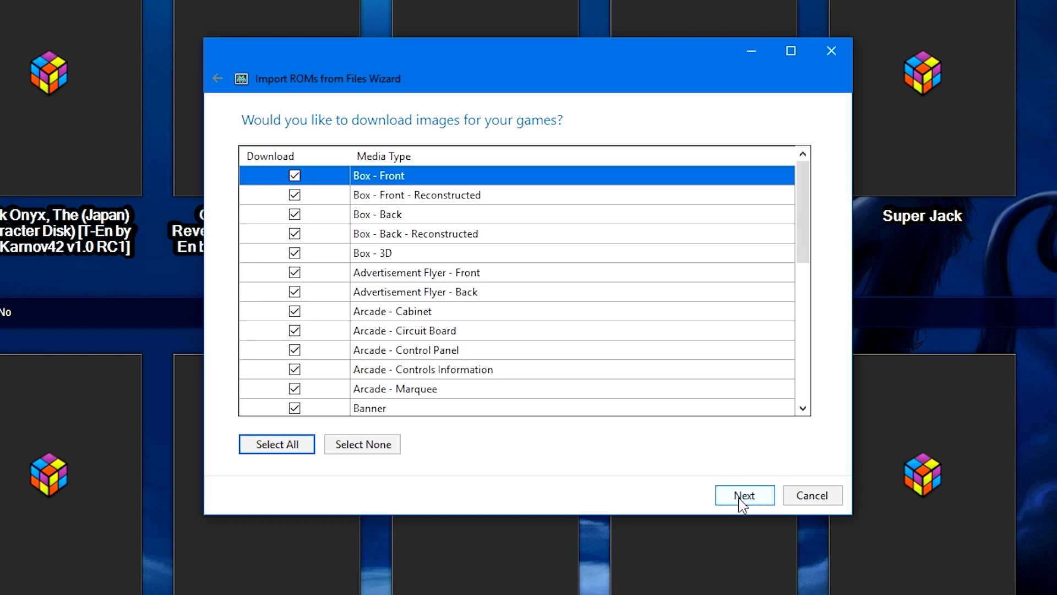
{"action": "left_click", "coordinate": [745, 495]}
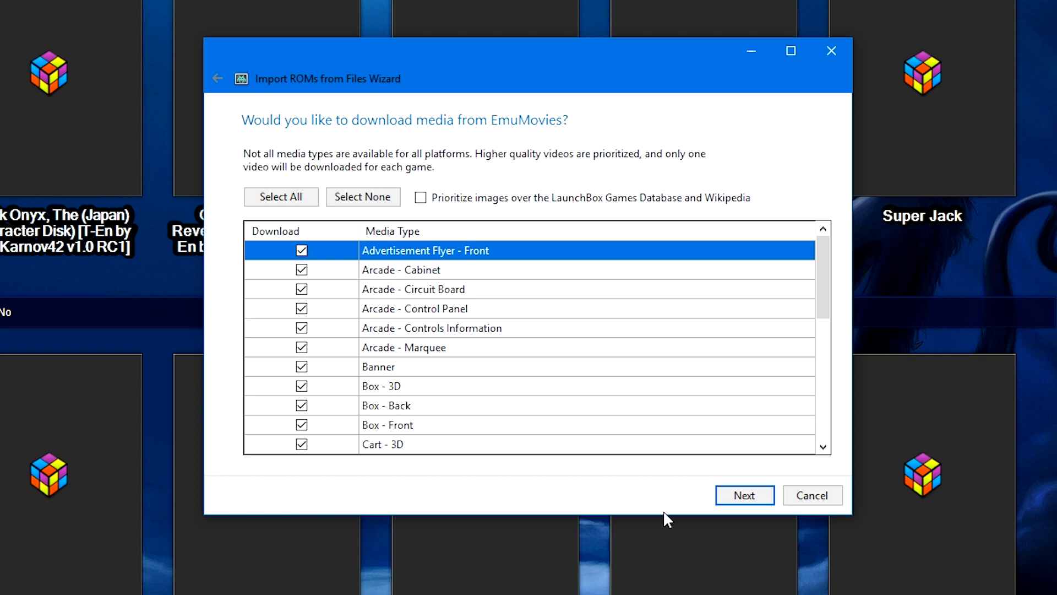
{"action": "mouse_move", "coordinate": [688, 483]}
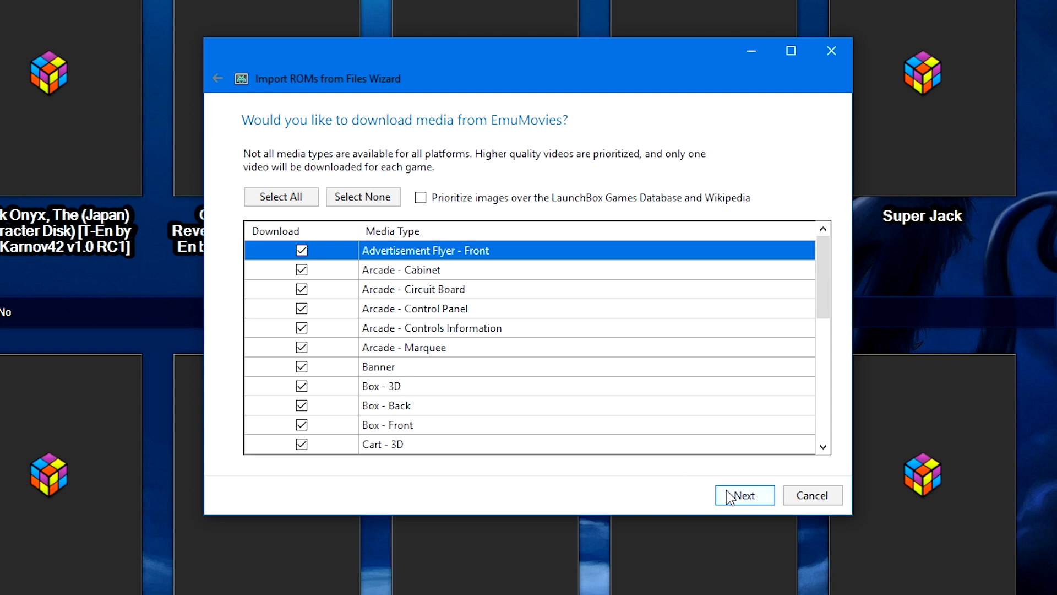
{"action": "left_click", "coordinate": [744, 495]}
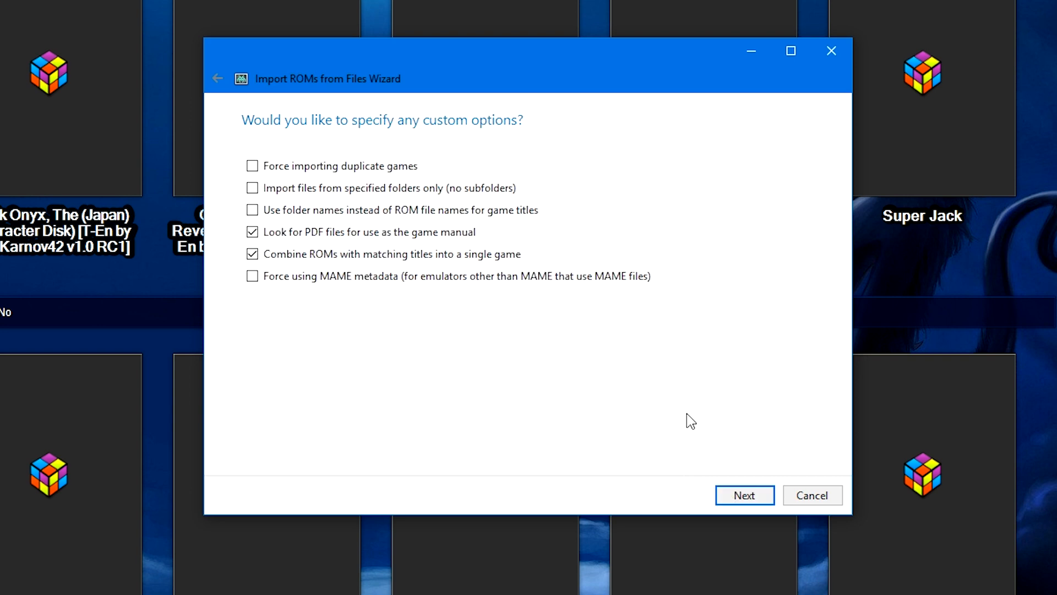
{"action": "mouse_move", "coordinate": [498, 178]}
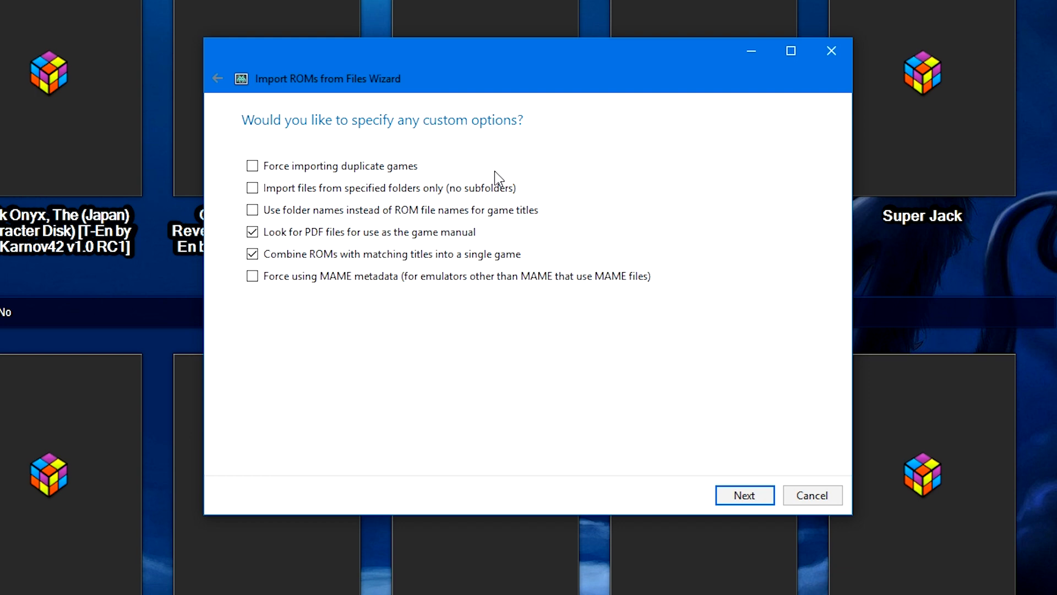
Delete the second Genesis: Beyond the Revelation row from the Ready to Import list.
{"action": "left_click", "coordinate": [744, 495]}
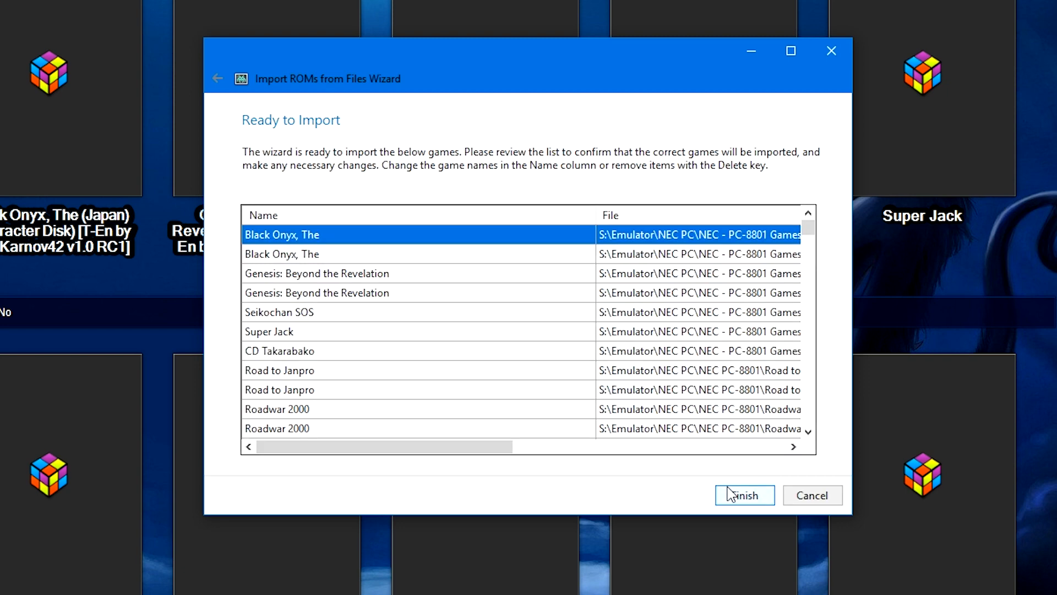
{"action": "mouse_move", "coordinate": [346, 265]}
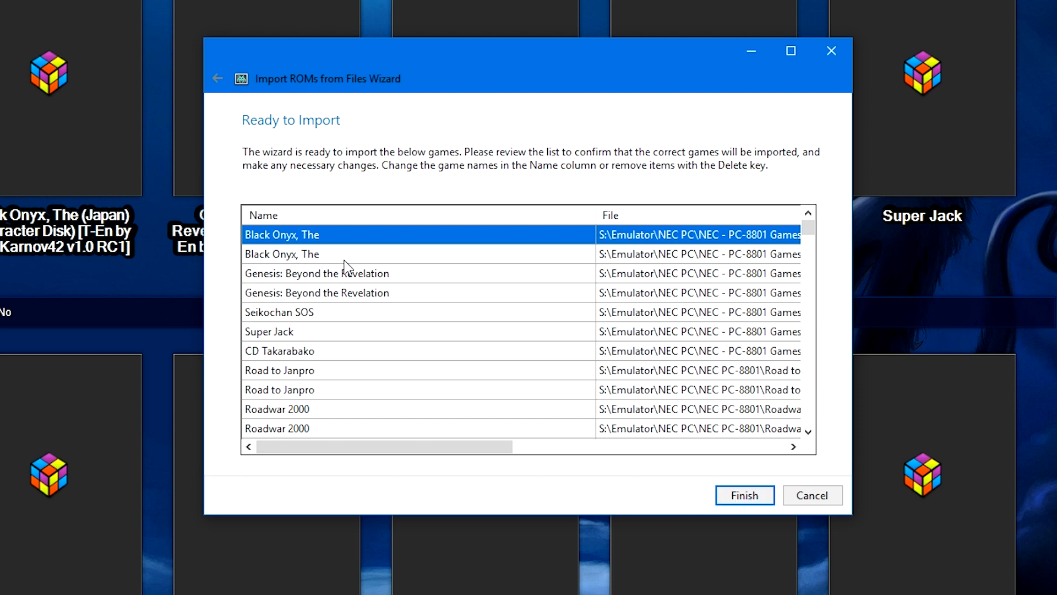
{"action": "left_click", "coordinate": [317, 273]}
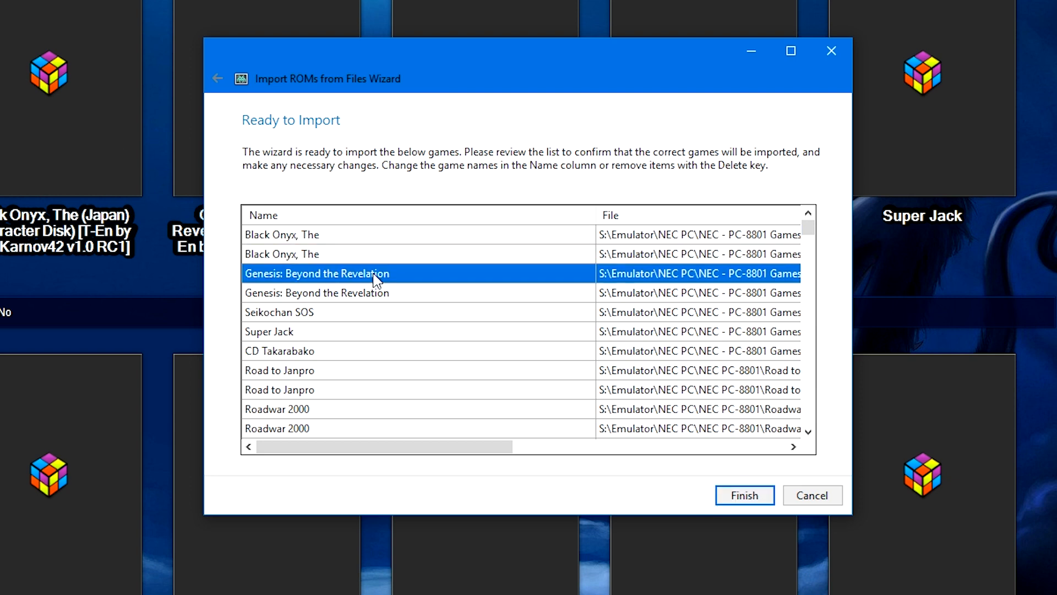
{"action": "key", "text": "Delete"}
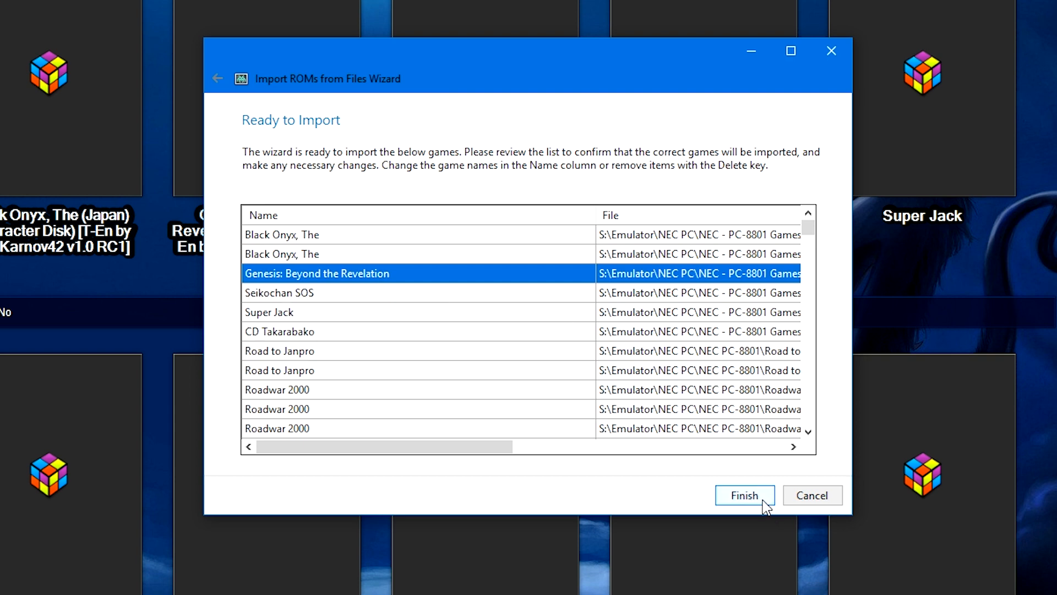
Finish the PC-8801 import and bring up the Seikochan SOS context menu.
{"action": "left_click", "coordinate": [744, 495]}
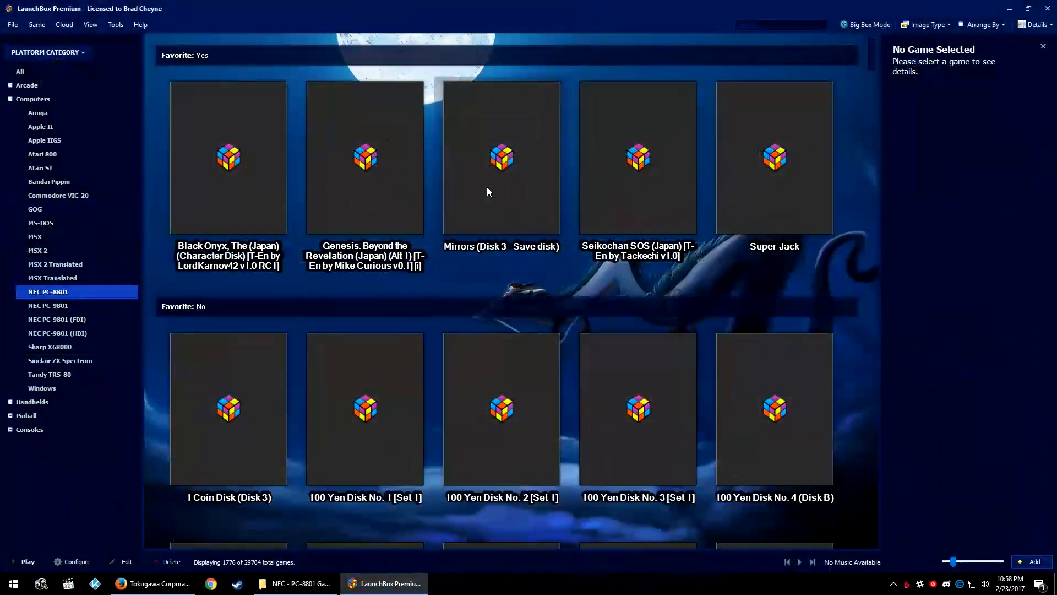
{"action": "mouse_move", "coordinate": [523, 165]}
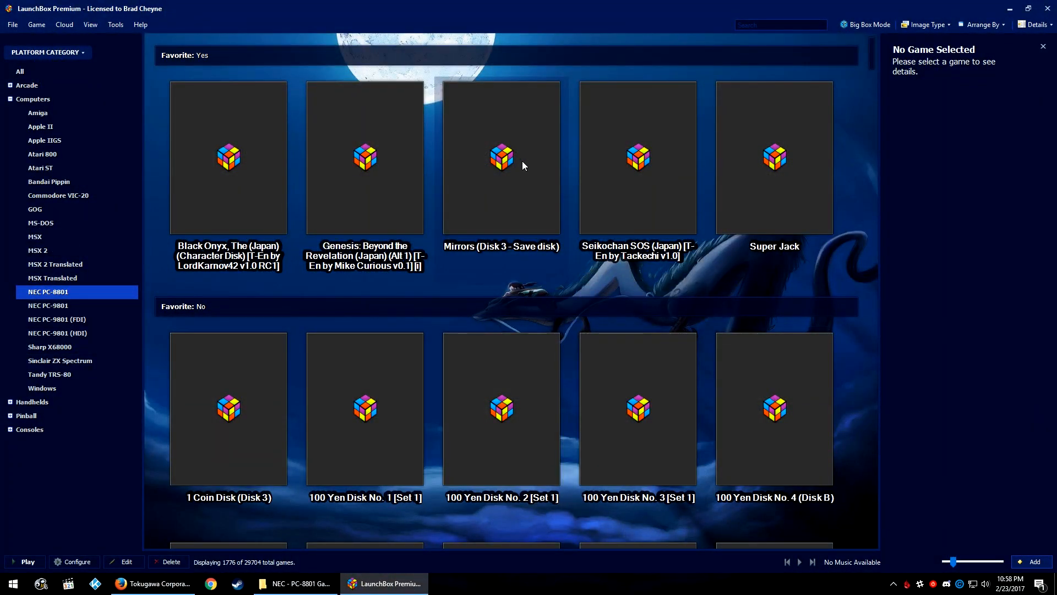
{"action": "scroll", "scroll_direction": "down", "scroll_amount": 3}
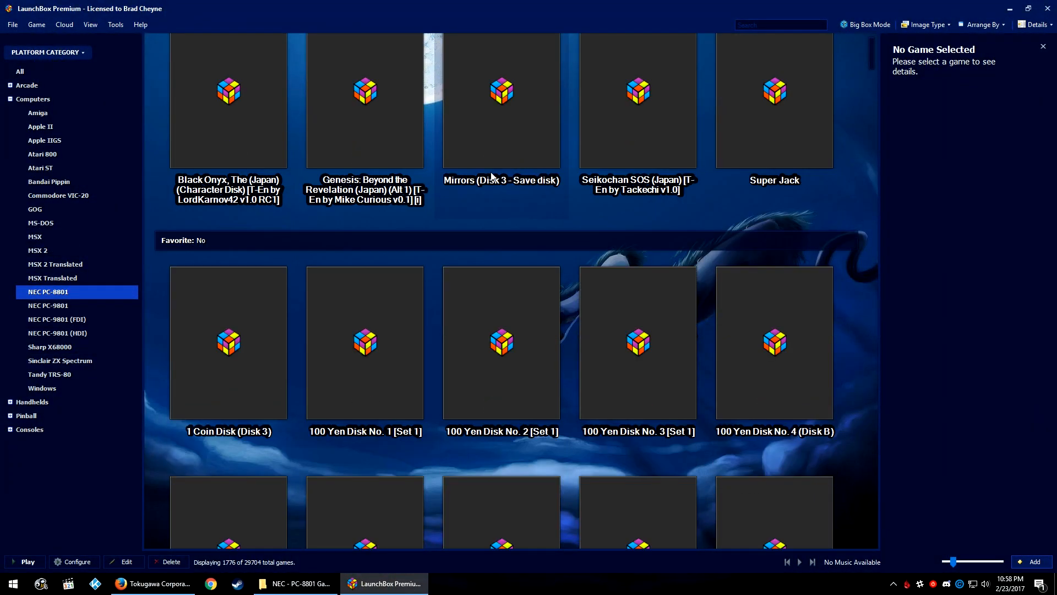
{"action": "scroll", "scroll_direction": "up", "scroll_amount": 3}
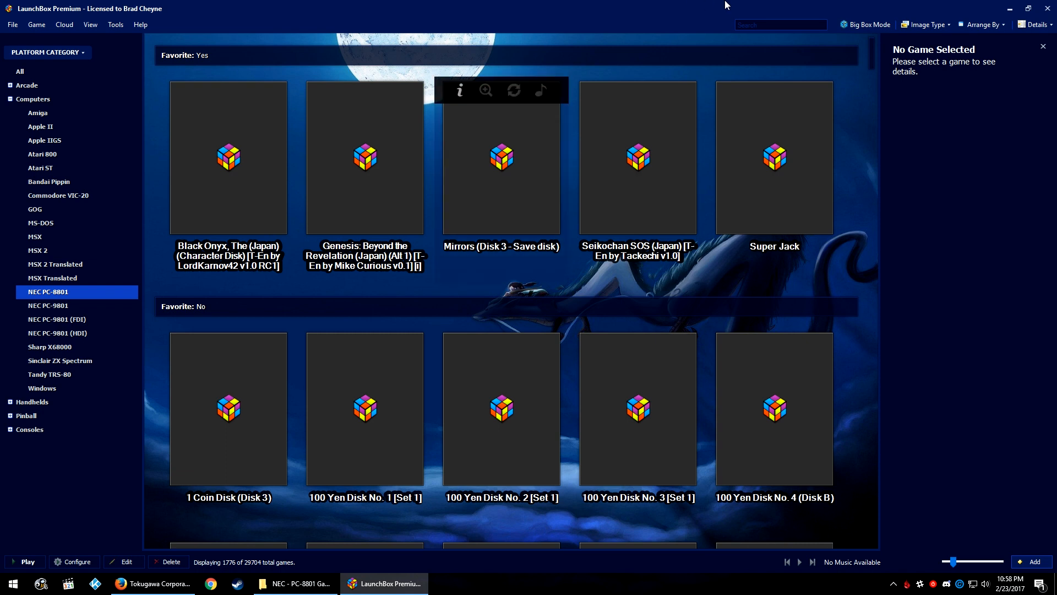
{"action": "mouse_move", "coordinate": [646, 76]}
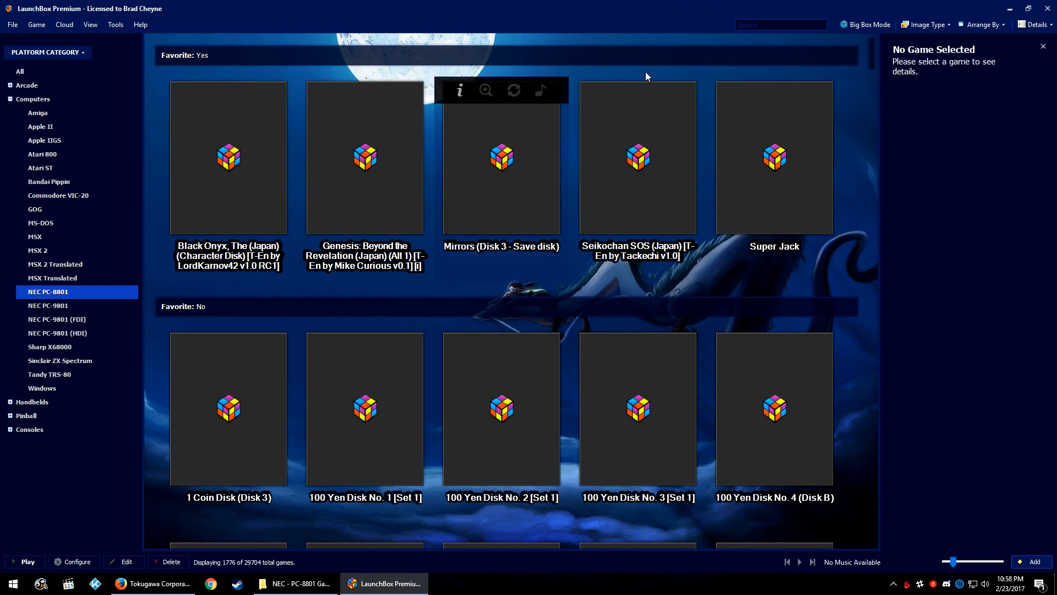
{"action": "mouse_move", "coordinate": [609, 167]}
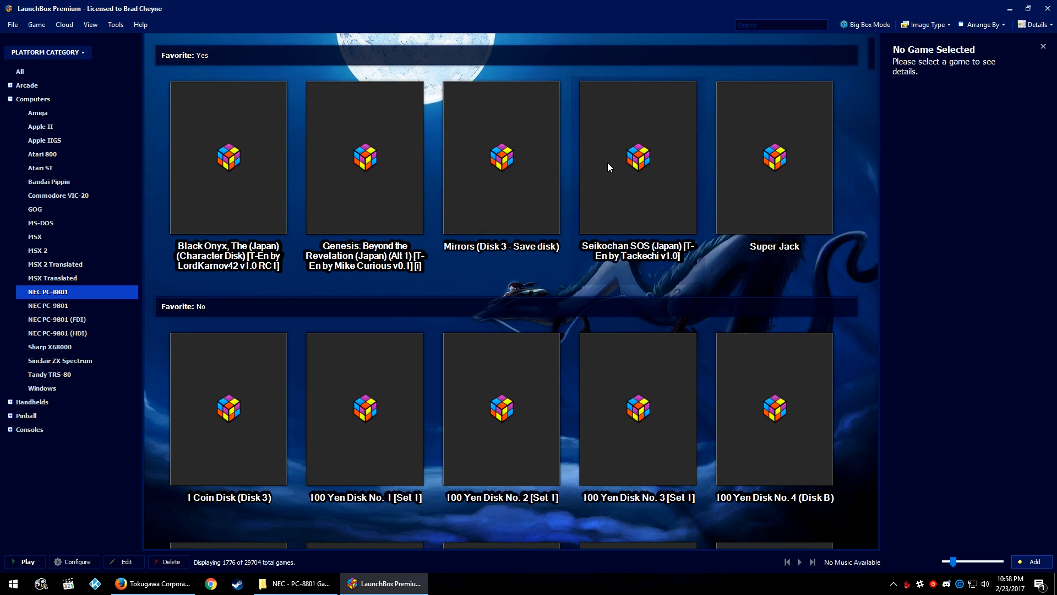
{"action": "right_click", "coordinate": [637, 158]}
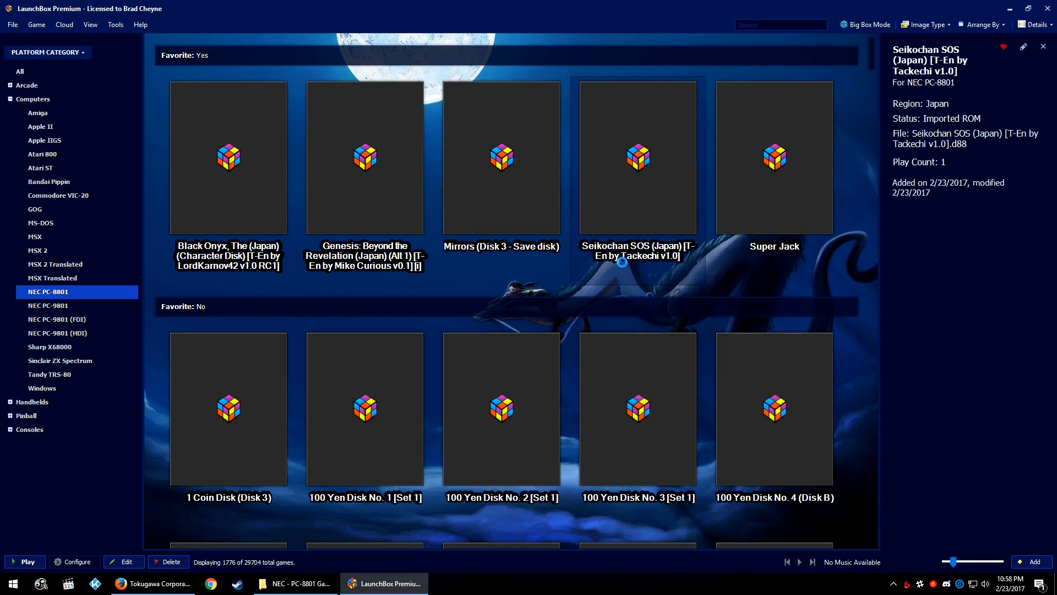
Show the emulator's Control menu with N88 mode, CPU, Joystick and state entries.
{"action": "left_click", "coordinate": [191, 82]}
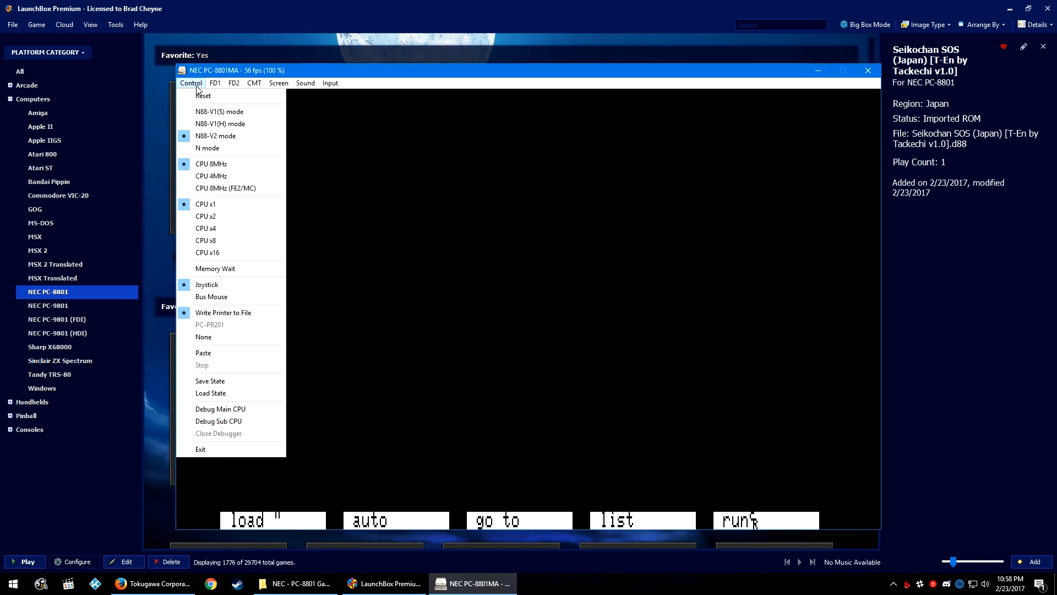
{"action": "mouse_move", "coordinate": [219, 111]}
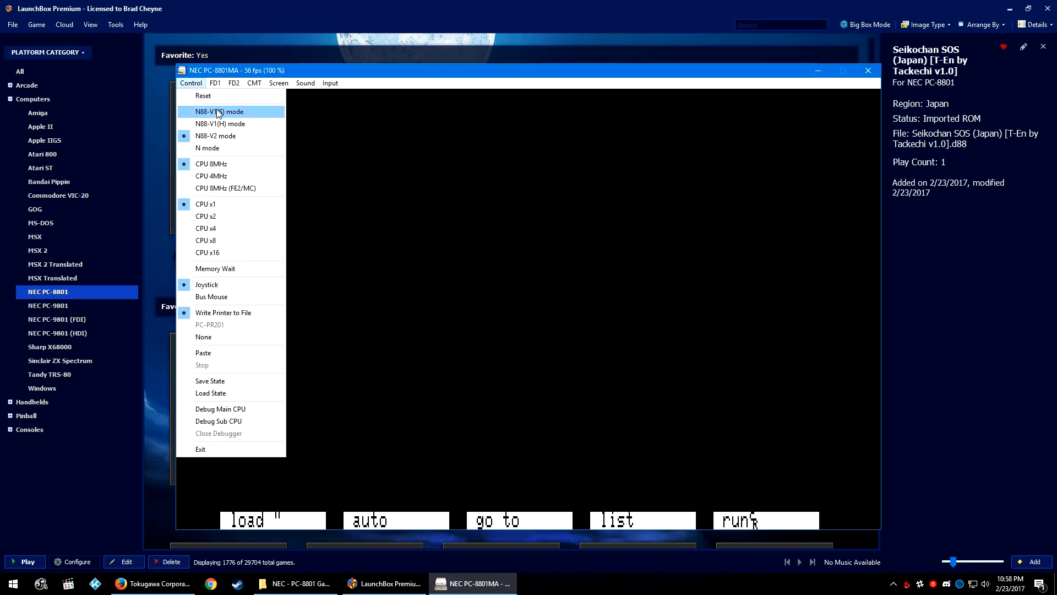
{"action": "mouse_move", "coordinate": [220, 123]}
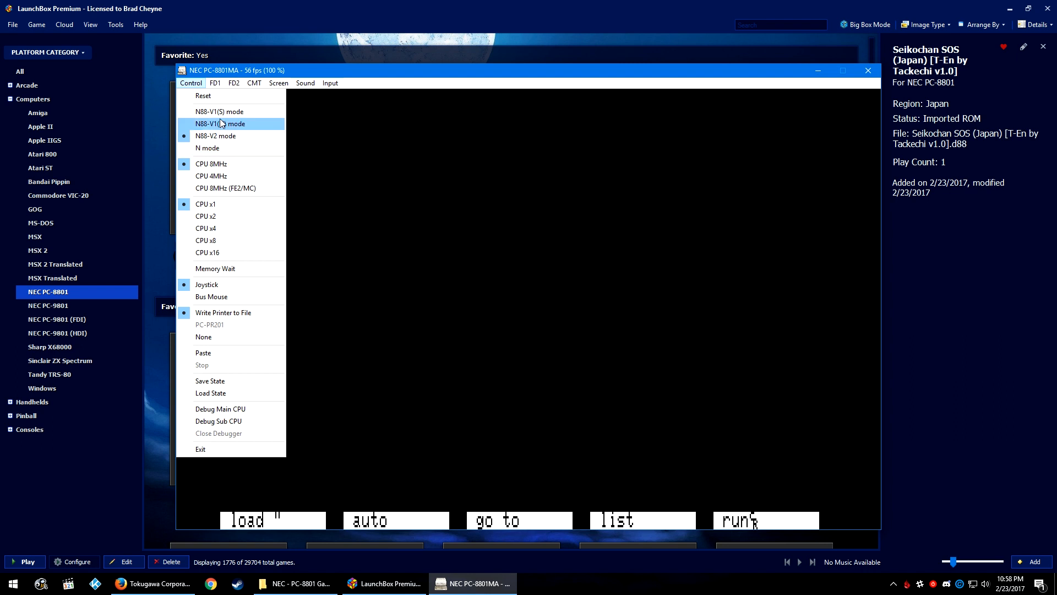
{"action": "mouse_move", "coordinate": [211, 163]}
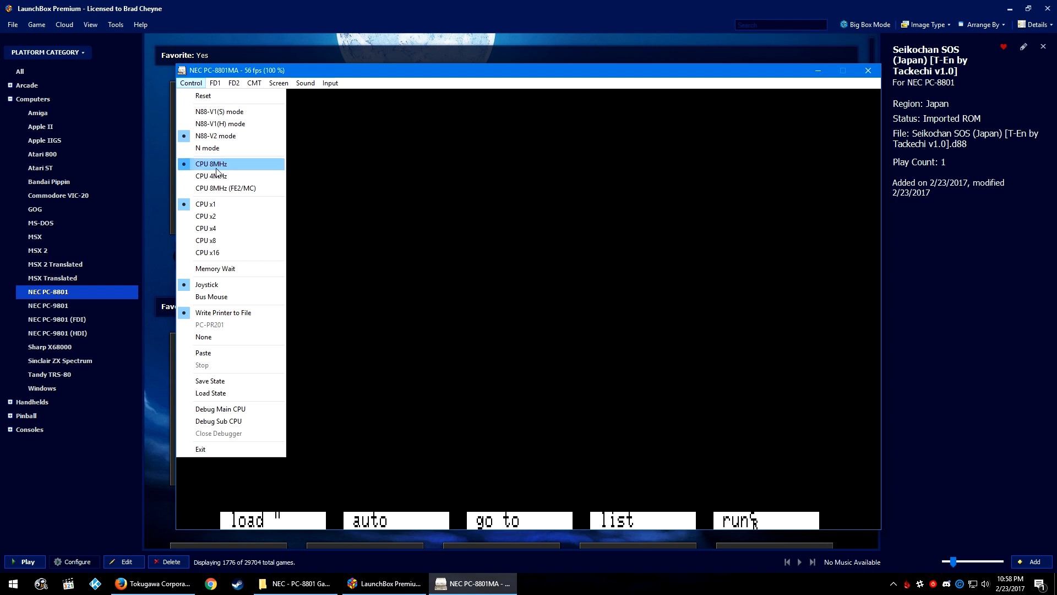
{"action": "mouse_move", "coordinate": [211, 177]}
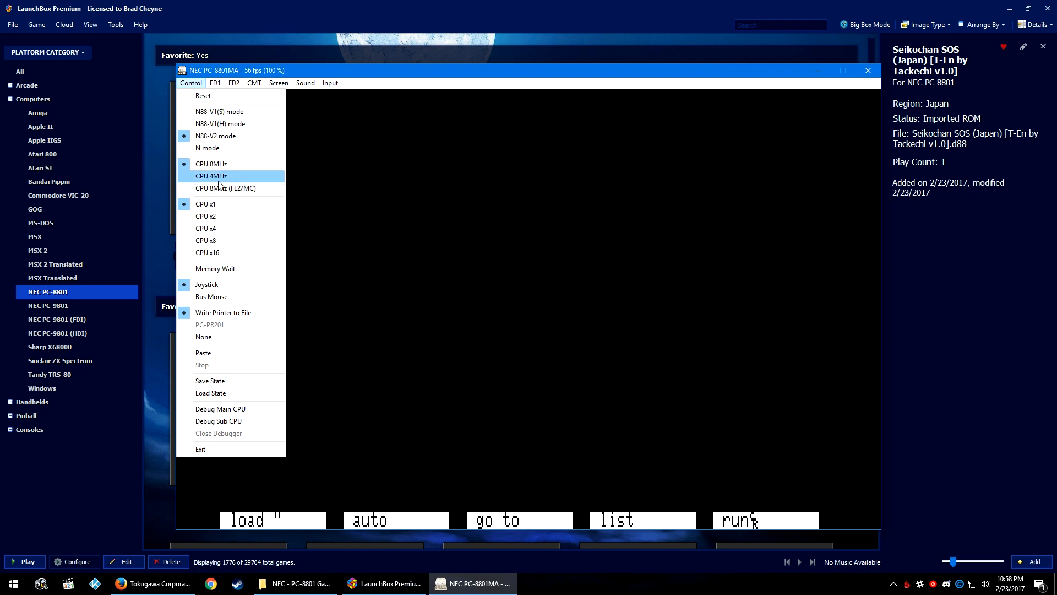
{"action": "mouse_move", "coordinate": [211, 164]}
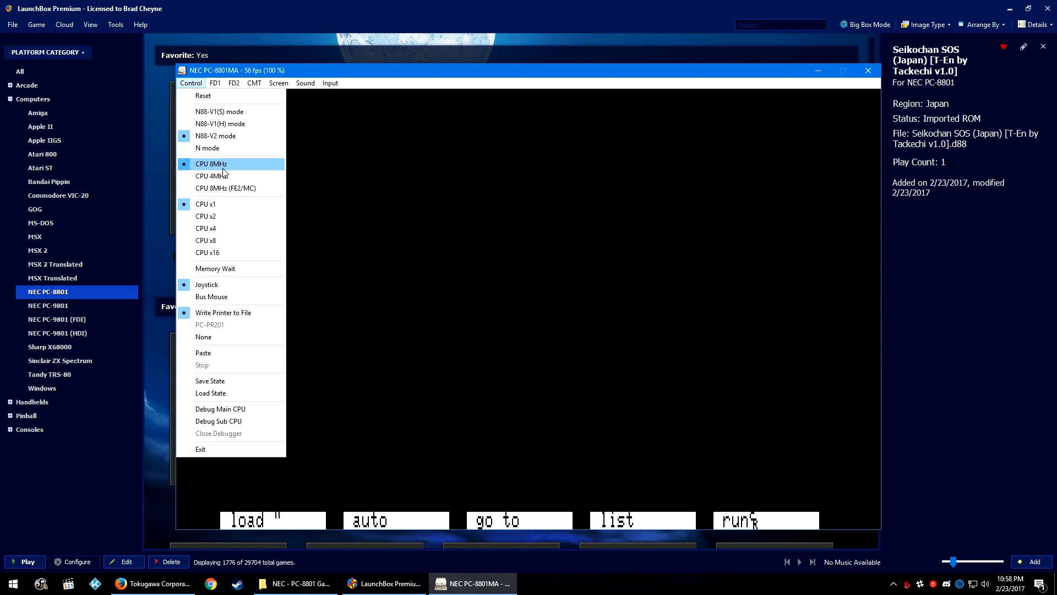
{"action": "mouse_move", "coordinate": [225, 187]}
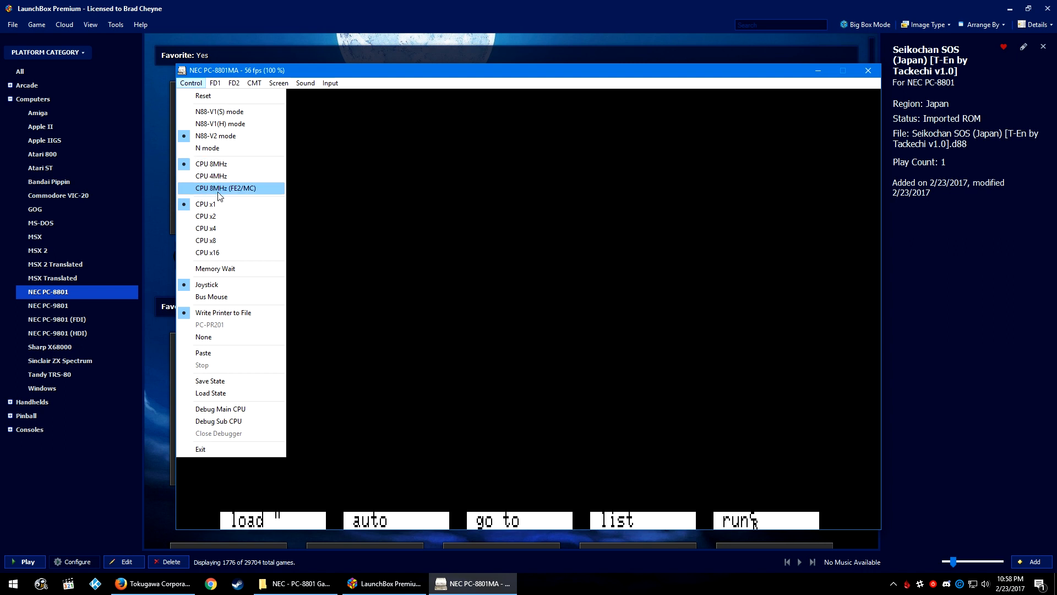
{"action": "mouse_move", "coordinate": [225, 148]}
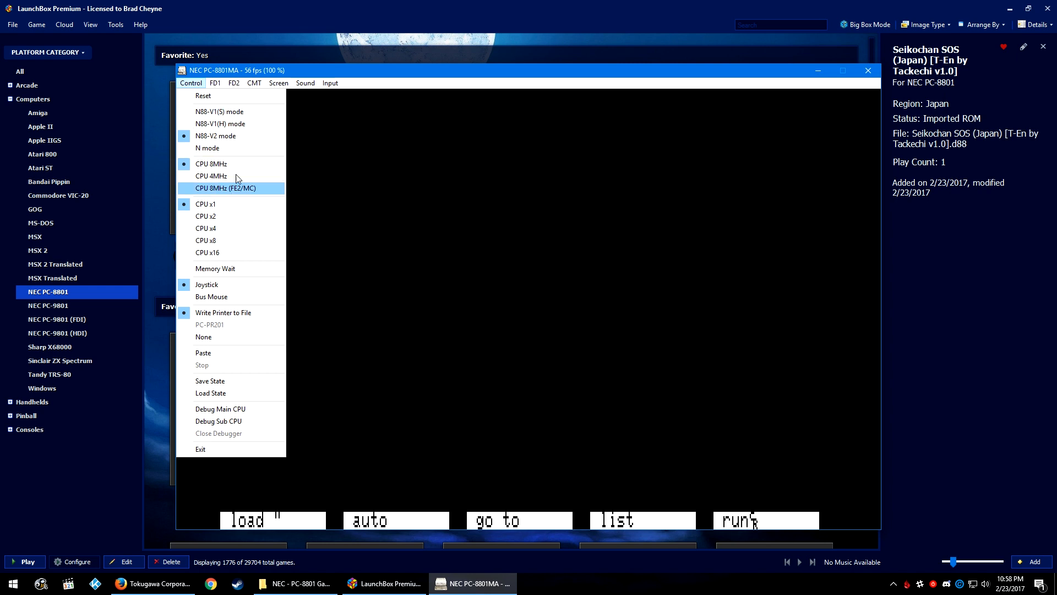
{"action": "mouse_move", "coordinate": [243, 148]}
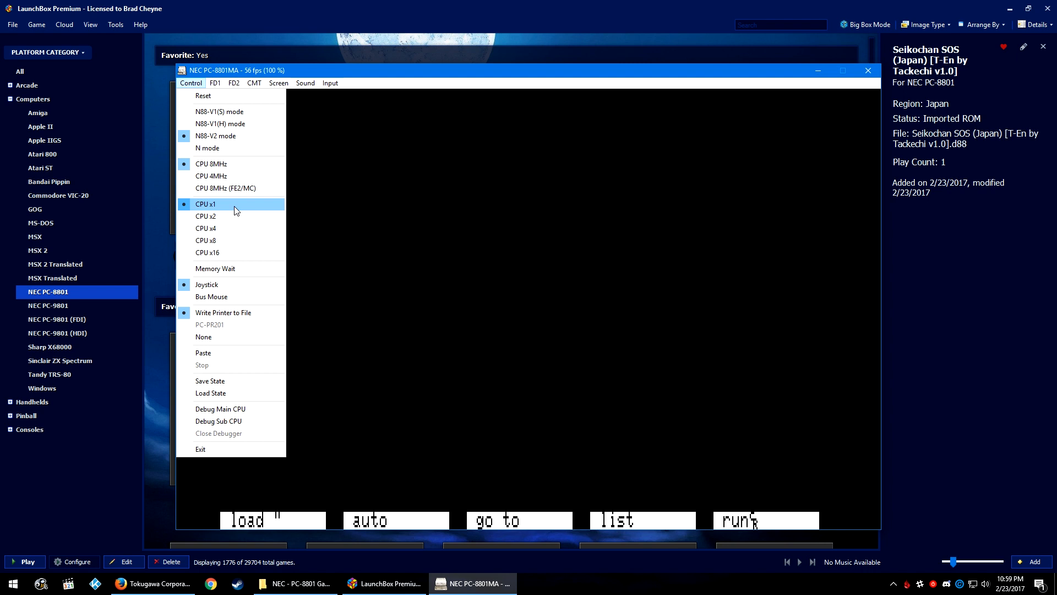
{"action": "mouse_move", "coordinate": [229, 252]}
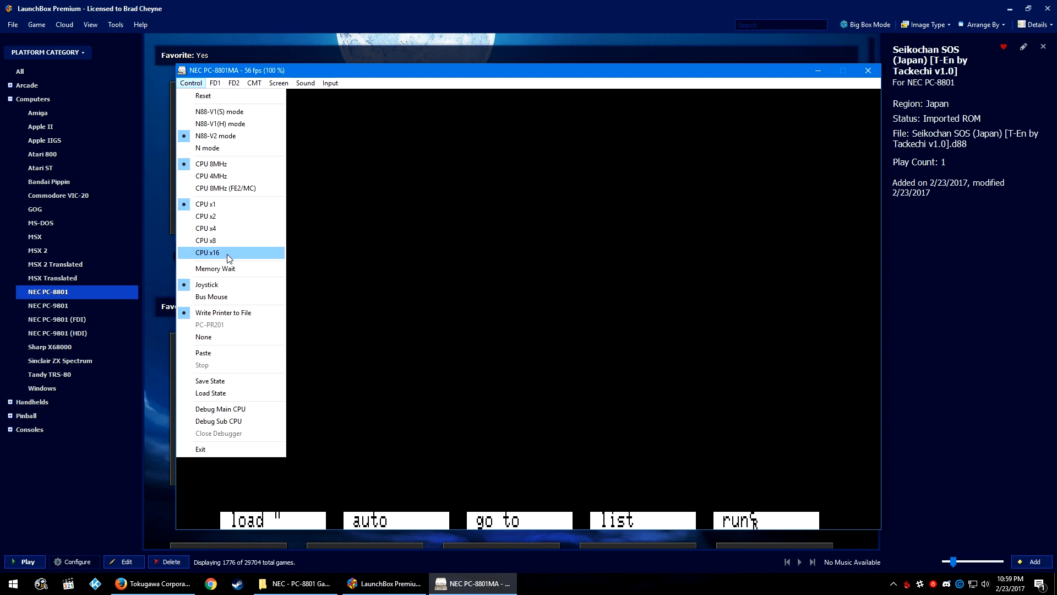
{"action": "mouse_move", "coordinate": [232, 261]}
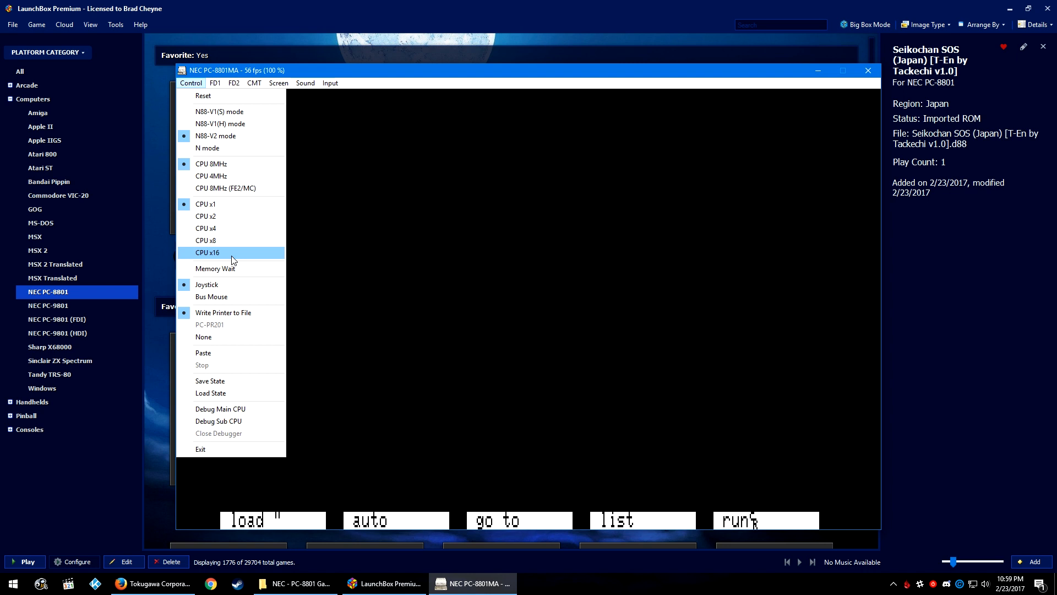
{"action": "mouse_move", "coordinate": [218, 284]}
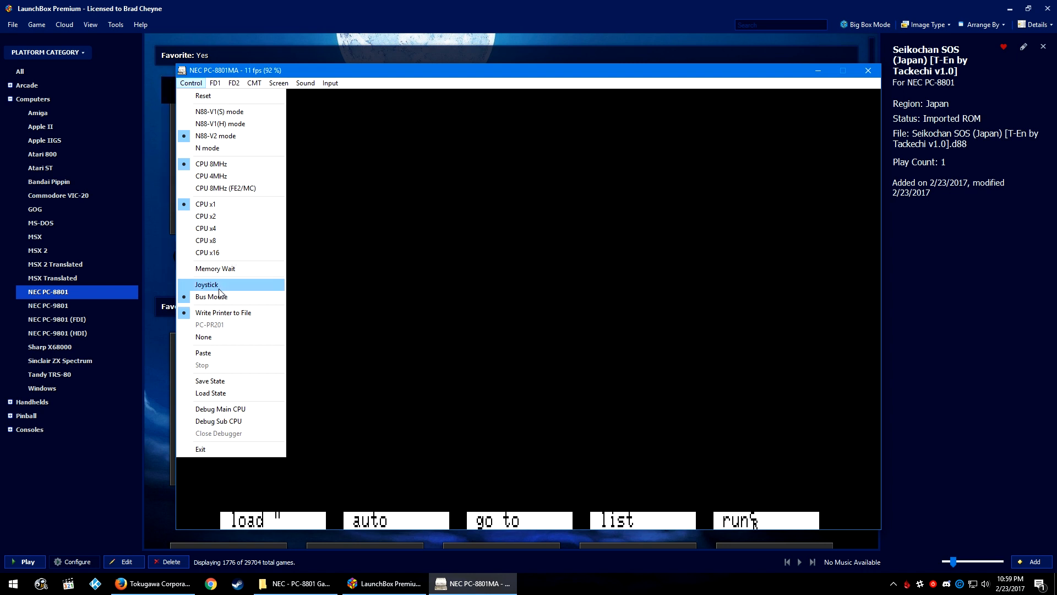
{"action": "mouse_move", "coordinate": [224, 292]}
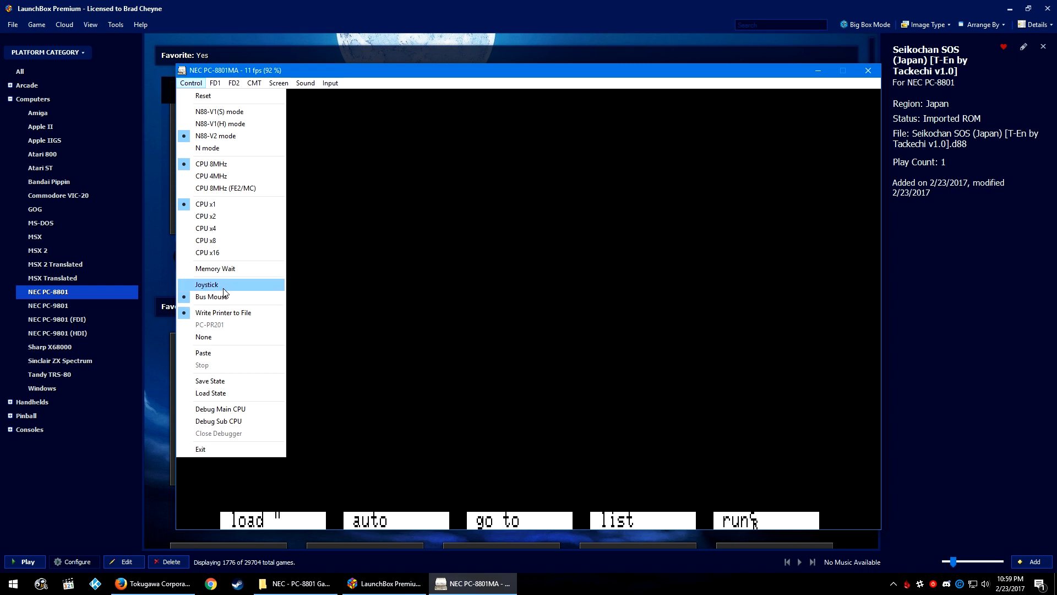
{"action": "mouse_move", "coordinate": [211, 297]}
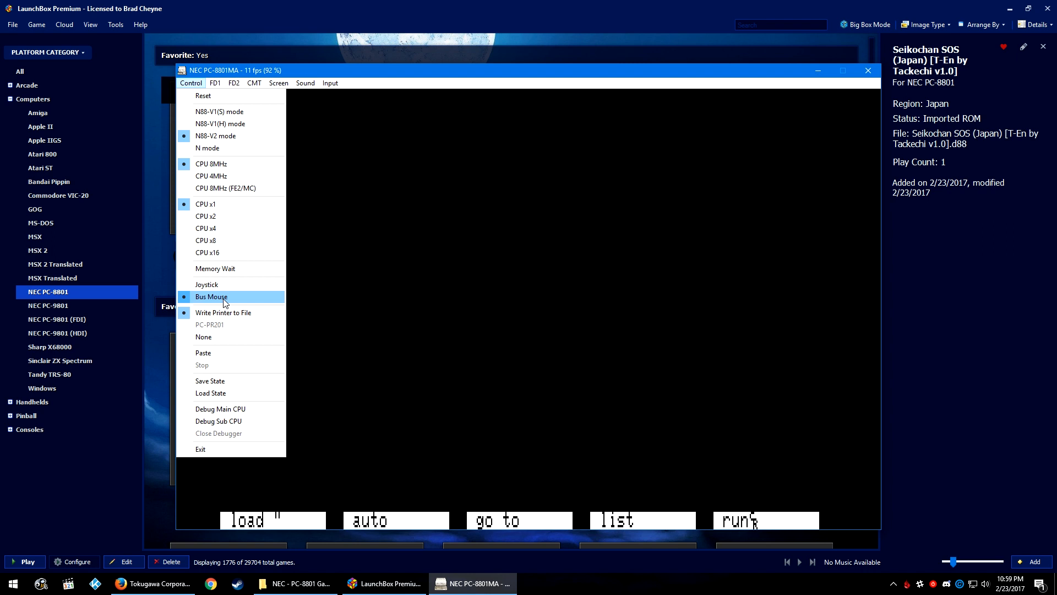
{"action": "mouse_move", "coordinate": [222, 284]}
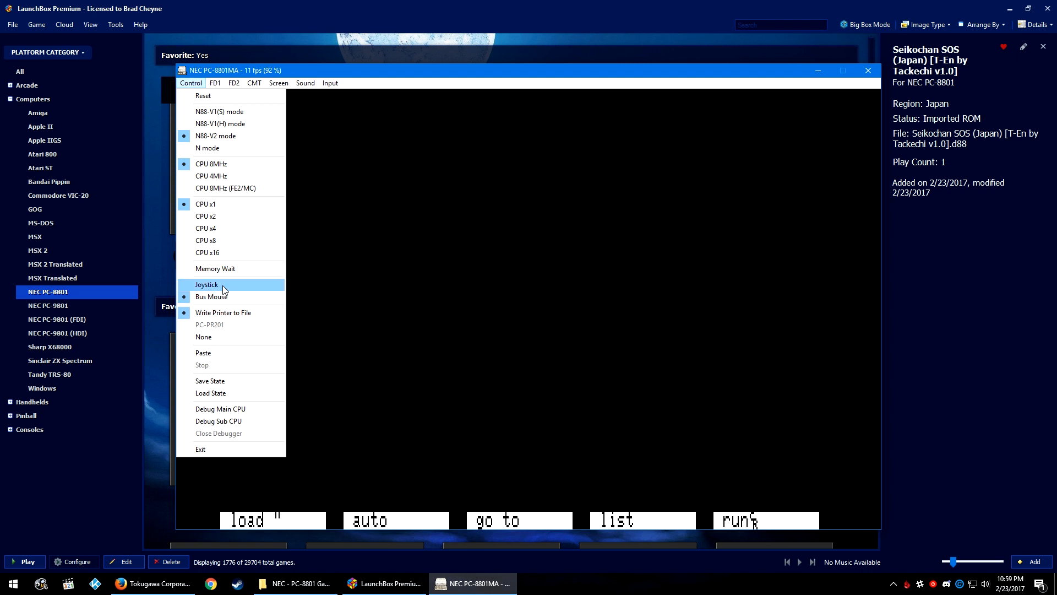
{"action": "mouse_move", "coordinate": [242, 352]}
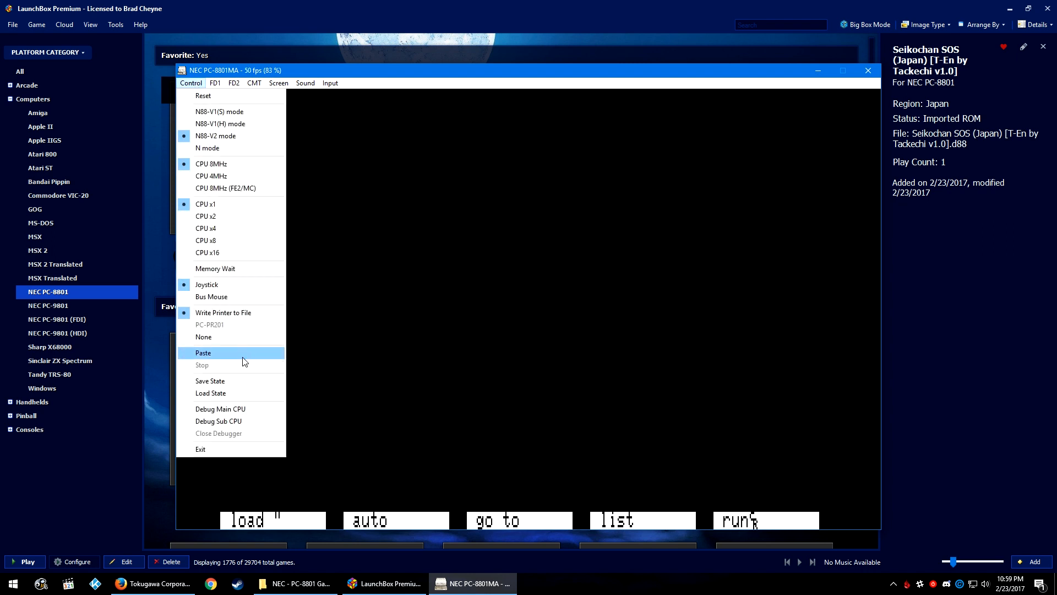
{"action": "mouse_move", "coordinate": [237, 384]}
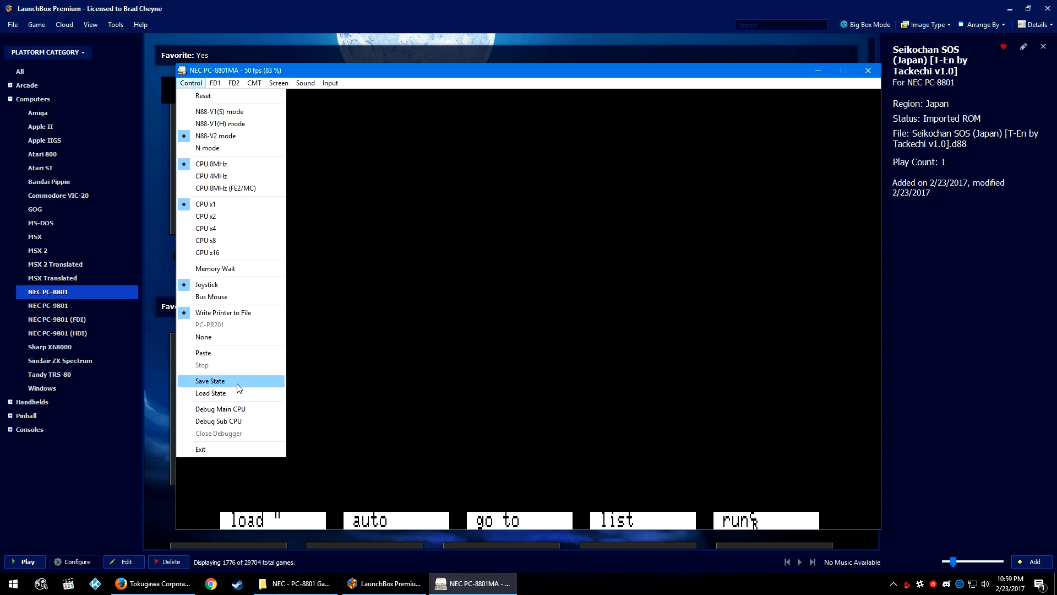
{"action": "mouse_move", "coordinate": [239, 392]}
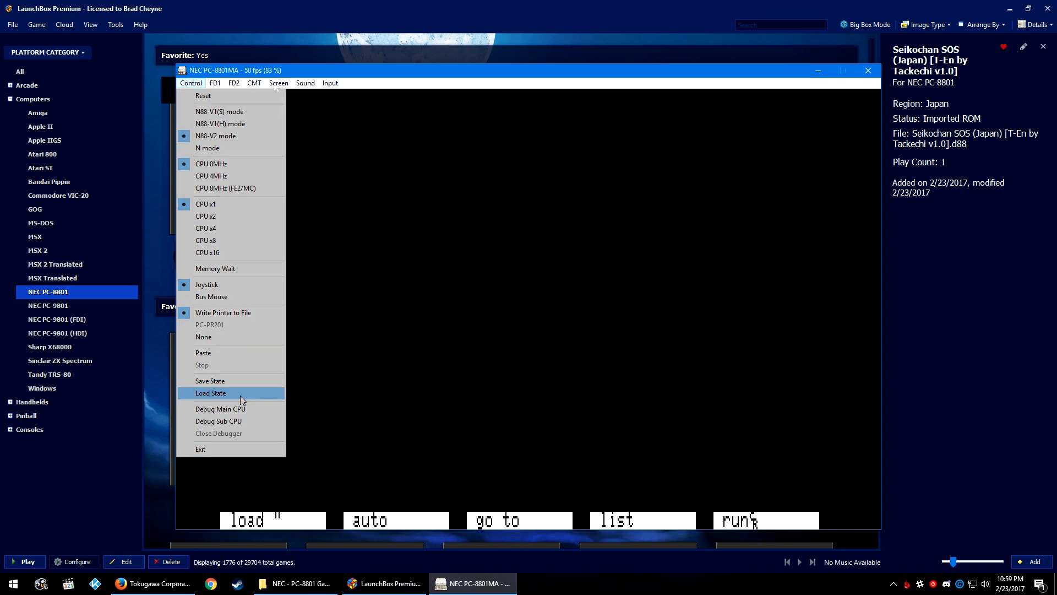
Show the Screen menu with window, fullscreen, stretch, filter and rotate options.
{"action": "left_click", "coordinate": [278, 82]}
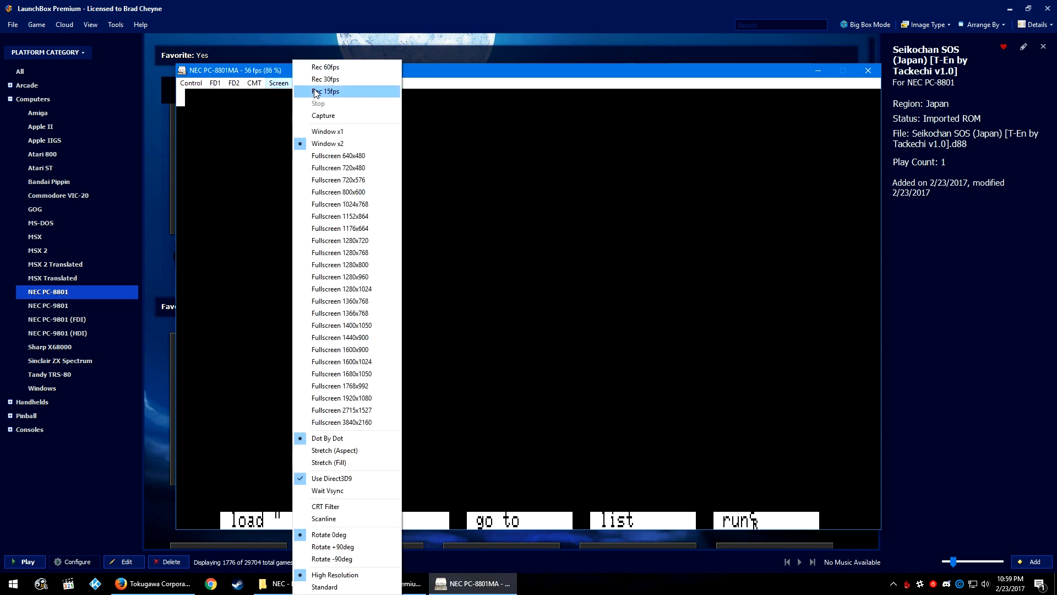
{"action": "mouse_move", "coordinate": [323, 115]}
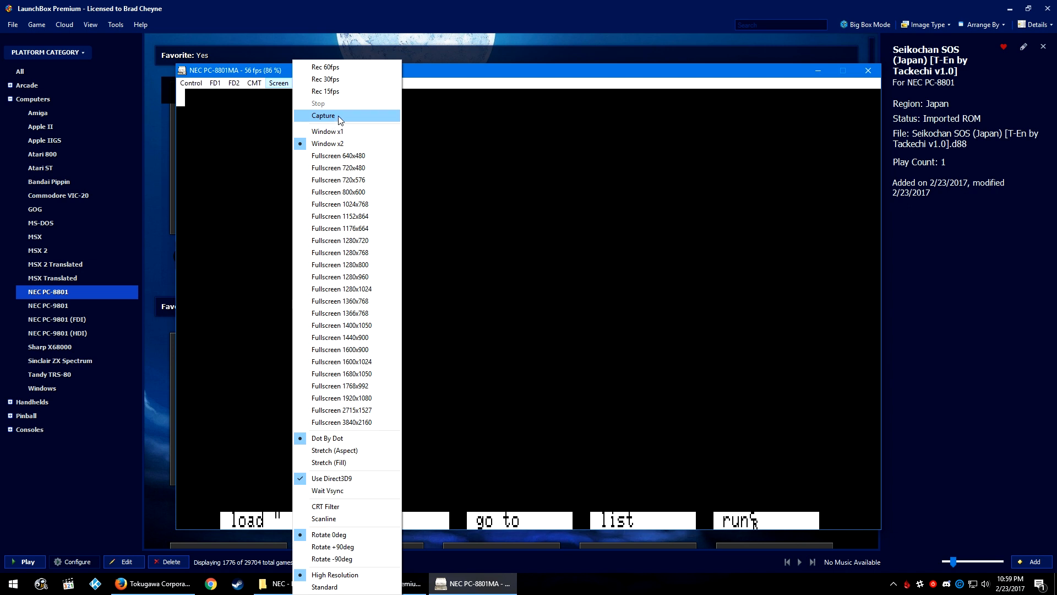
{"action": "mouse_move", "coordinate": [349, 143]}
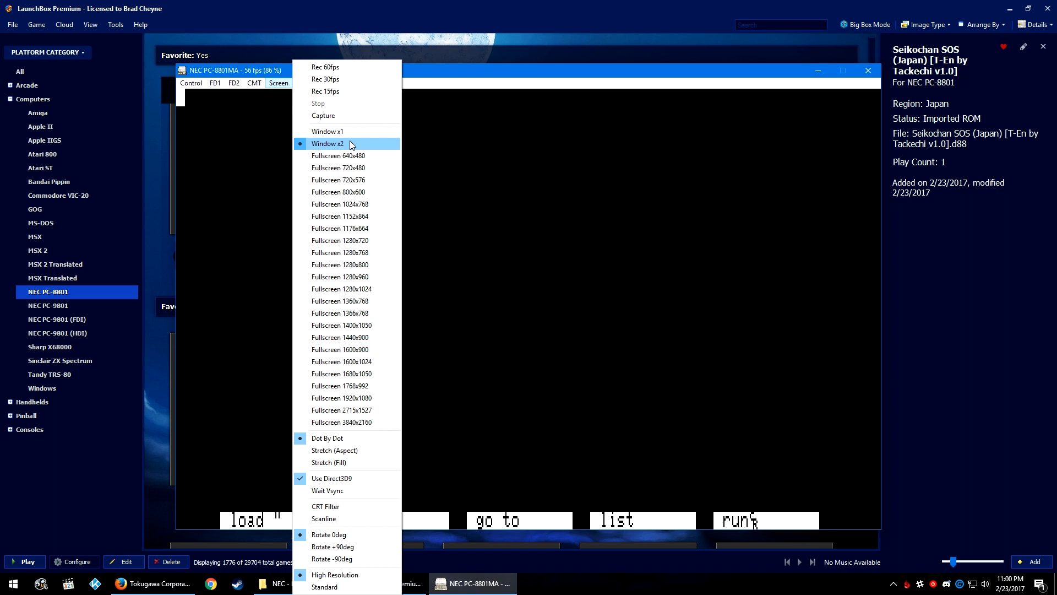
{"action": "mouse_move", "coordinate": [340, 228]}
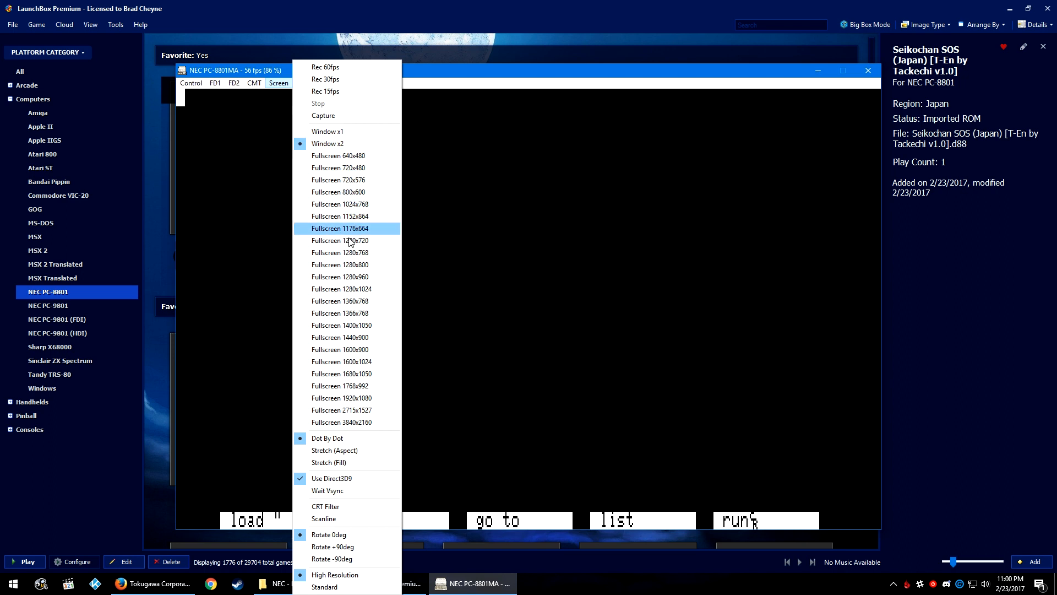
{"action": "mouse_move", "coordinate": [345, 276]}
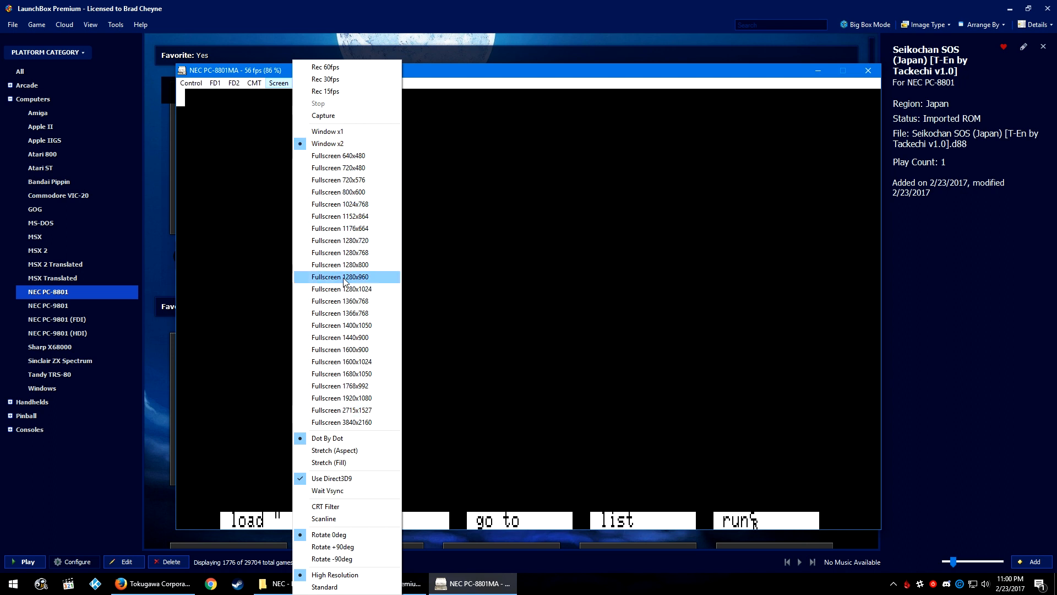
{"action": "mouse_move", "coordinate": [361, 450]}
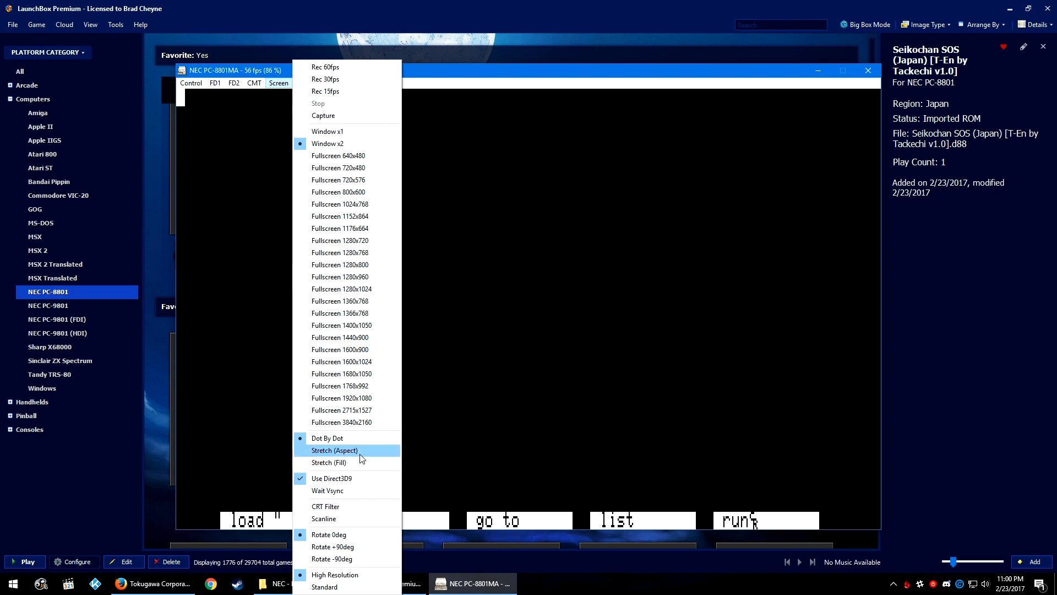
{"action": "mouse_move", "coordinate": [364, 457]}
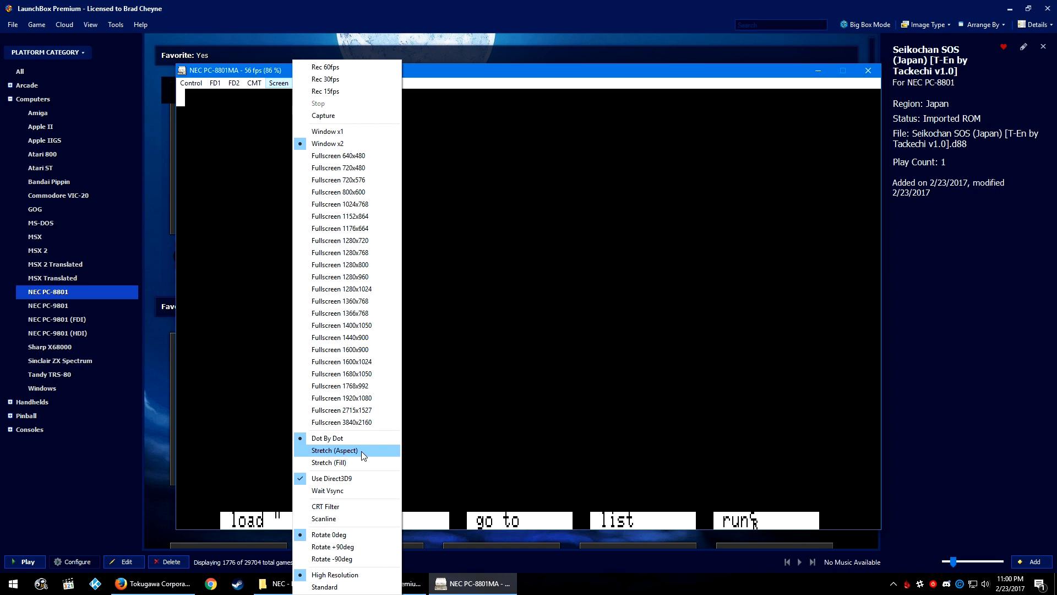
{"action": "mouse_move", "coordinate": [382, 452]}
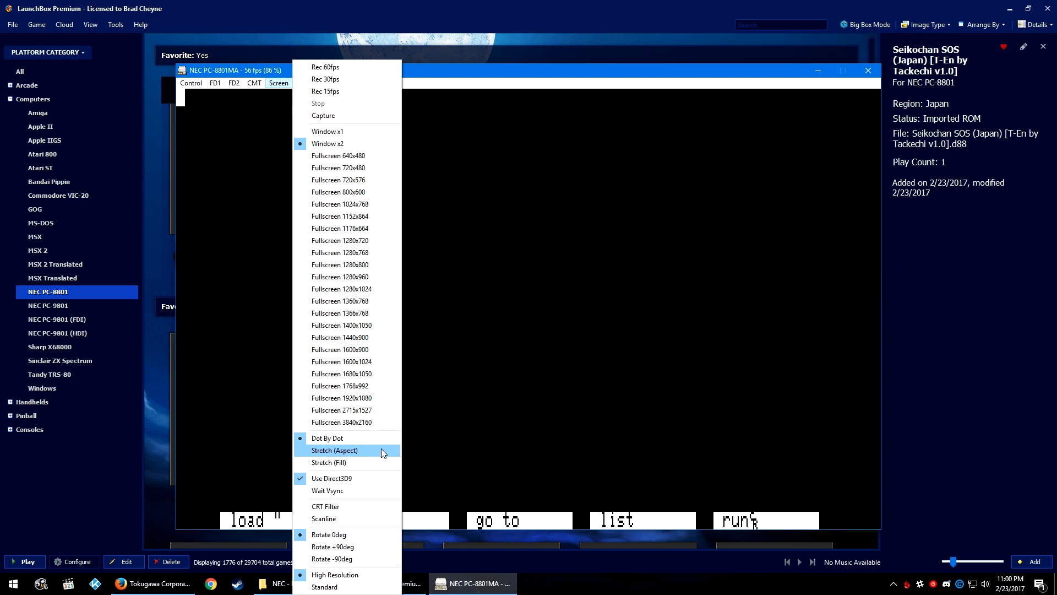
{"action": "mouse_move", "coordinate": [368, 463]}
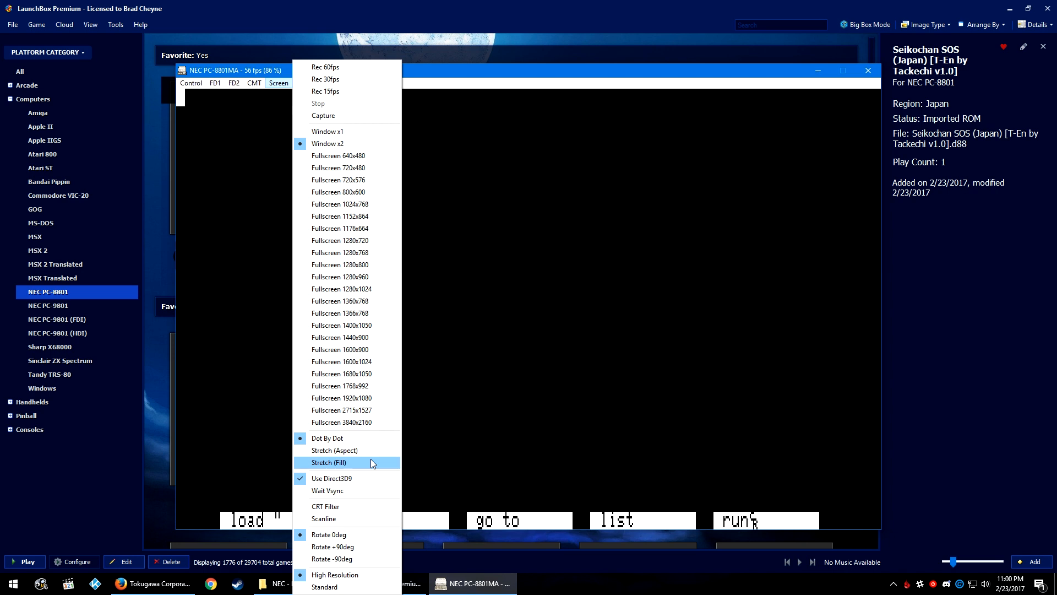
{"action": "mouse_move", "coordinate": [346, 438]}
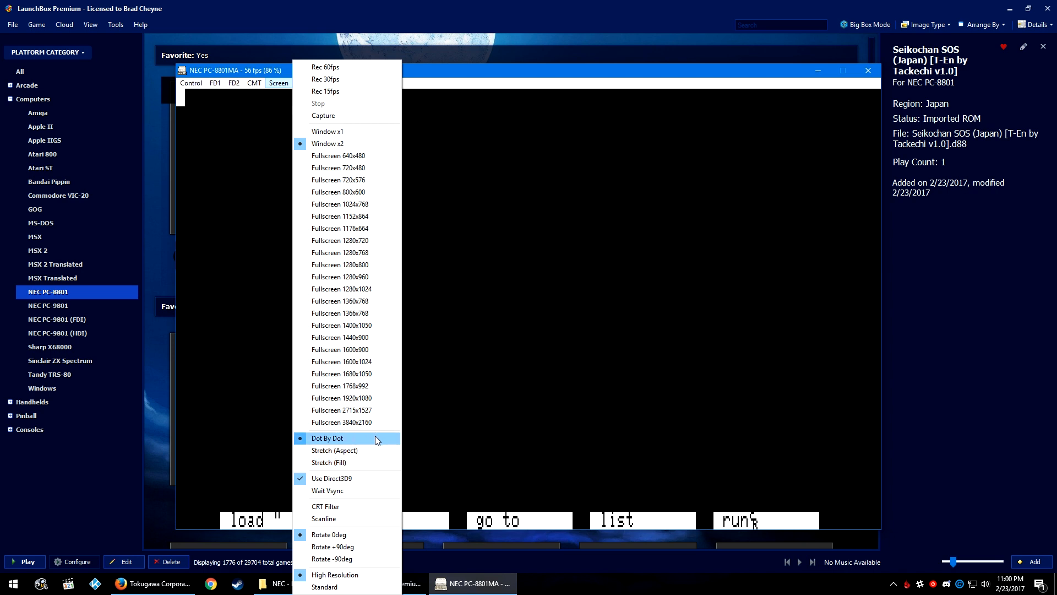
{"action": "mouse_move", "coordinate": [367, 478]}
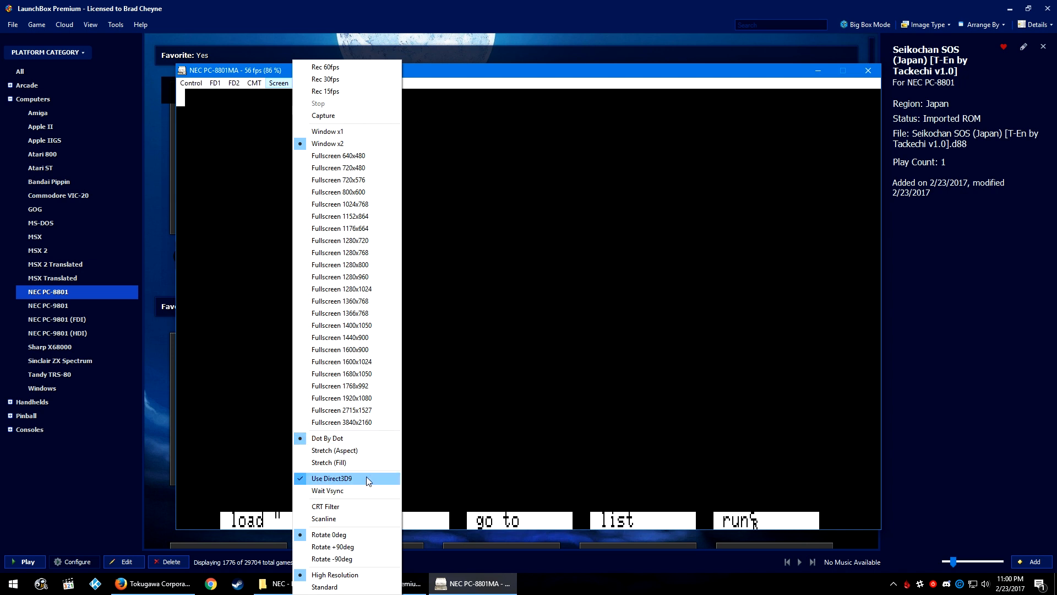
{"action": "mouse_move", "coordinate": [346, 490]}
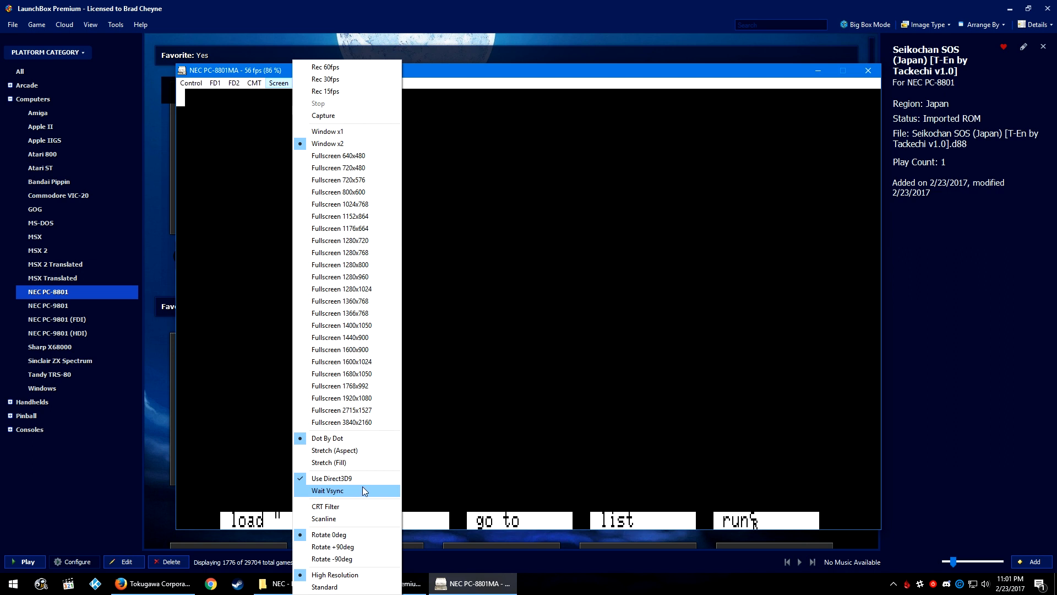
{"action": "mouse_move", "coordinate": [357, 507]}
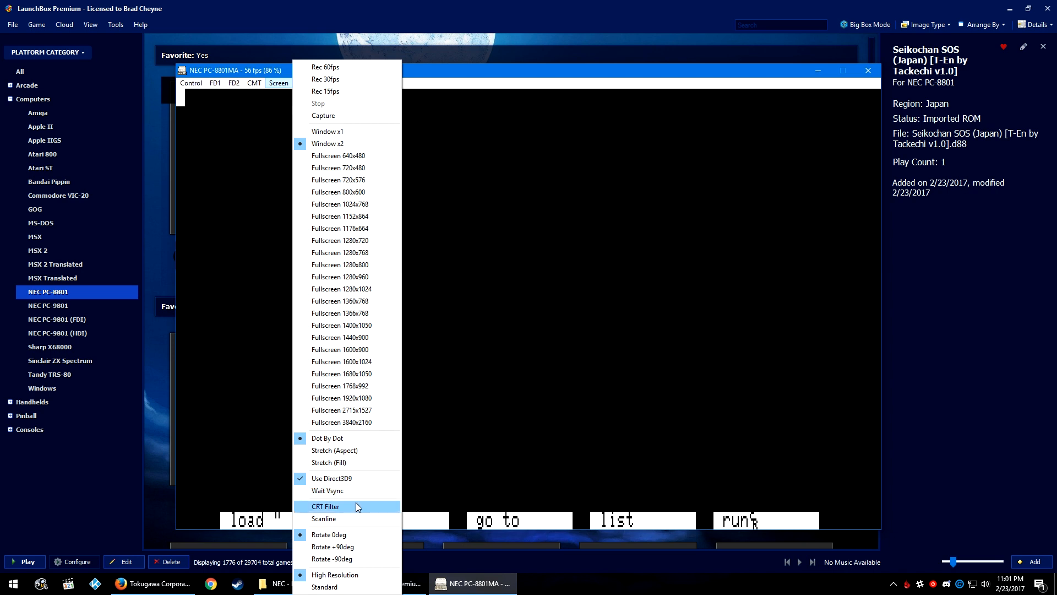
{"action": "mouse_move", "coordinate": [350, 519]}
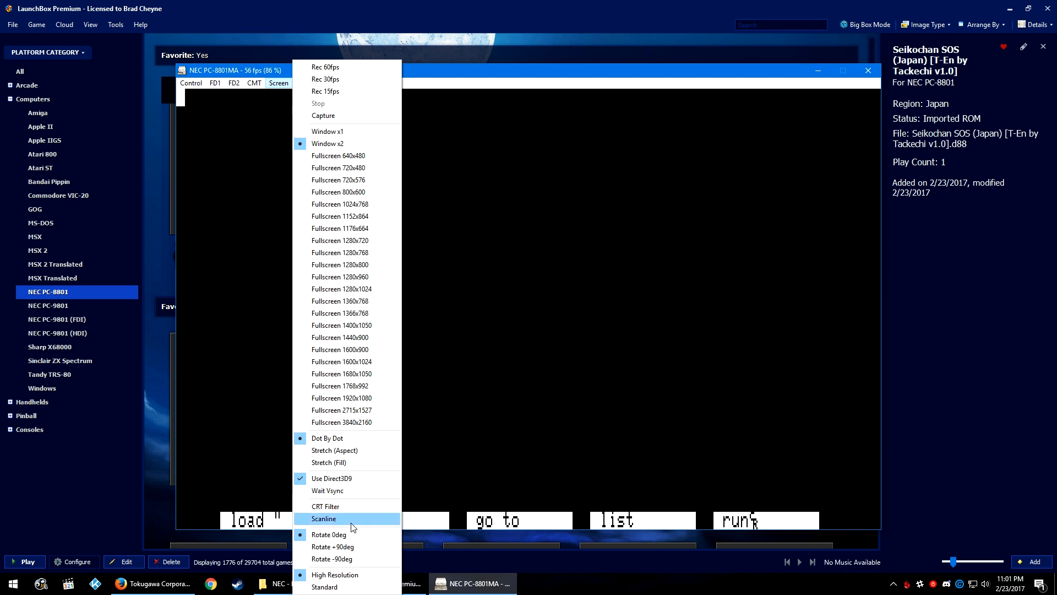
{"action": "mouse_move", "coordinate": [330, 534]}
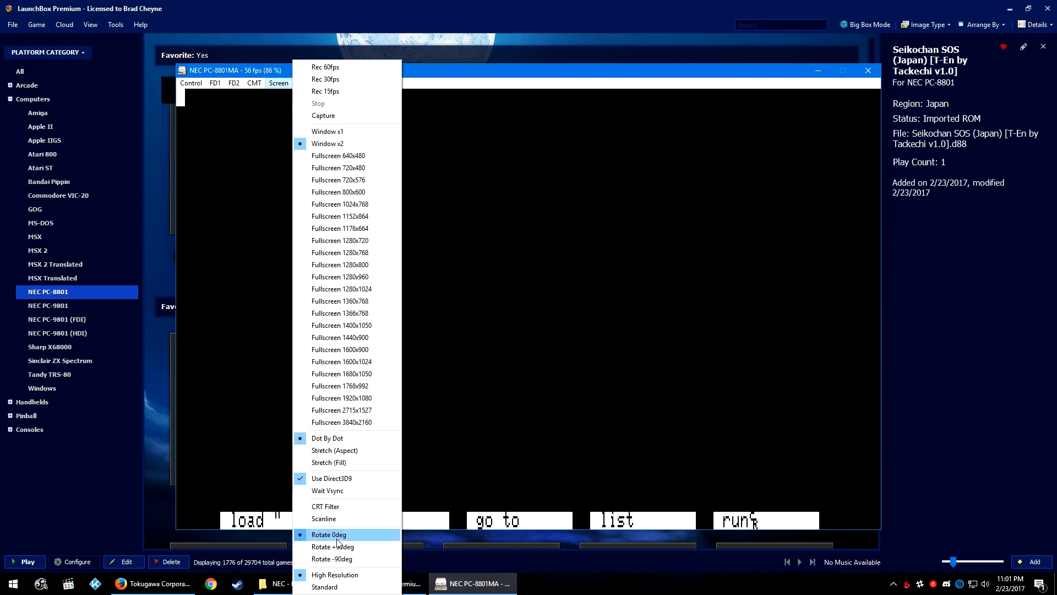
{"action": "mouse_move", "coordinate": [333, 546]}
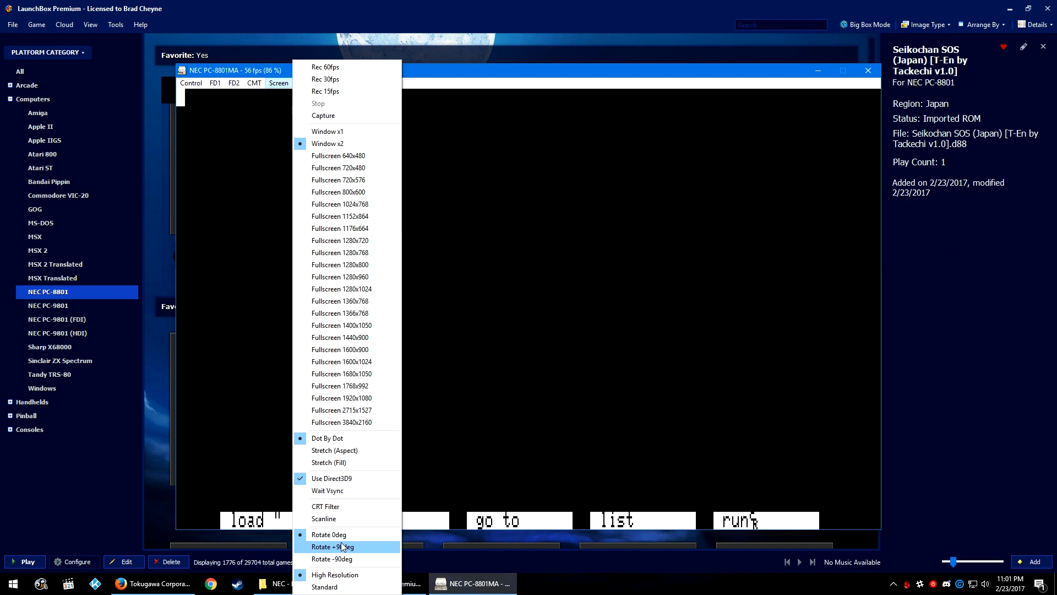
{"action": "mouse_move", "coordinate": [329, 534]}
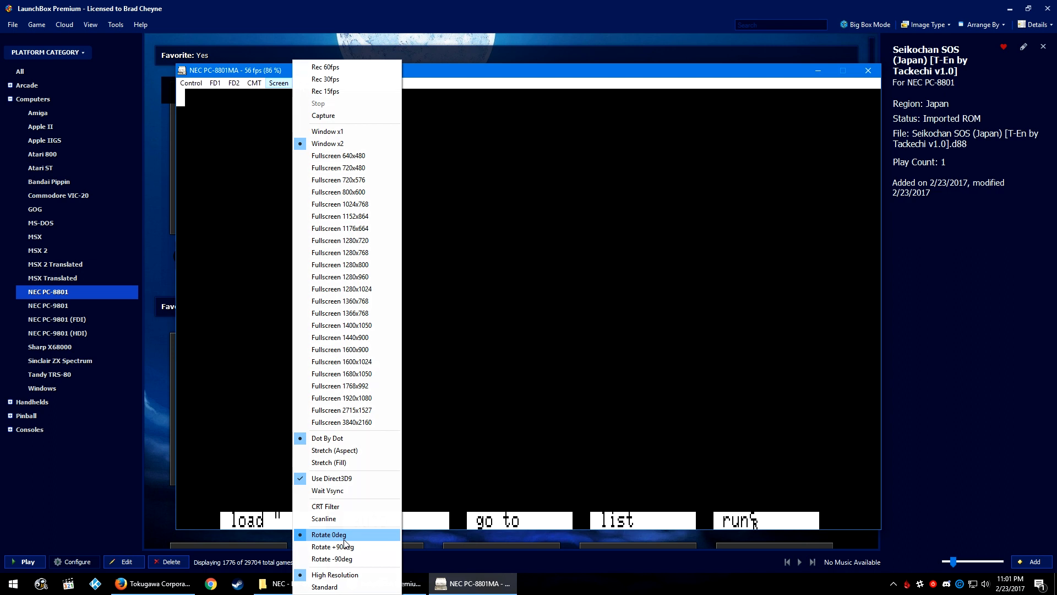
Show the Sound menu listing sample rate, buffer msec and OPNA/OPN choices.
{"action": "left_click", "coordinate": [304, 82]}
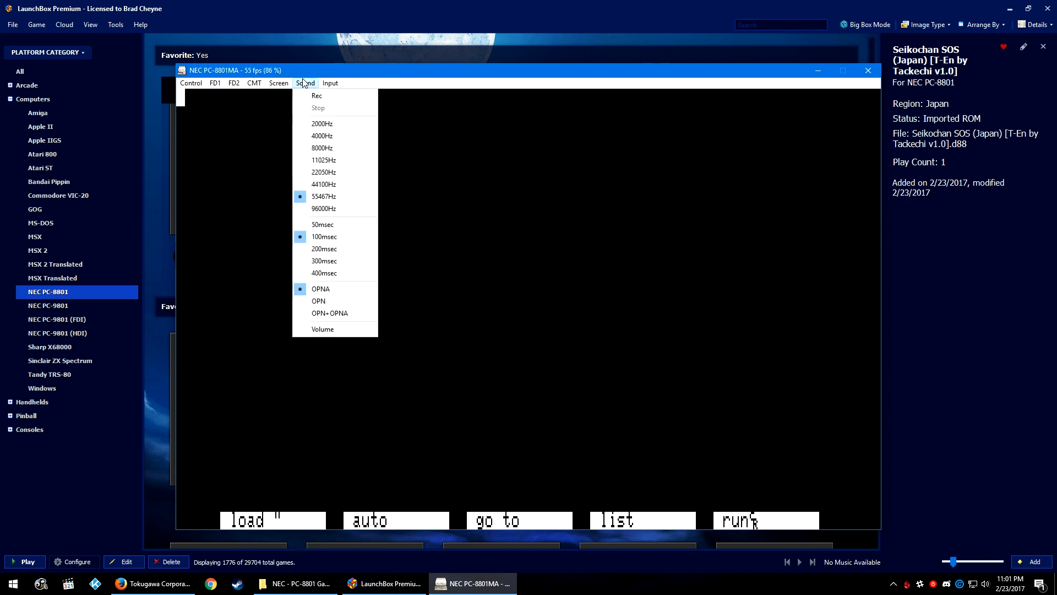
{"action": "mouse_move", "coordinate": [324, 209]}
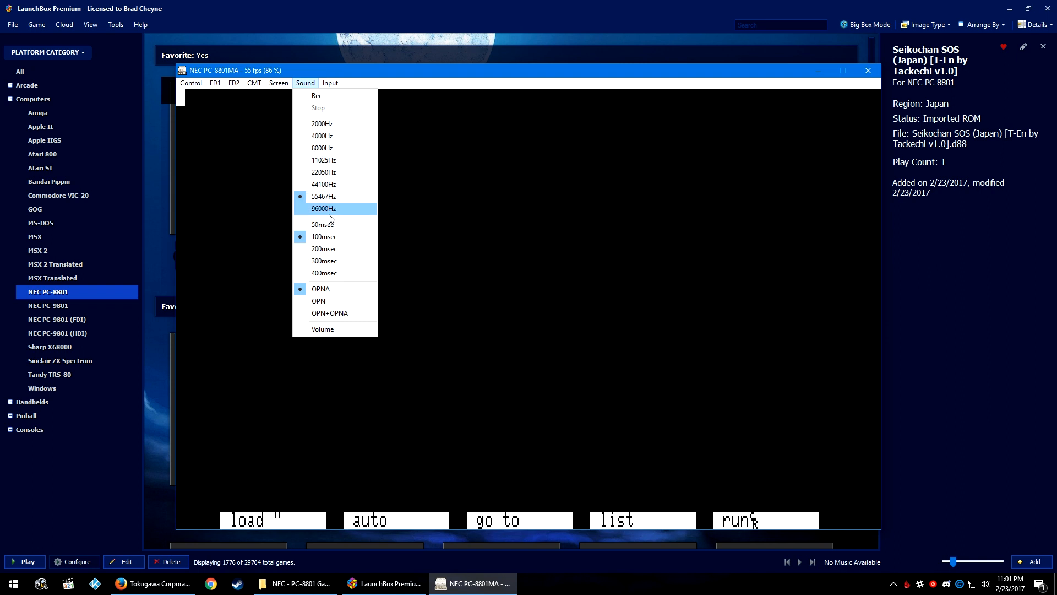
{"action": "mouse_move", "coordinate": [336, 196]}
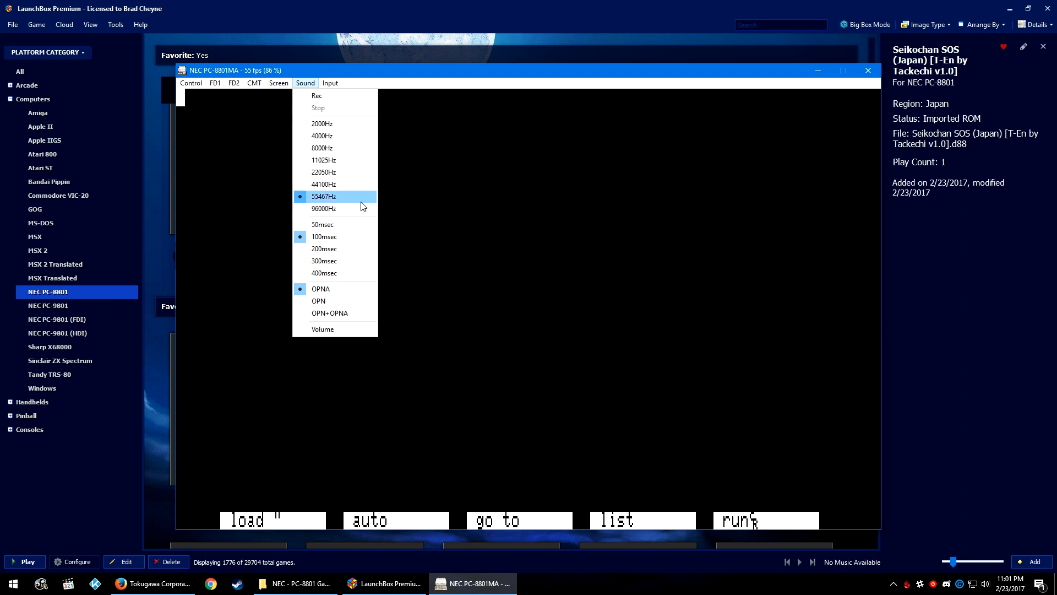
{"action": "mouse_move", "coordinate": [323, 237]}
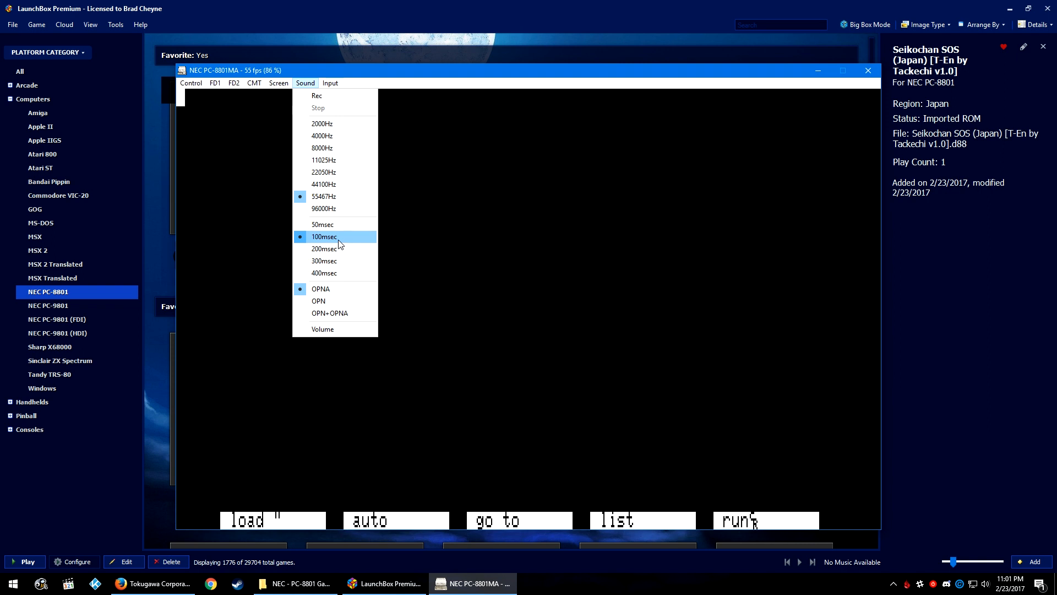
{"action": "mouse_move", "coordinate": [340, 197]}
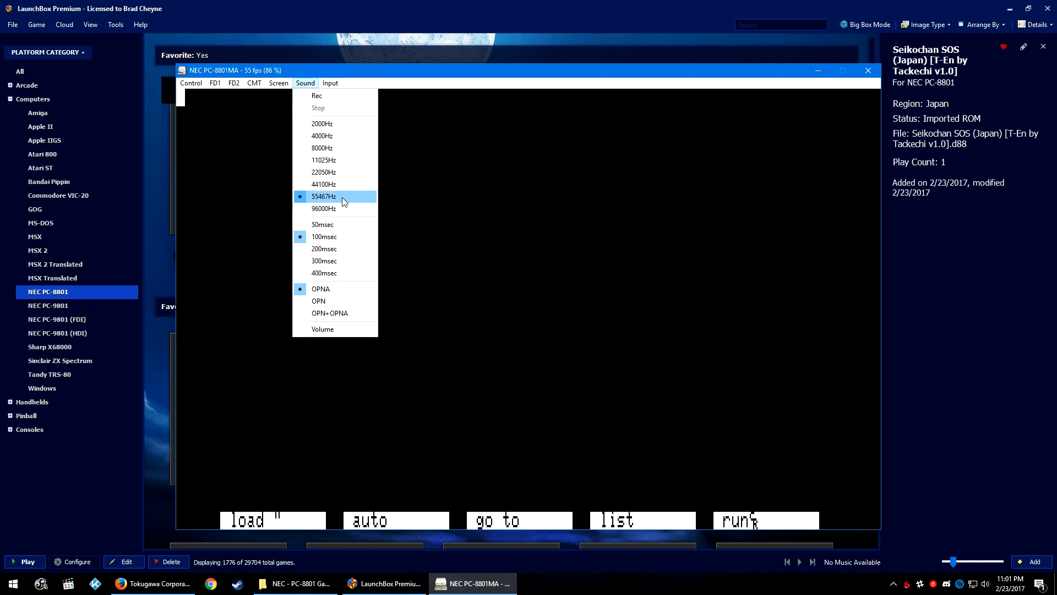
{"action": "mouse_move", "coordinate": [342, 208]}
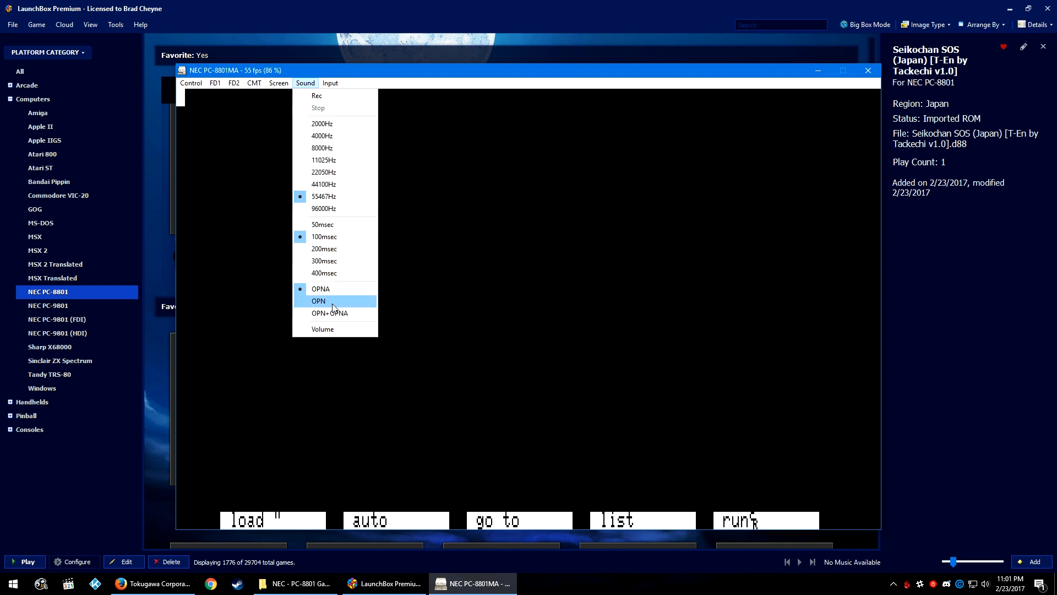
{"action": "mouse_move", "coordinate": [321, 288]}
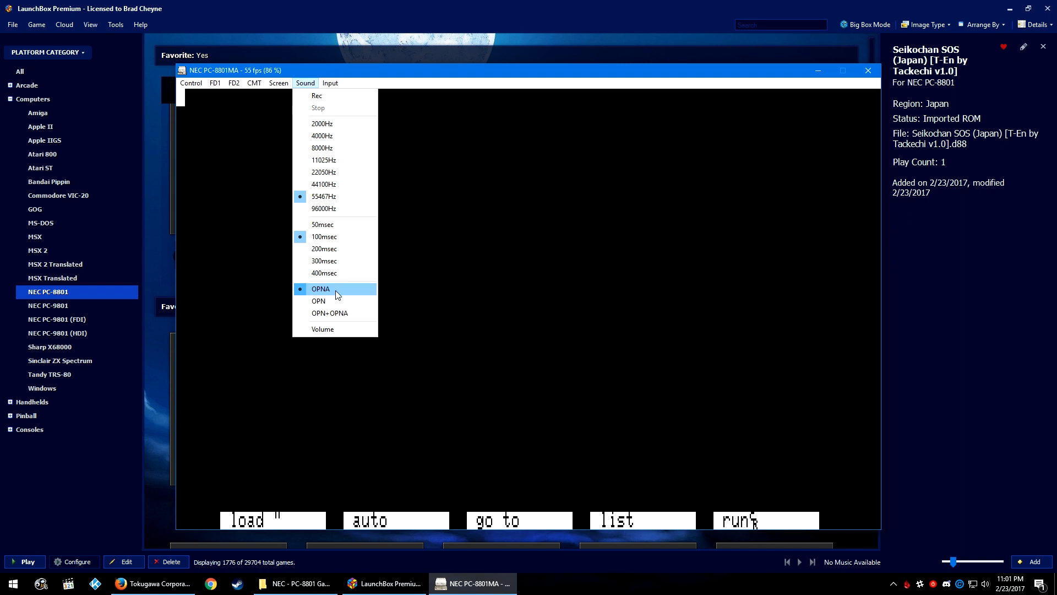
{"action": "mouse_move", "coordinate": [334, 312]}
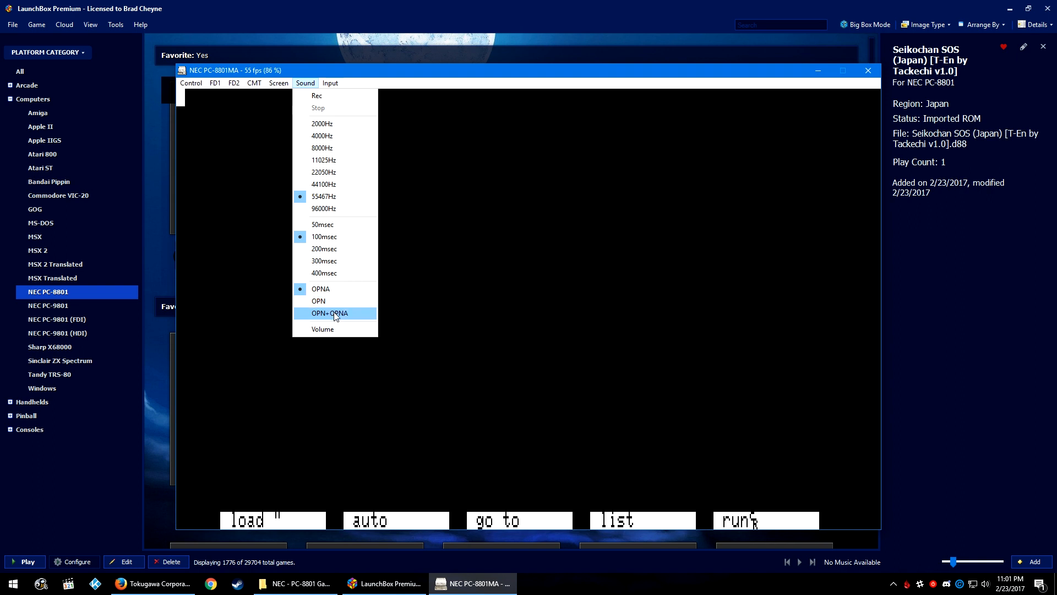
Review Joystick #1 direction and button mappings, then accept with OK.
{"action": "left_click", "coordinate": [330, 82]}
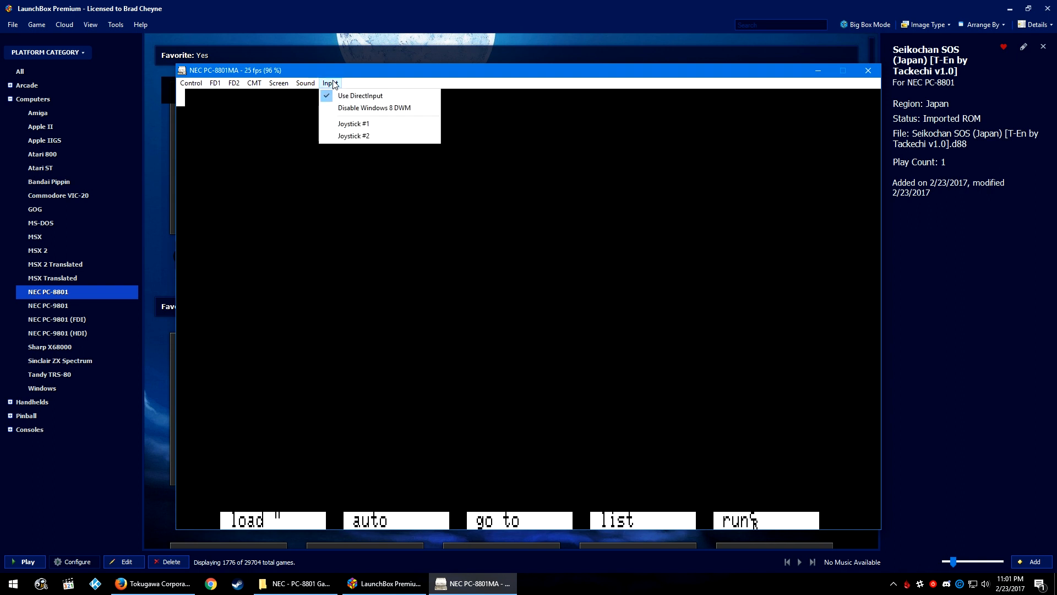
{"action": "mouse_move", "coordinate": [354, 123]}
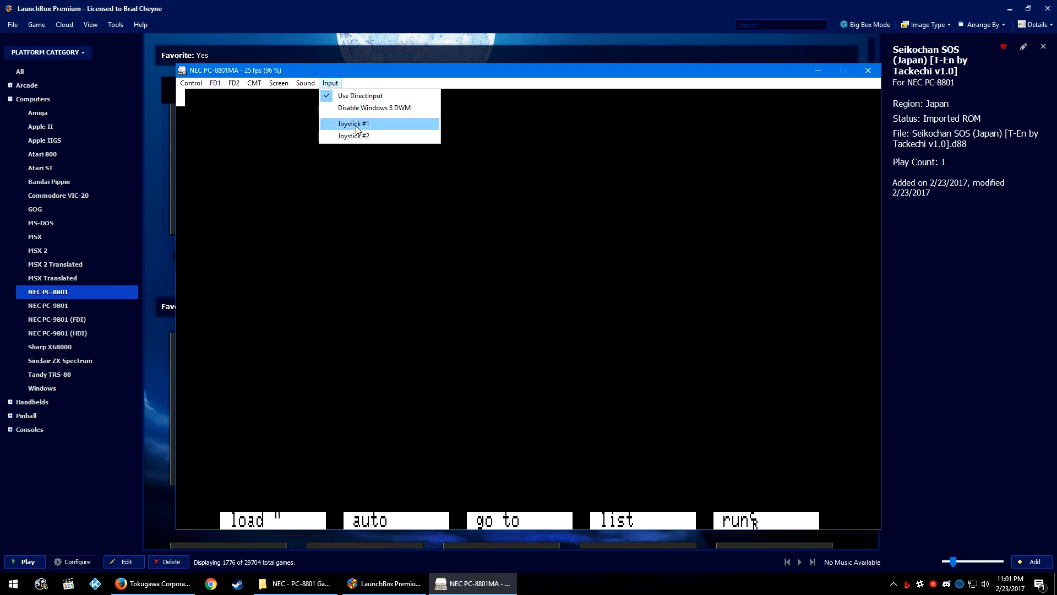
{"action": "left_click", "coordinate": [353, 124]}
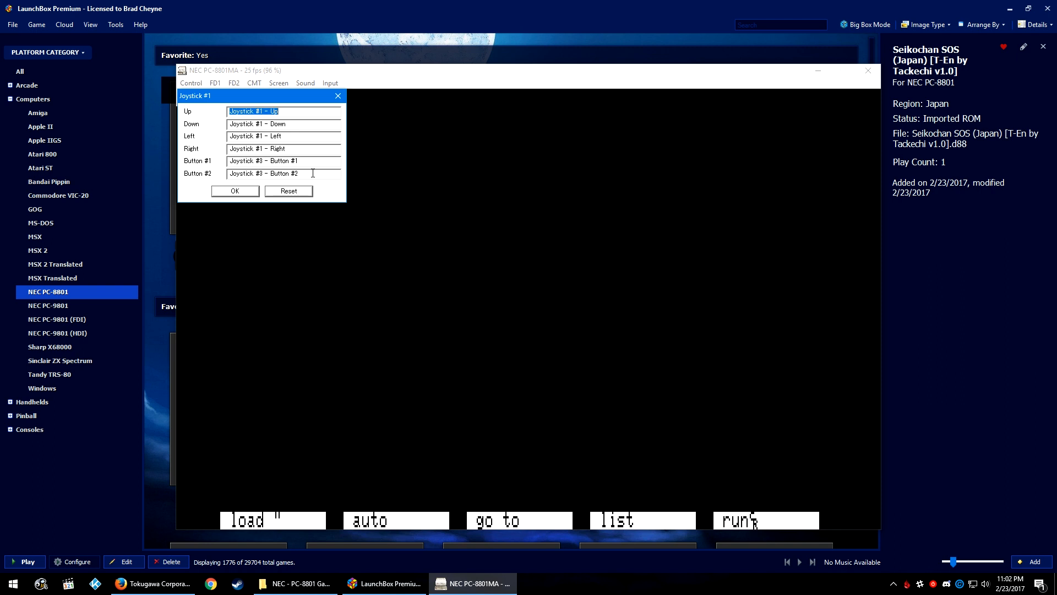
{"action": "left_click", "coordinate": [234, 191]}
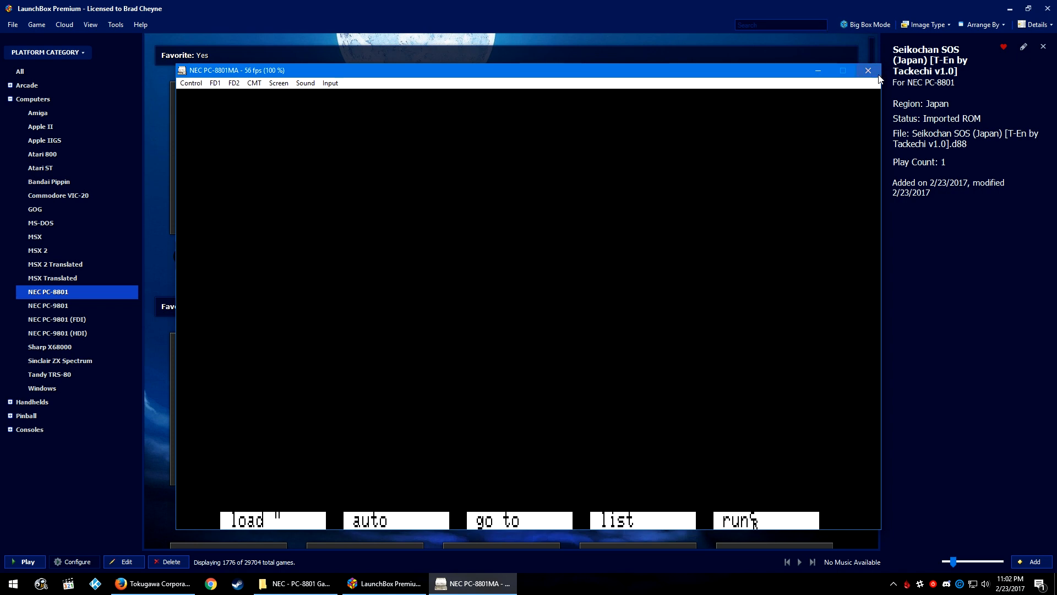
Close the emulator and play Genesis [T-En by Mike Curious v0.1] from its tile.
{"action": "left_click", "coordinate": [868, 70]}
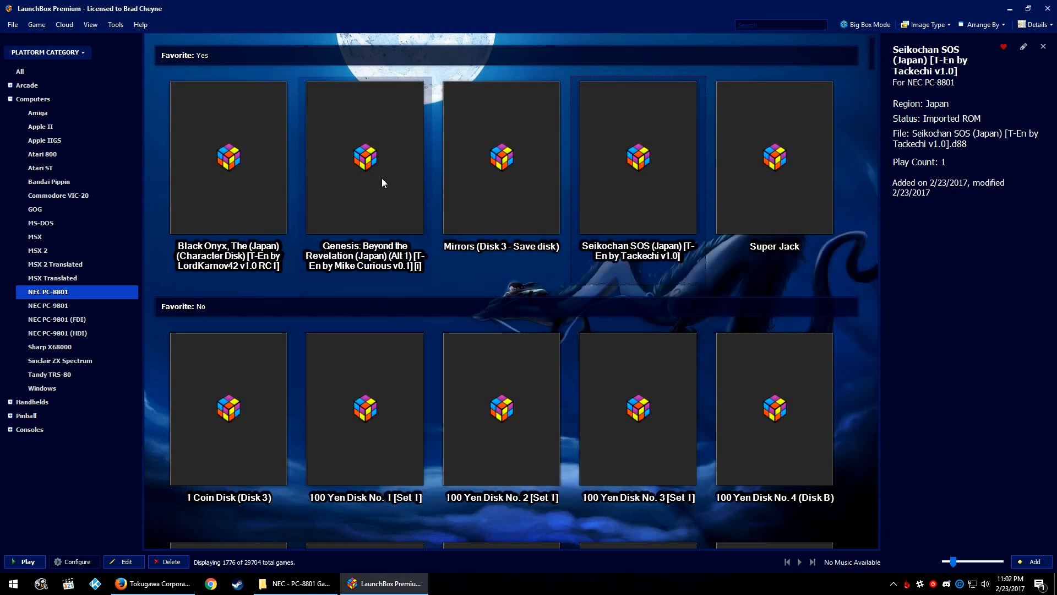
{"action": "right_click", "coordinate": [364, 155]}
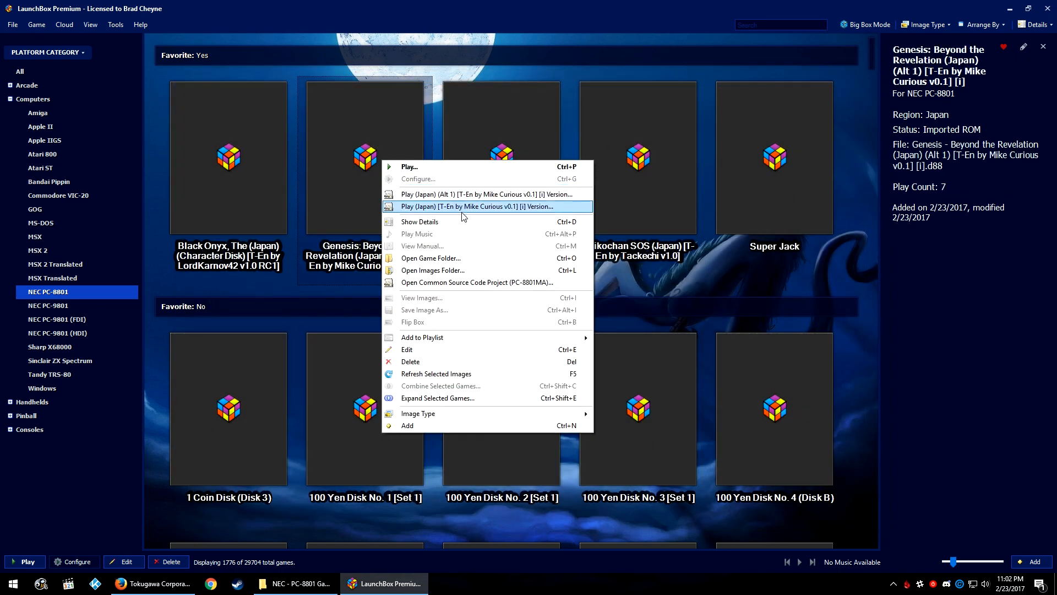
{"action": "left_click", "coordinate": [477, 207]}
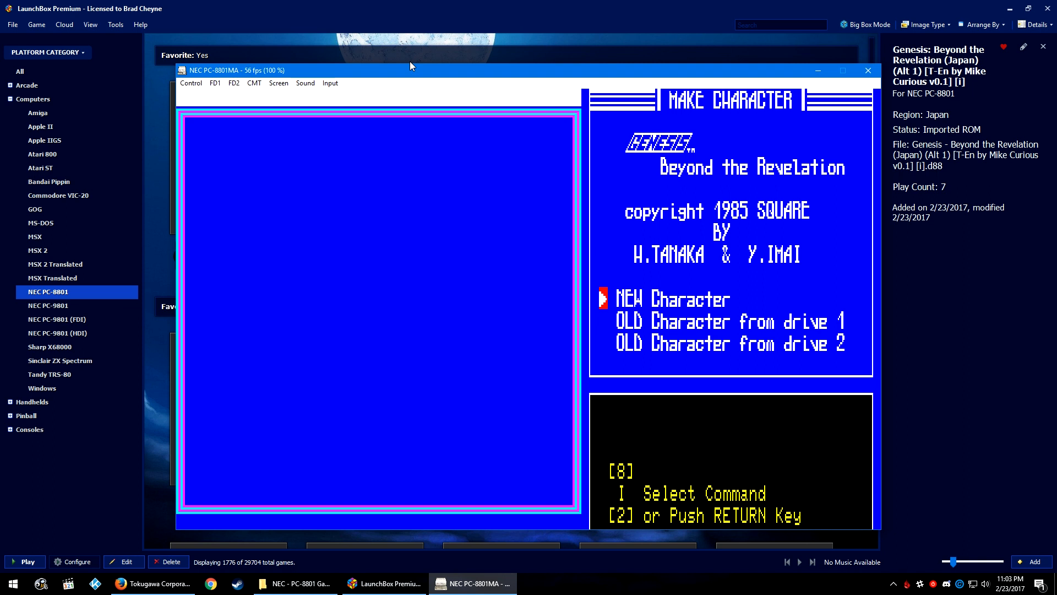
Create a new character named with 'B', play the map, then close the emulator.
{"action": "key", "text": "down"}
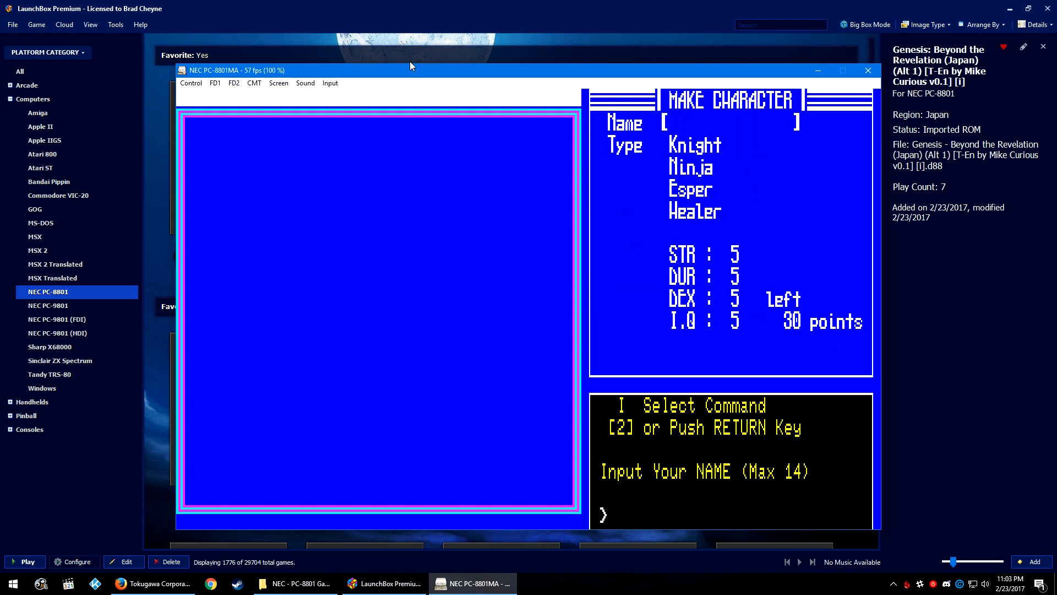
{"action": "type", "text": "B"}
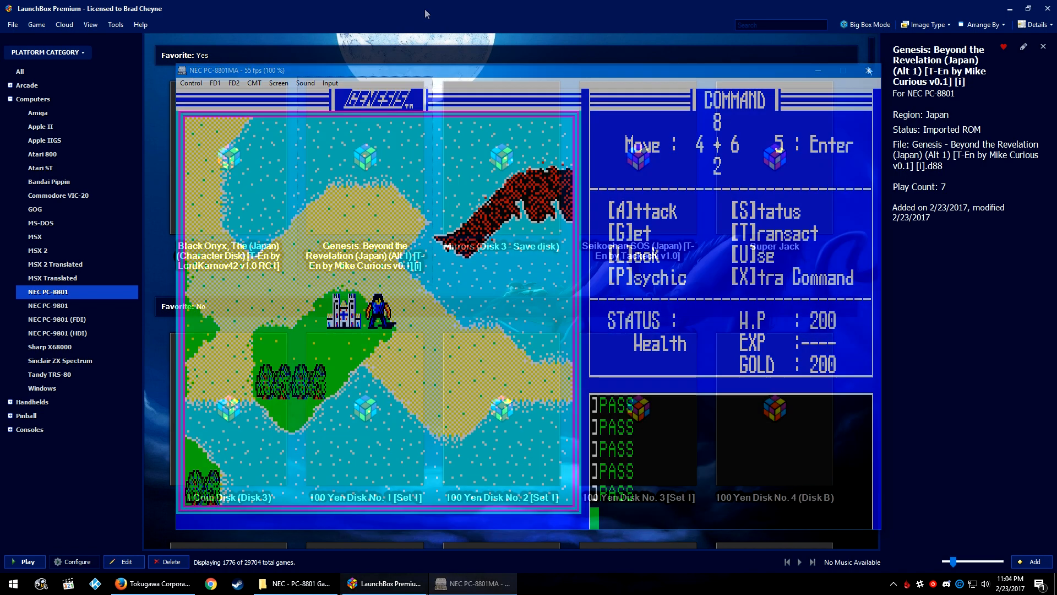
{"action": "left_click", "coordinate": [869, 70]}
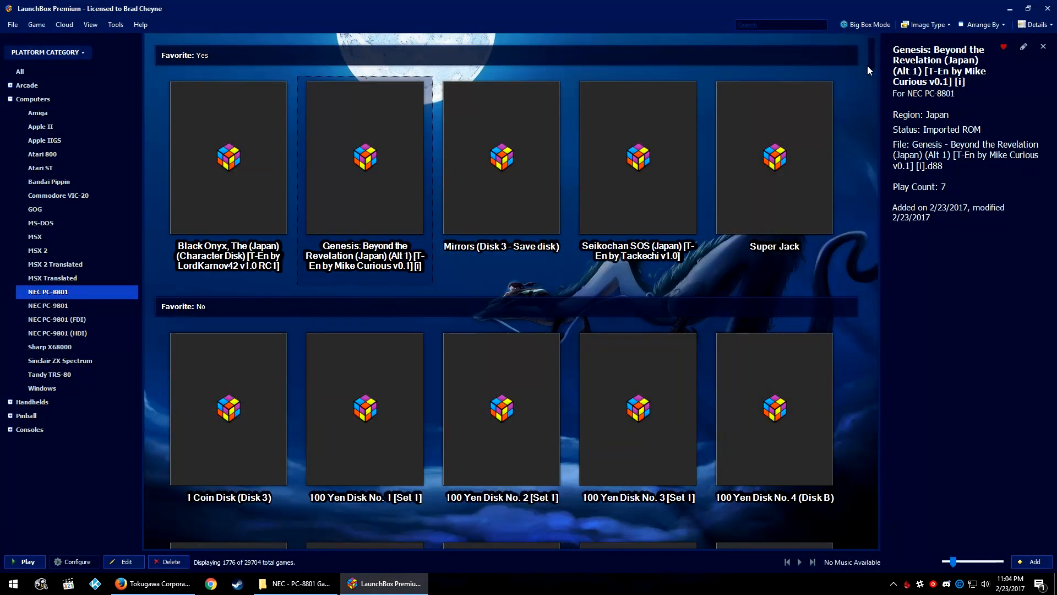